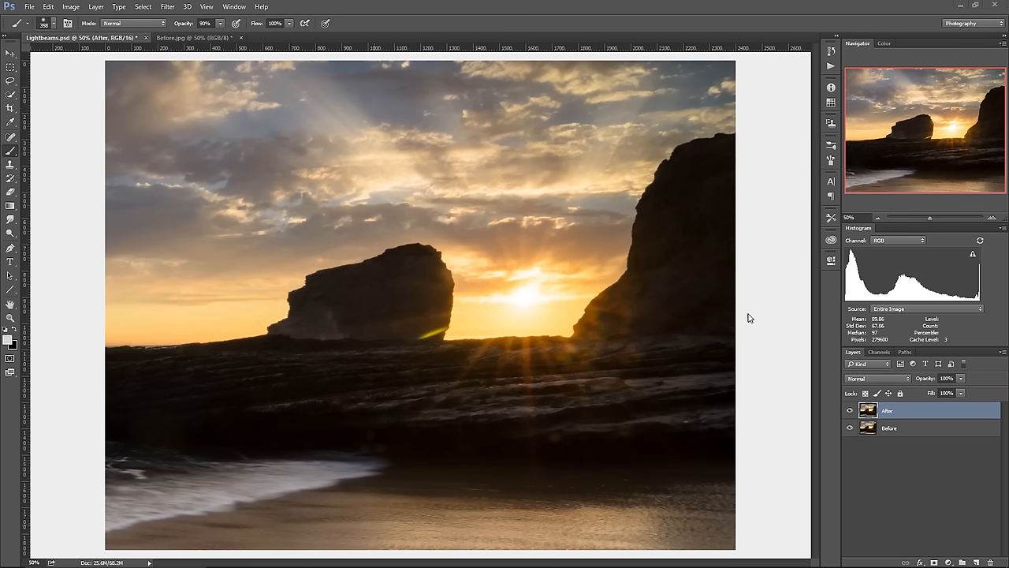
mouse_move(763, 309)
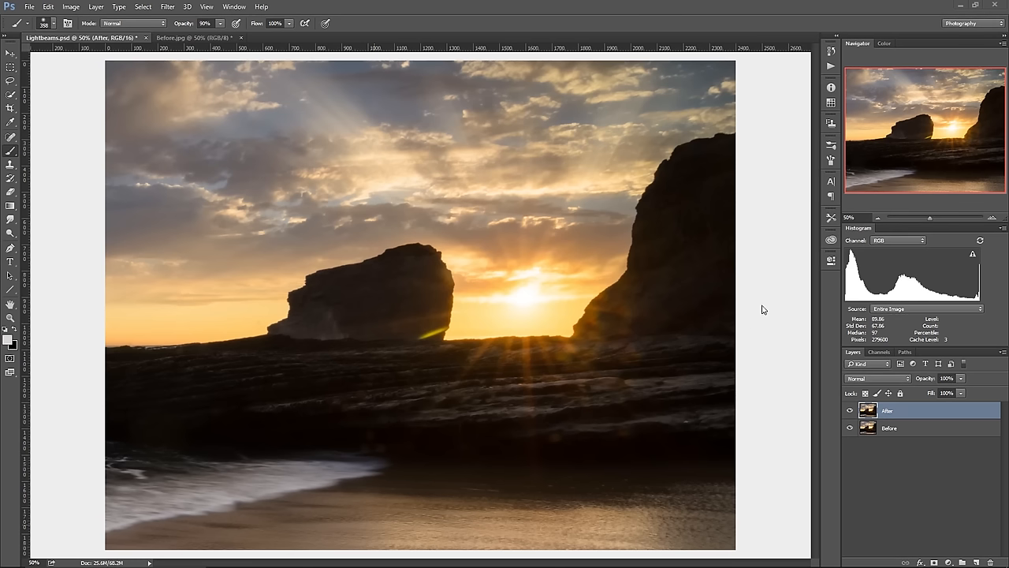
mouse_move(751, 311)
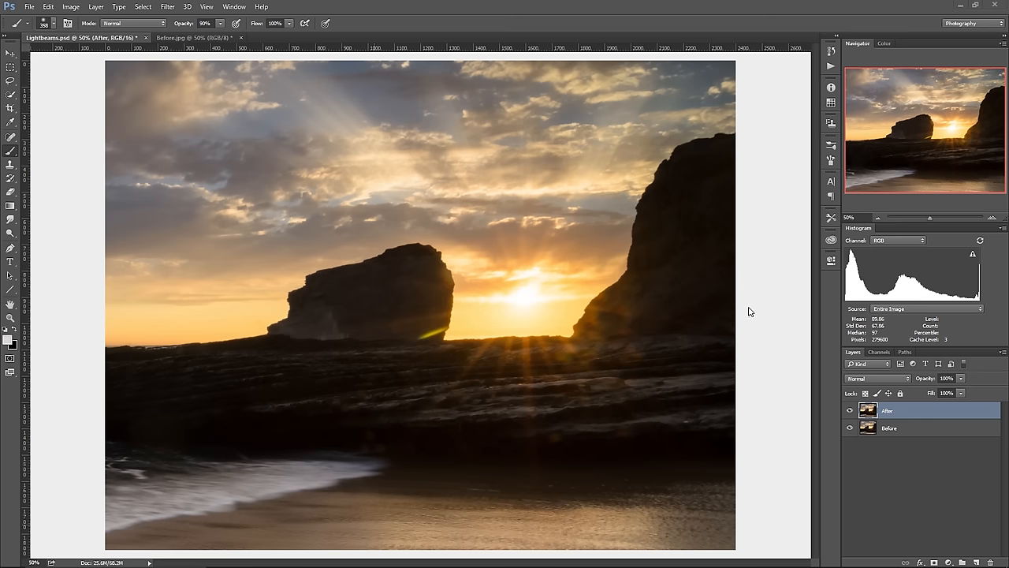
mouse_move(817, 395)
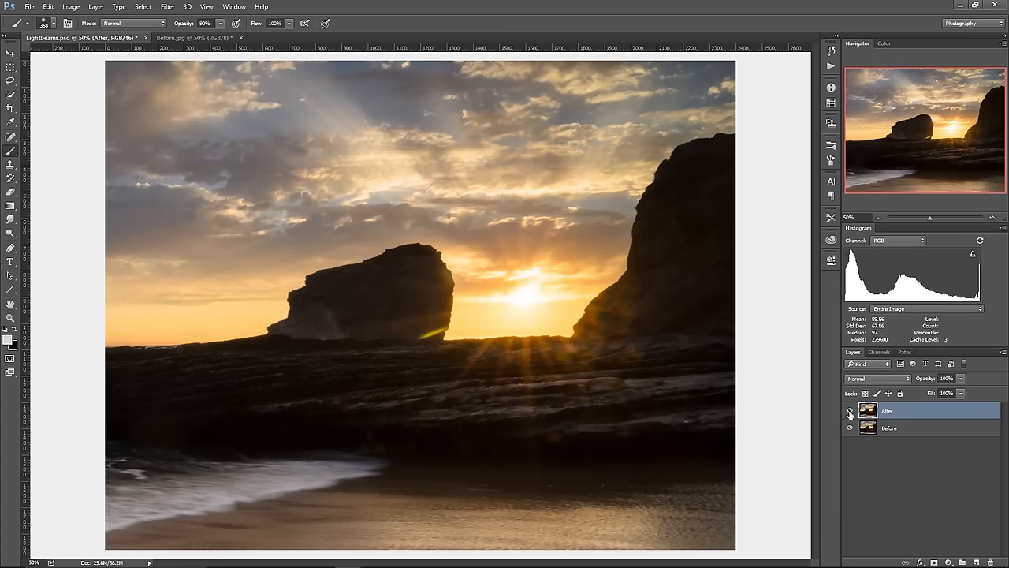
mouse_move(837, 404)
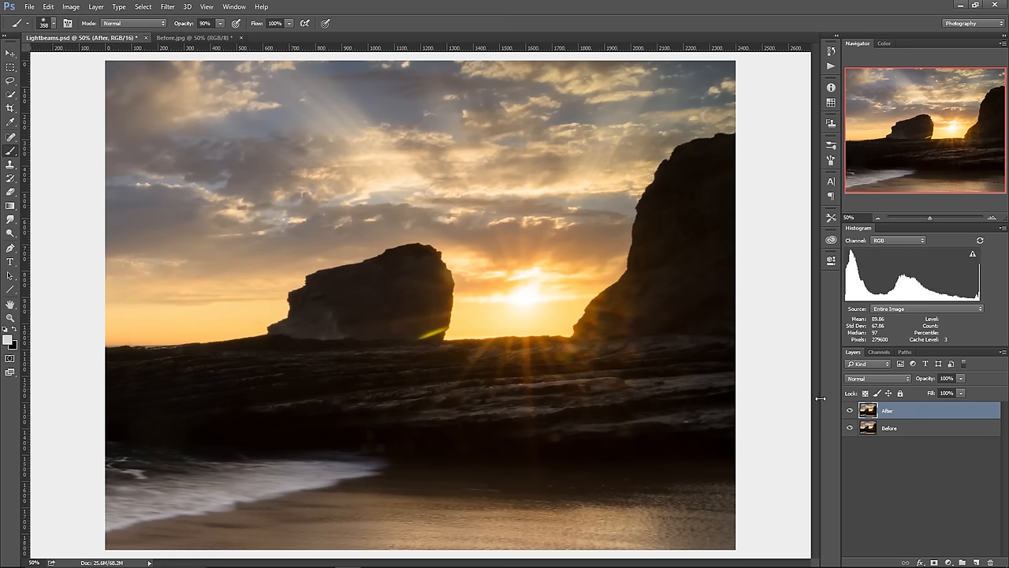
mouse_move(780, 377)
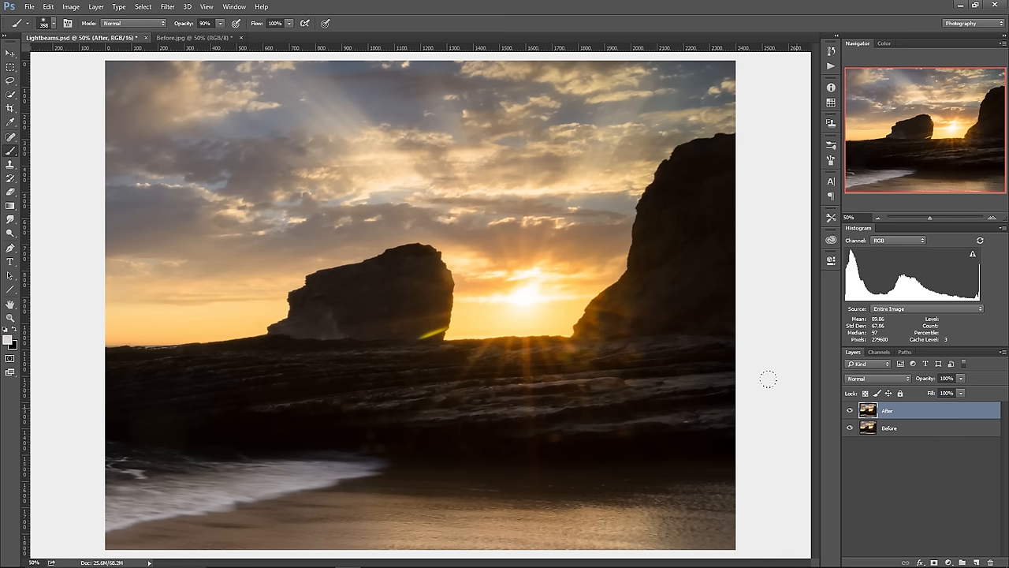
mouse_move(832, 404)
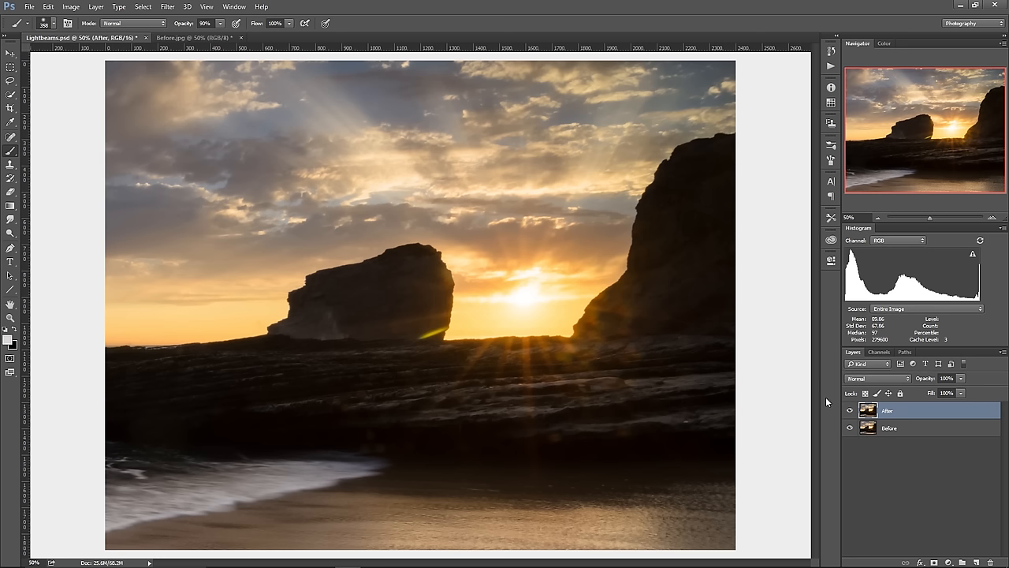
mouse_move(829, 409)
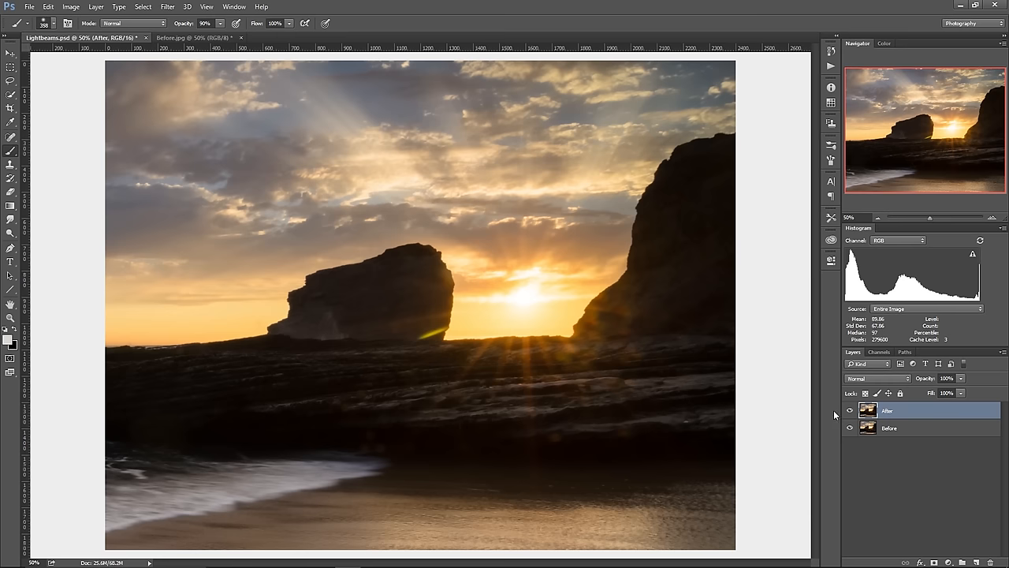
mouse_move(834, 415)
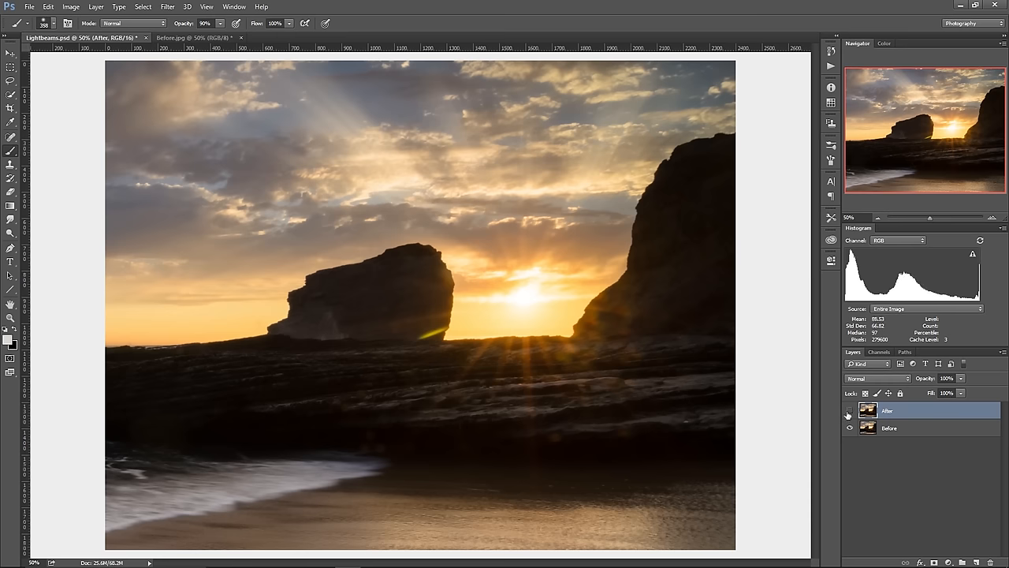
Step: Hide and then re-show the light-beam version to compare it with the original photo
click(849, 414)
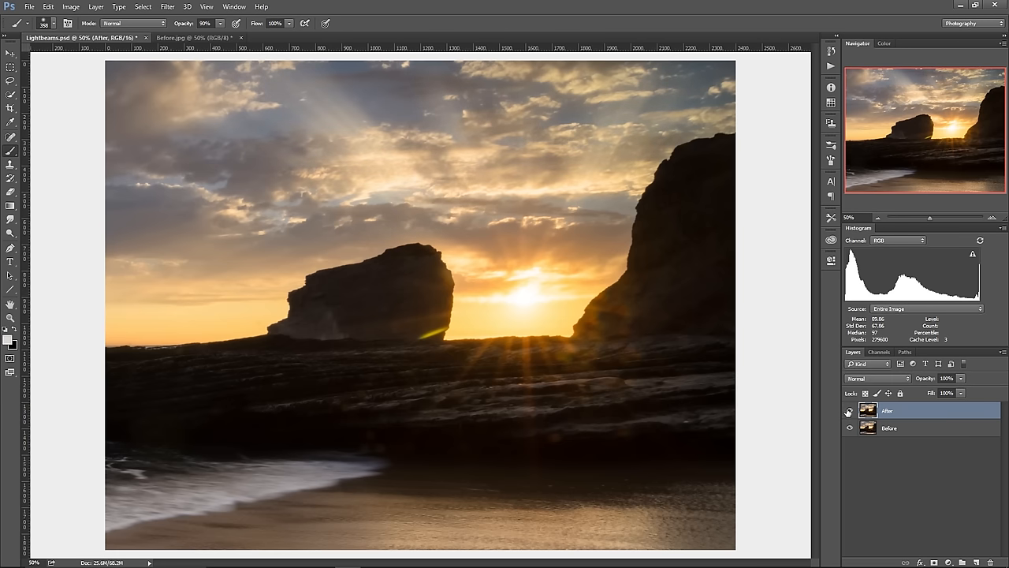
click(193, 38)
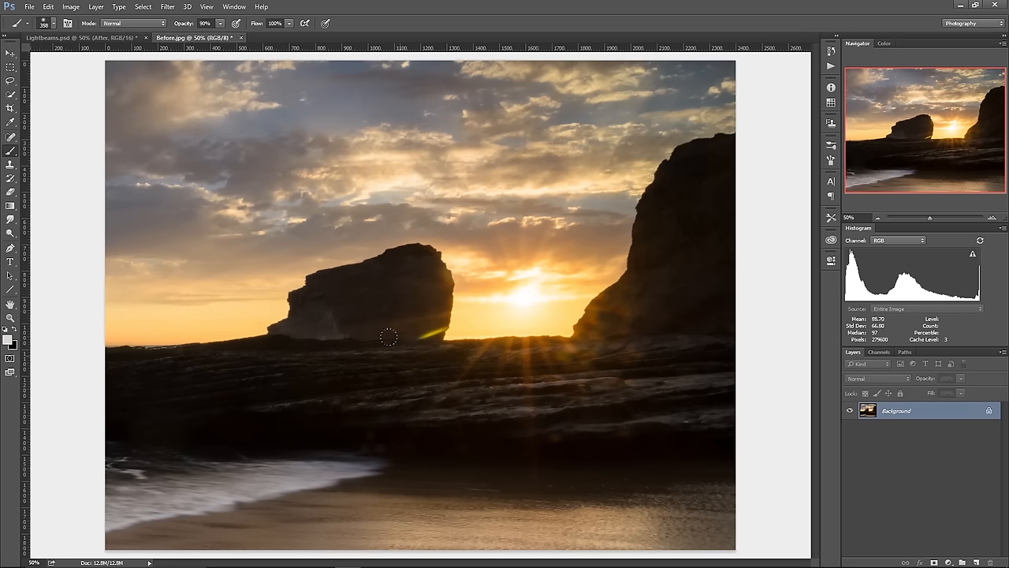
mouse_move(580, 364)
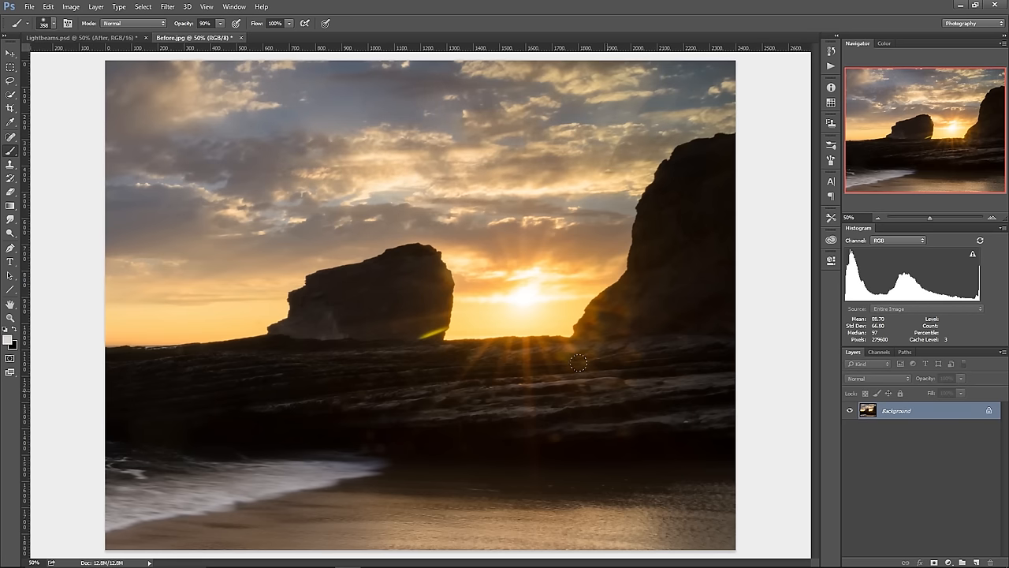
mouse_move(548, 138)
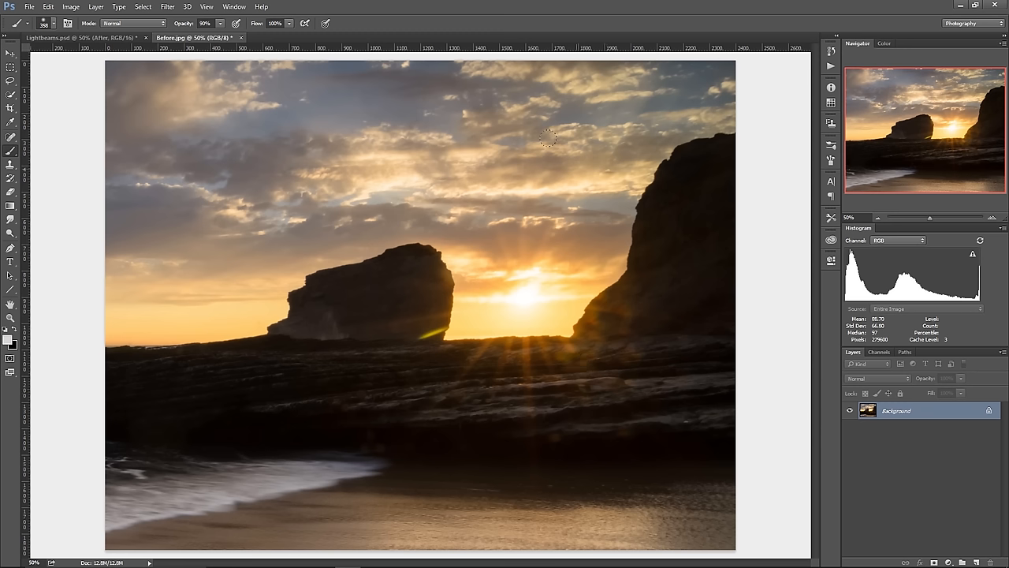
mouse_move(547, 146)
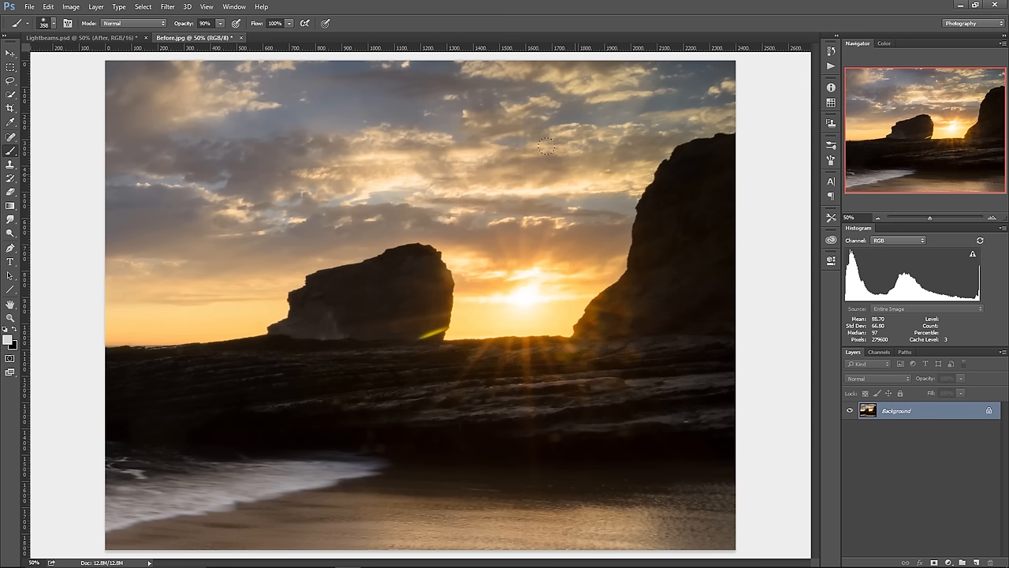
mouse_move(543, 146)
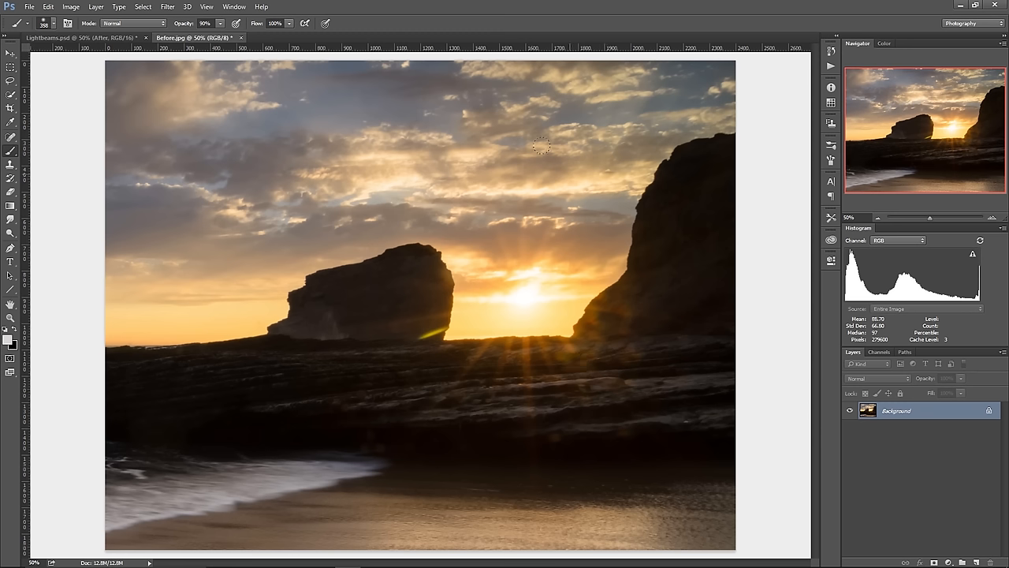
mouse_move(546, 150)
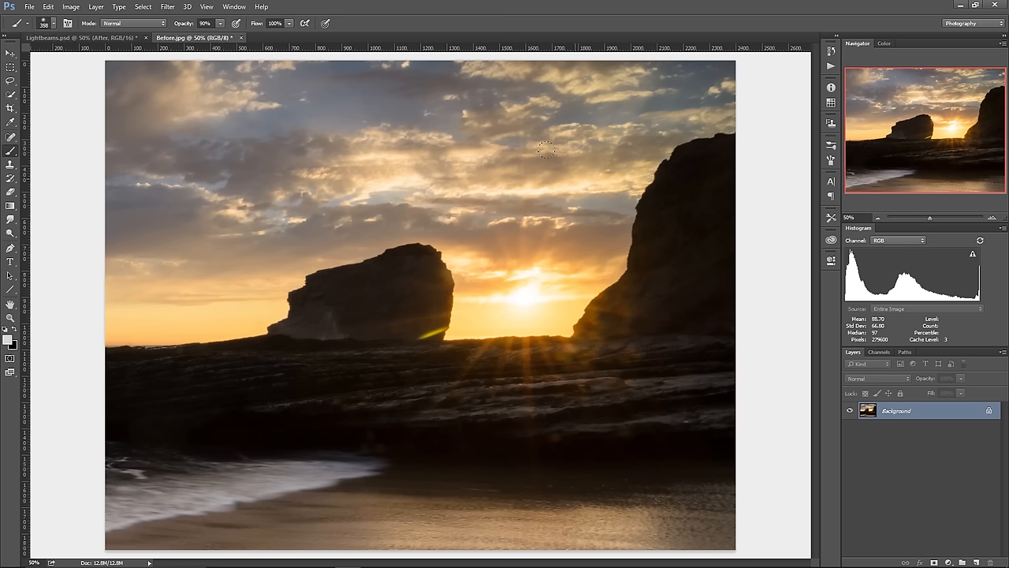
mouse_move(540, 154)
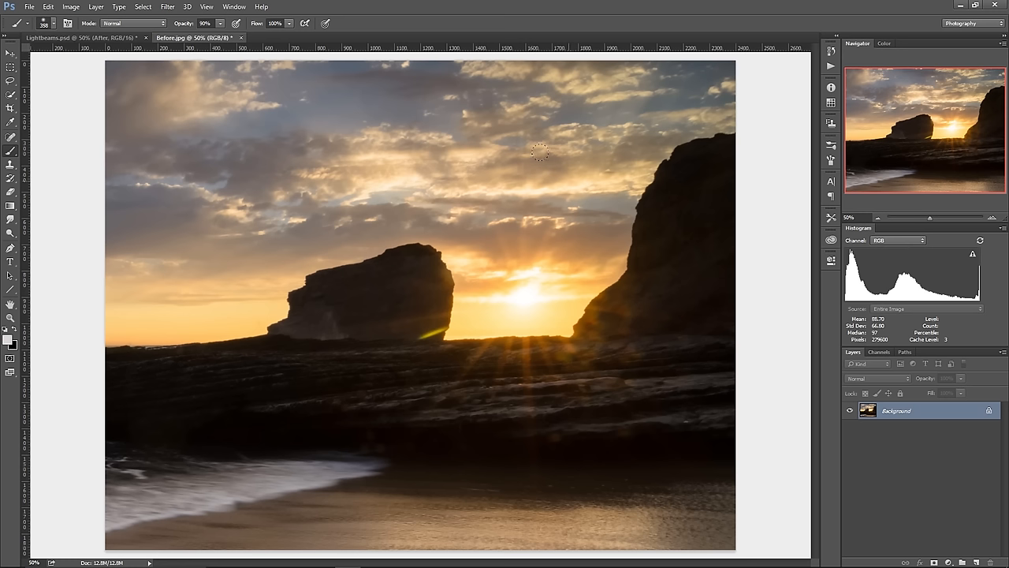
mouse_move(544, 145)
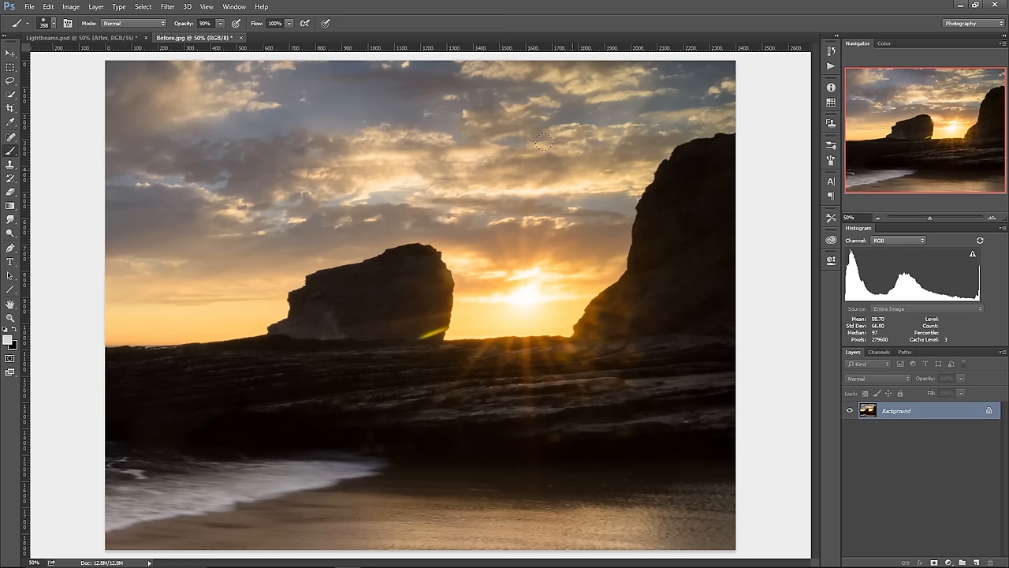
mouse_move(576, 129)
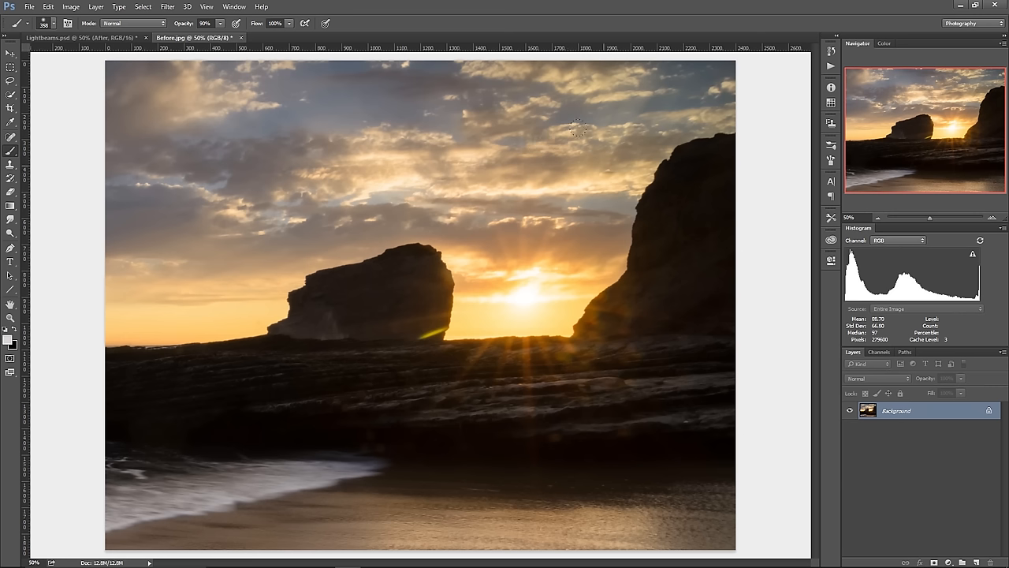
mouse_move(550, 162)
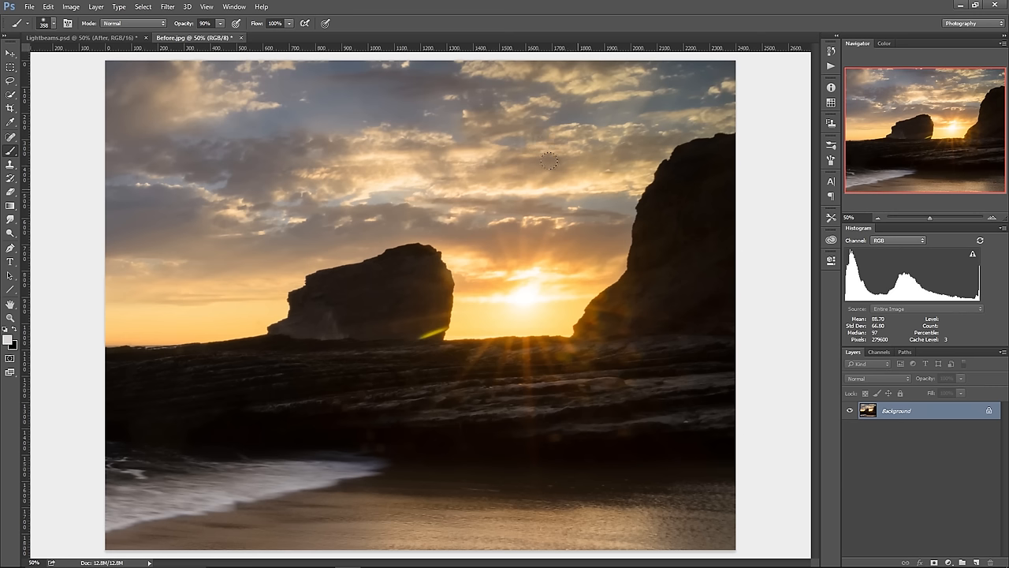
mouse_move(543, 172)
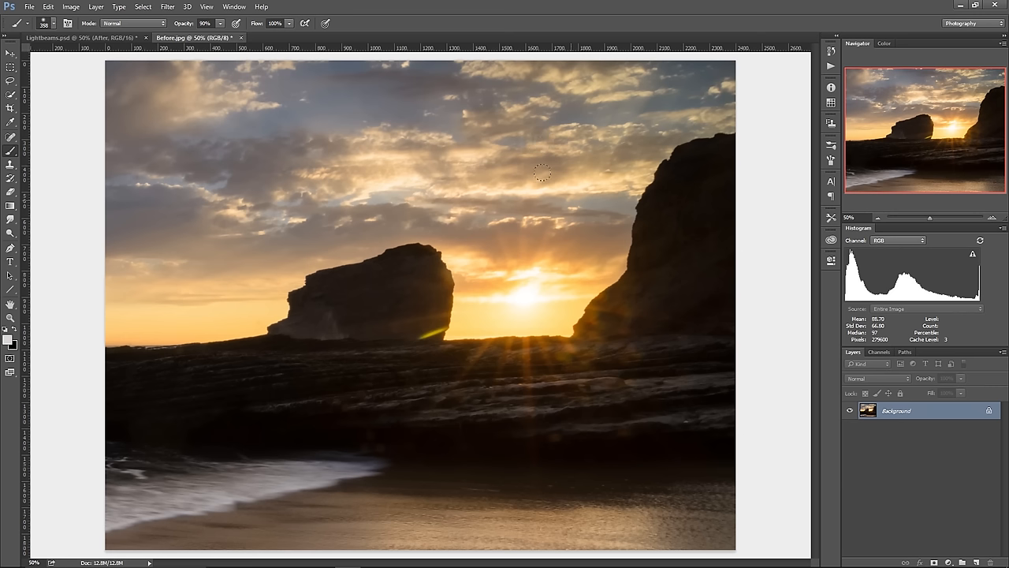
mouse_move(489, 120)
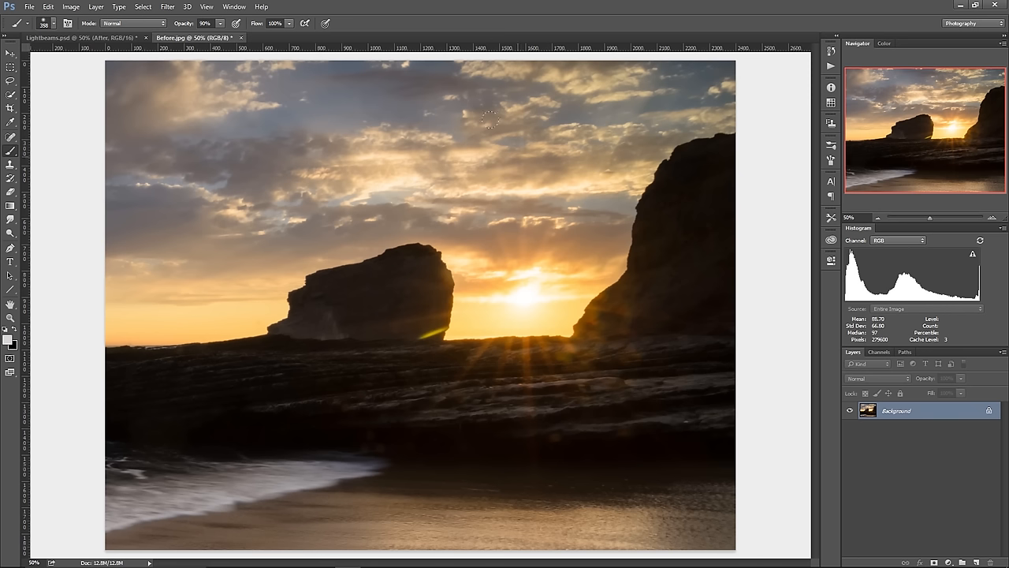
mouse_move(554, 283)
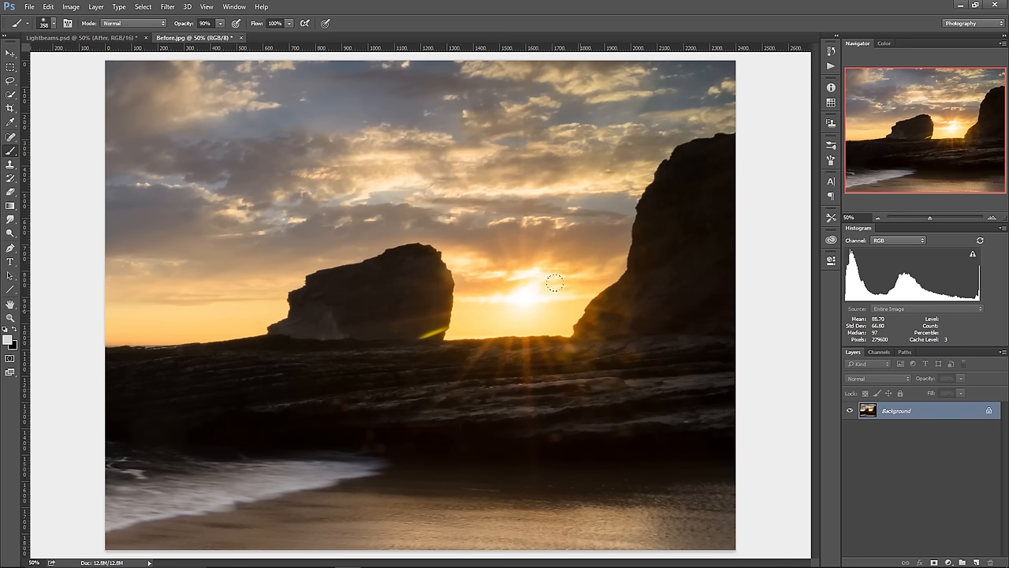
mouse_move(590, 210)
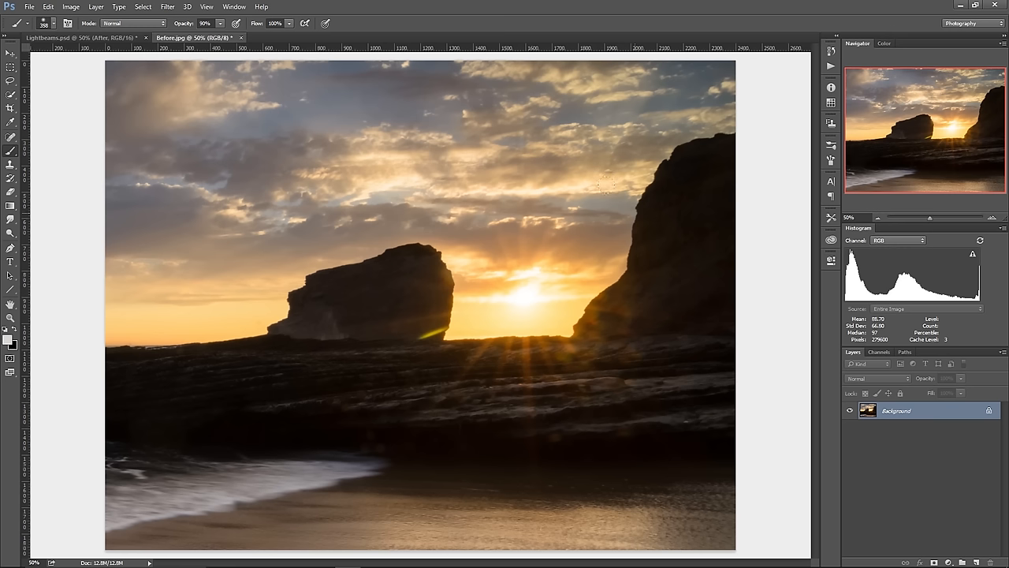
mouse_move(604, 184)
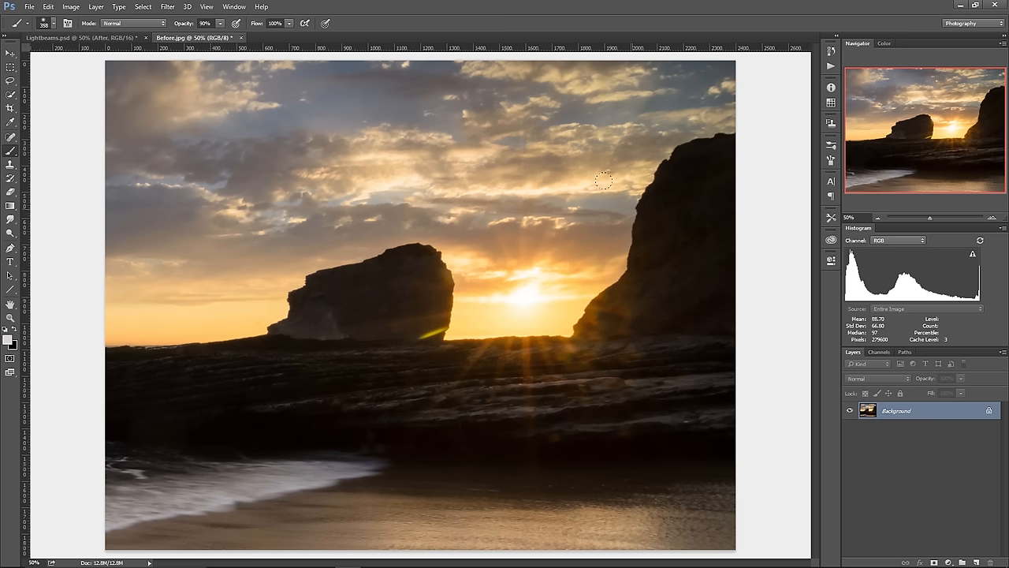
mouse_move(602, 185)
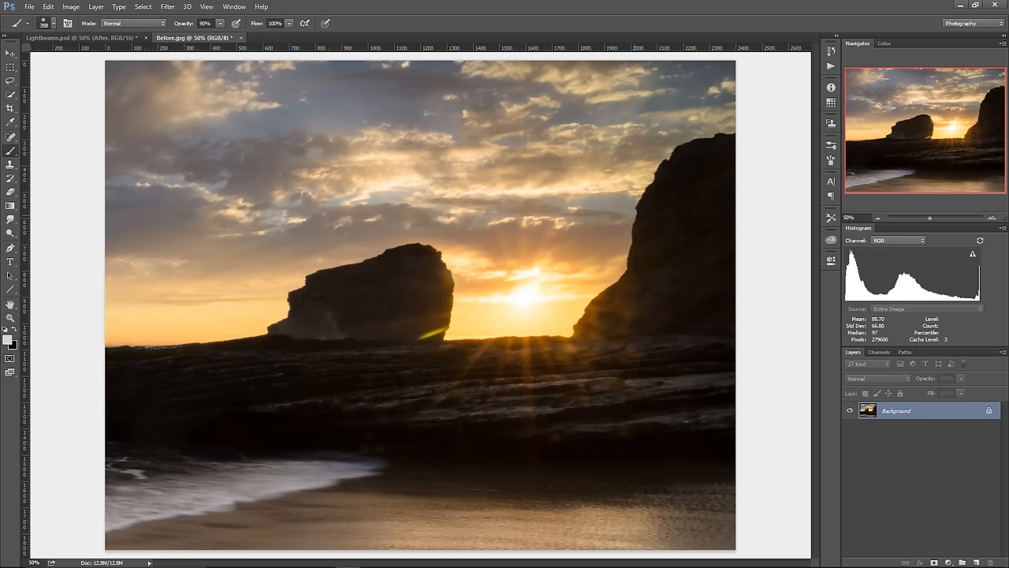
mouse_move(615, 172)
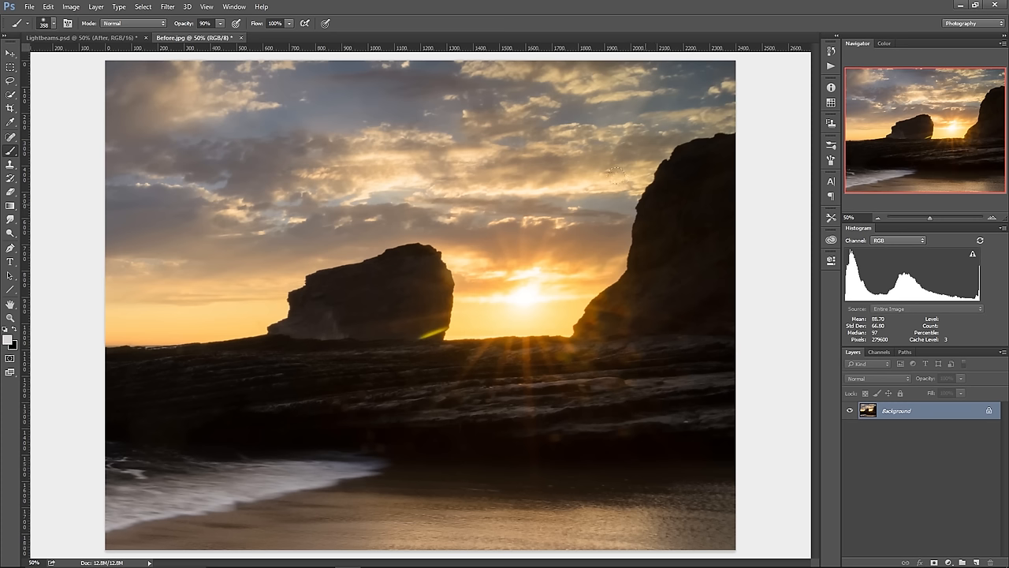
mouse_move(652, 122)
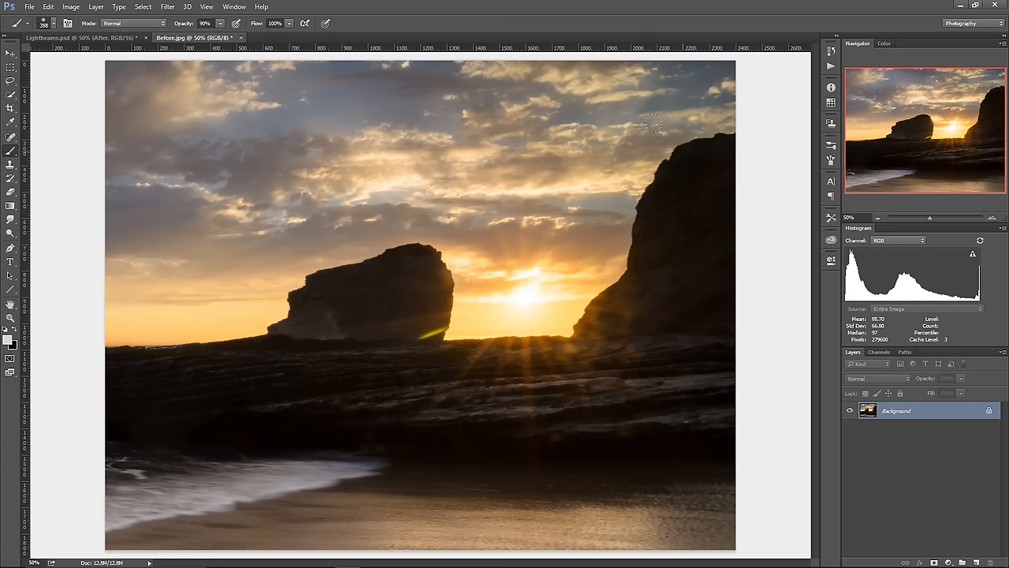
mouse_move(654, 103)
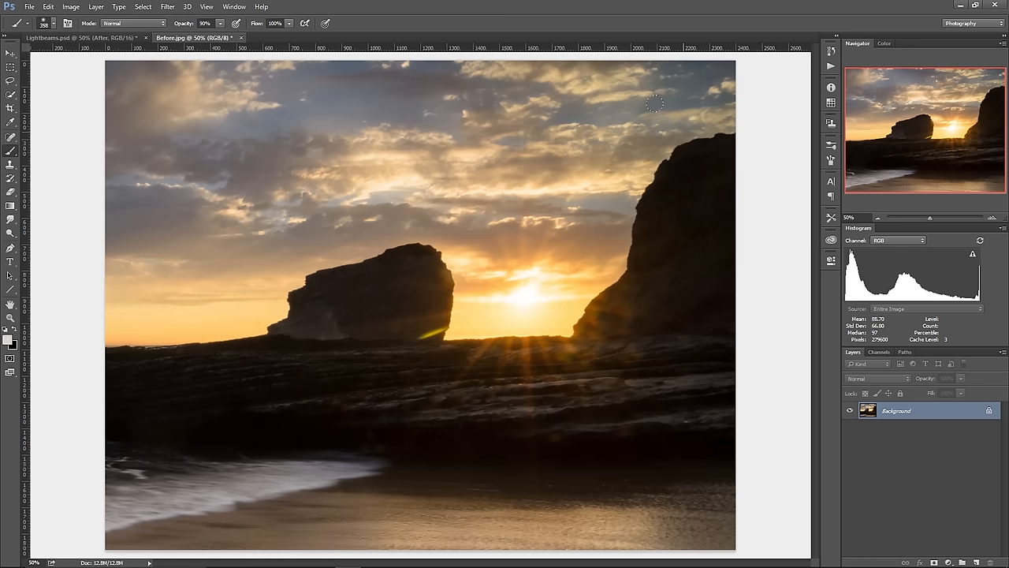
mouse_move(684, 134)
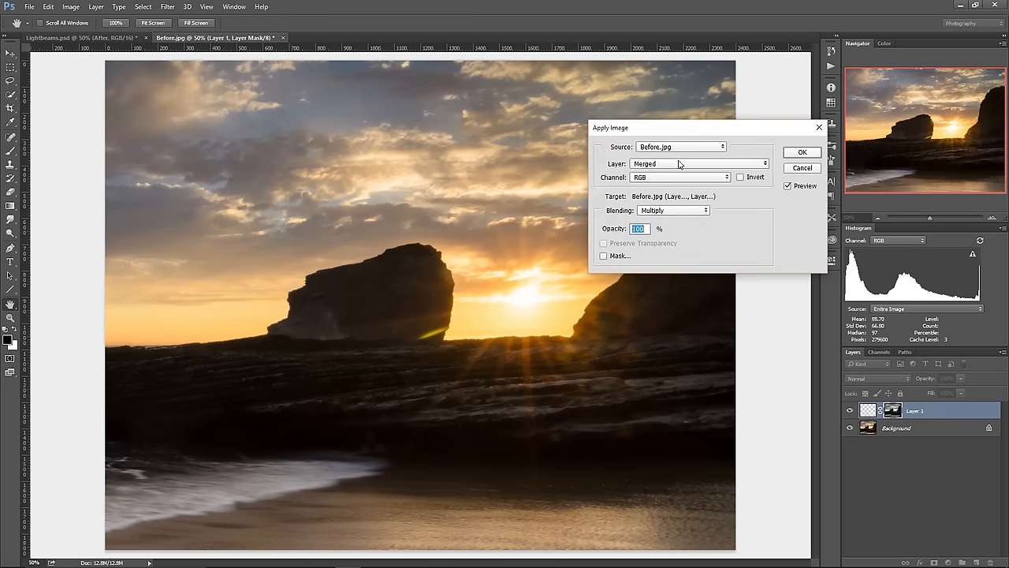
Step: Confirm Apply Image to put Before.jpg (Layer Merged, RGB, Multiply, 100%) into Layer 1's mask
click(801, 152)
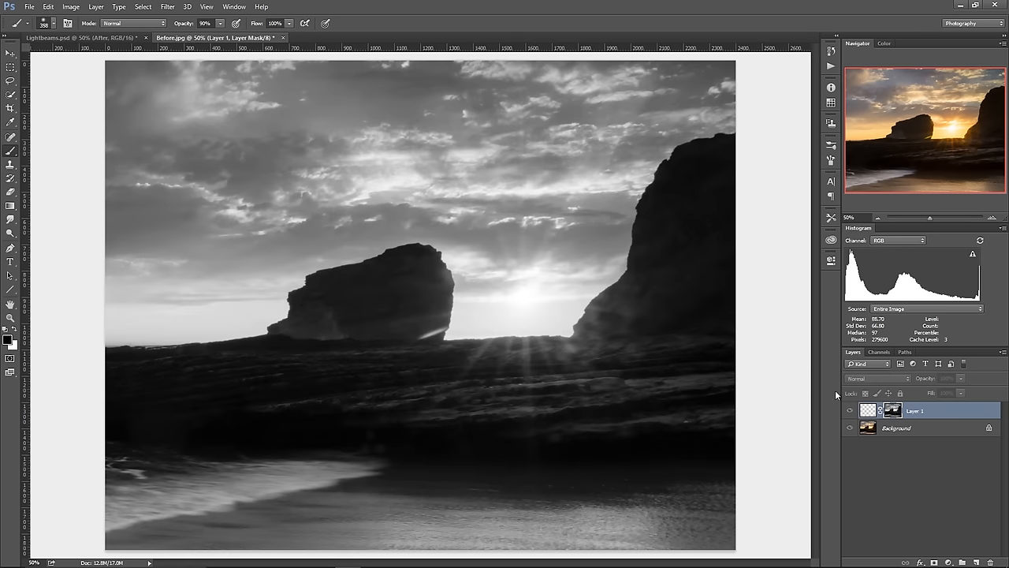
mouse_move(365, 156)
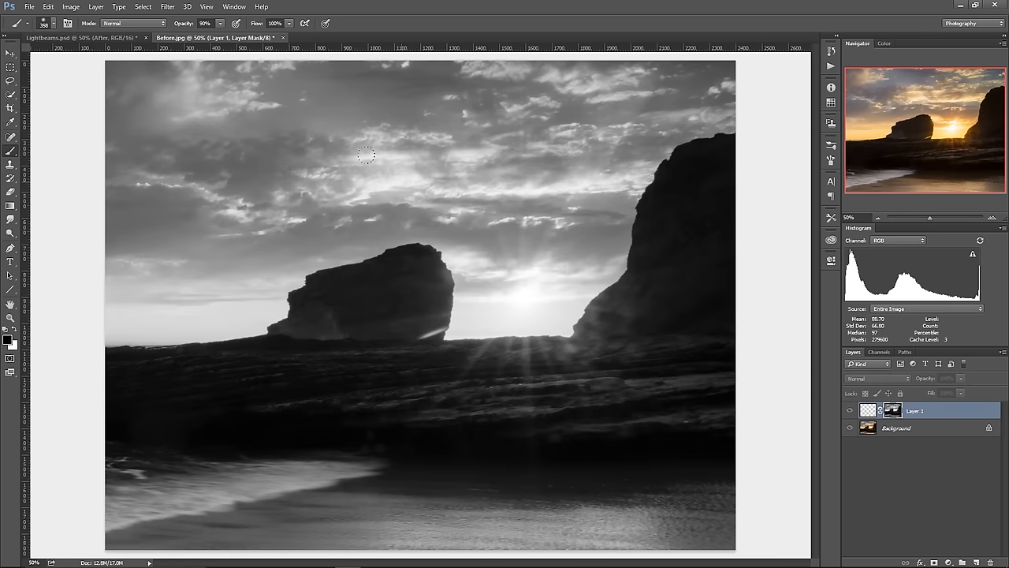
mouse_move(486, 221)
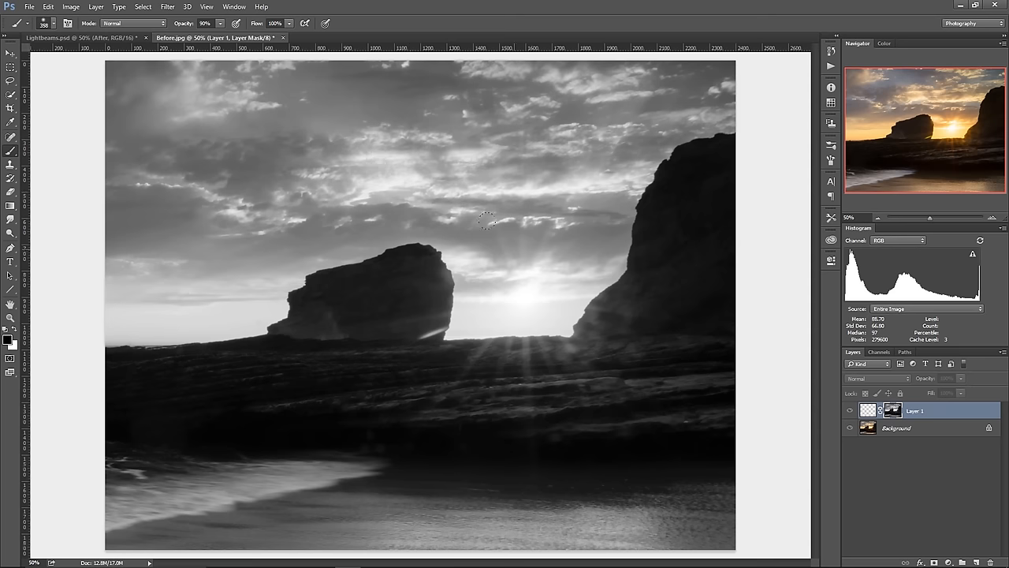
click(10, 53)
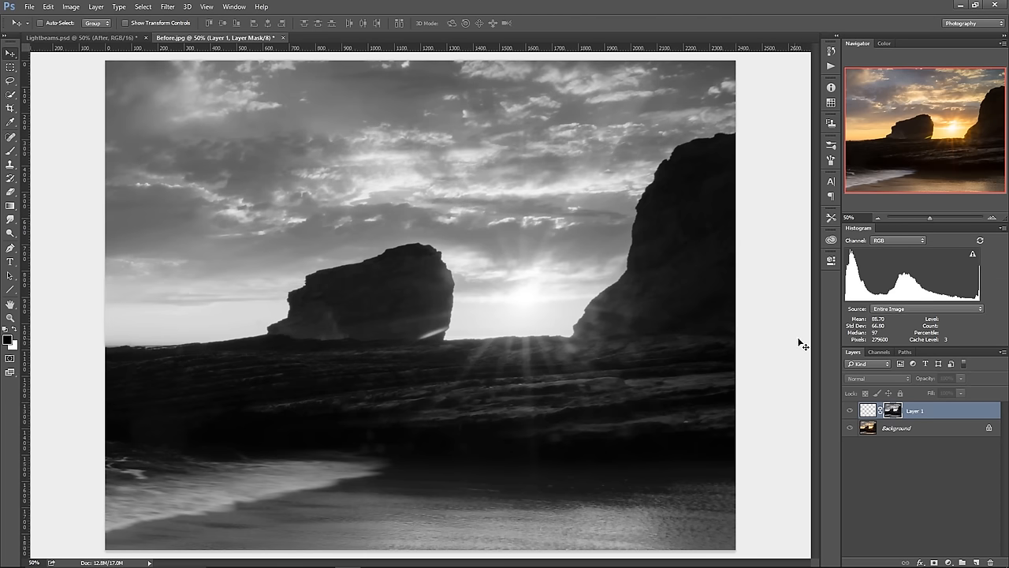
mouse_move(834, 364)
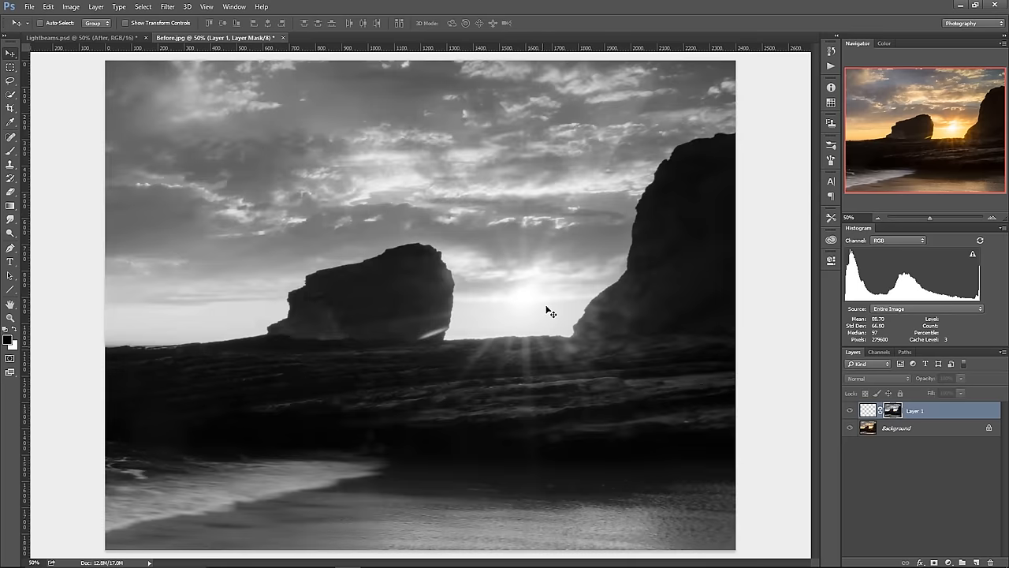
mouse_move(790, 416)
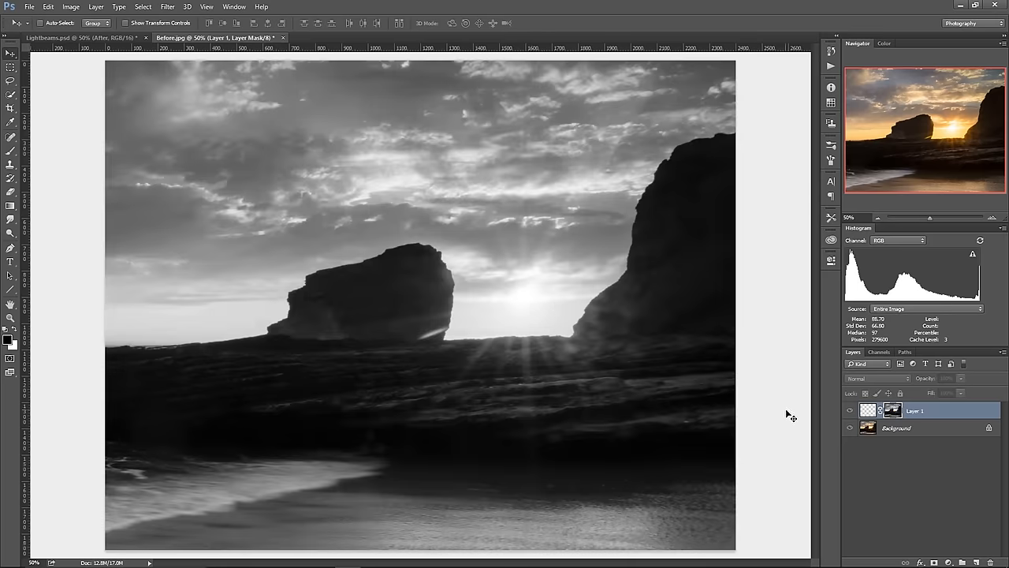
mouse_move(804, 397)
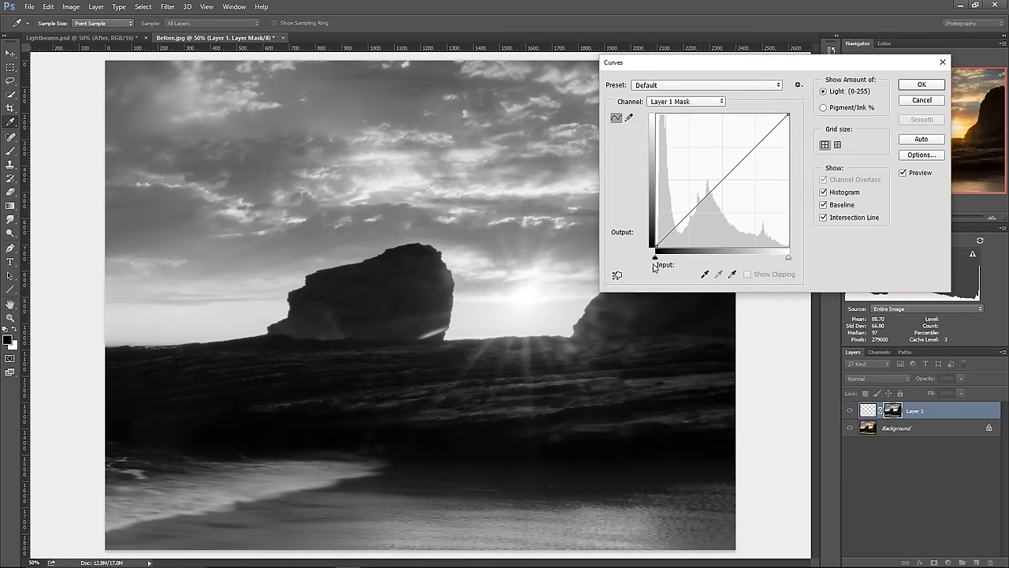
Step: Apply Curves to the mask, moving the black point to about 178 and the white point left
drag(655, 258, 660, 258)
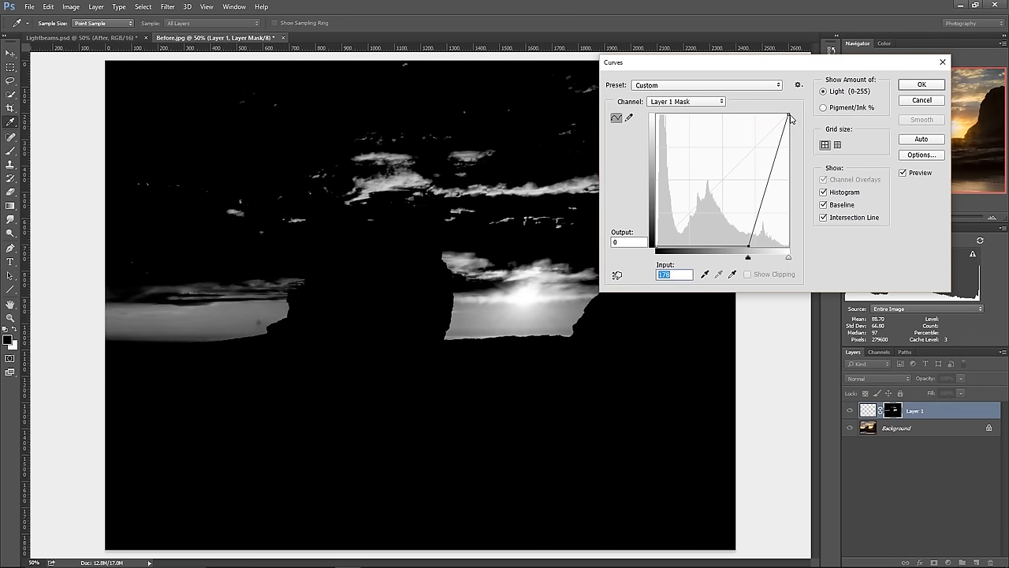
drag(788, 257, 775, 257)
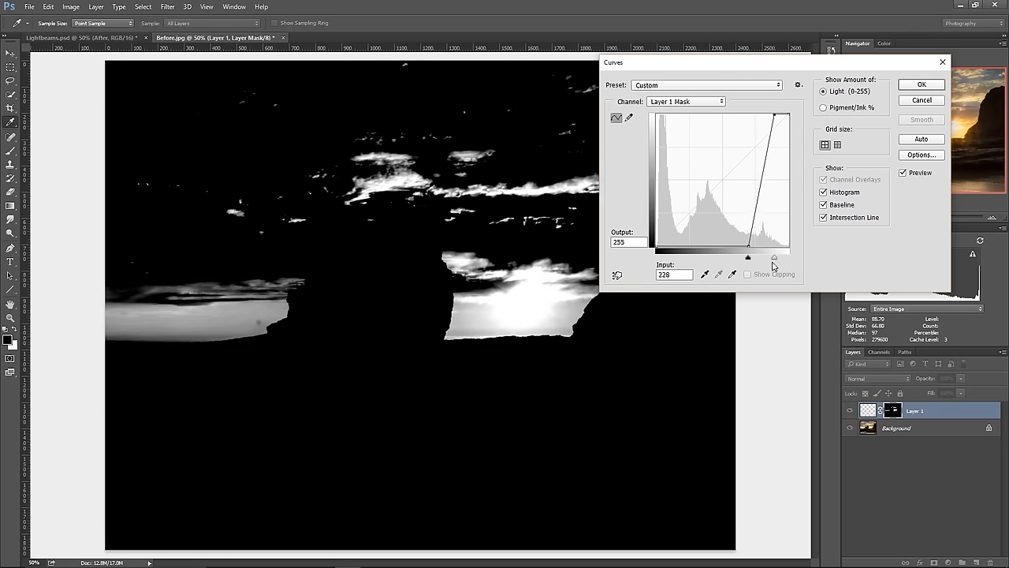
drag(774, 257, 768, 257)
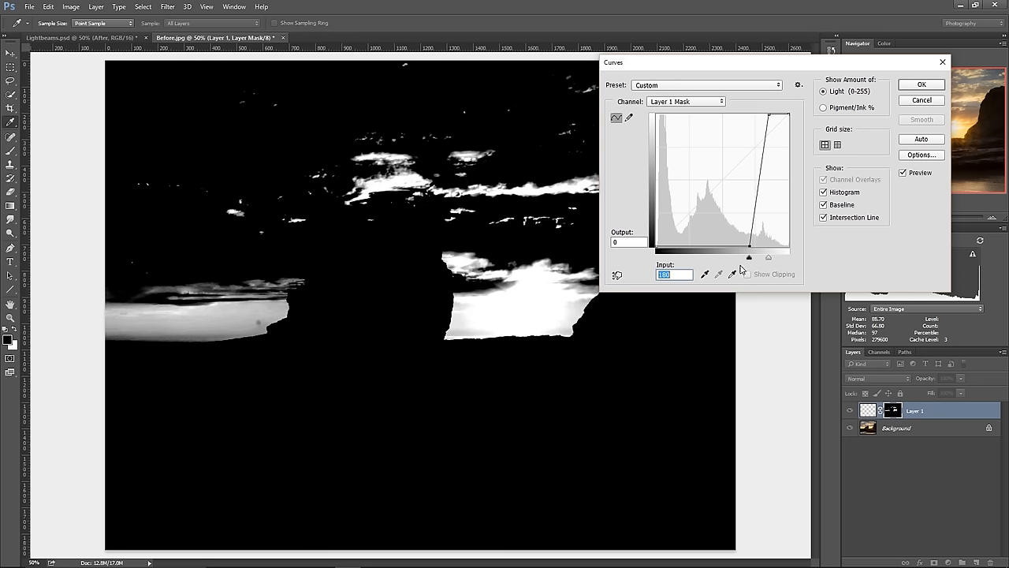
mouse_move(778, 140)
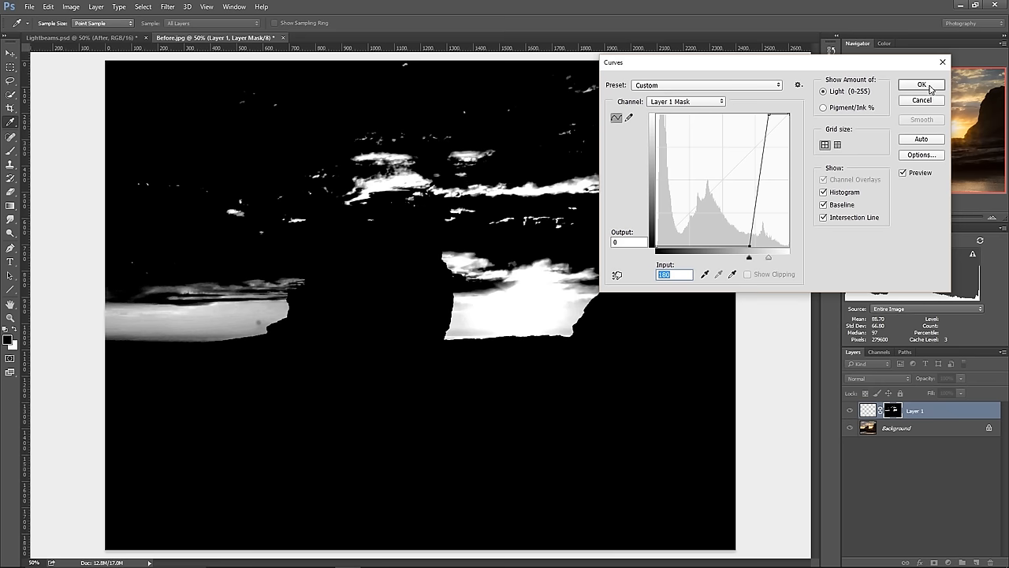
click(922, 85)
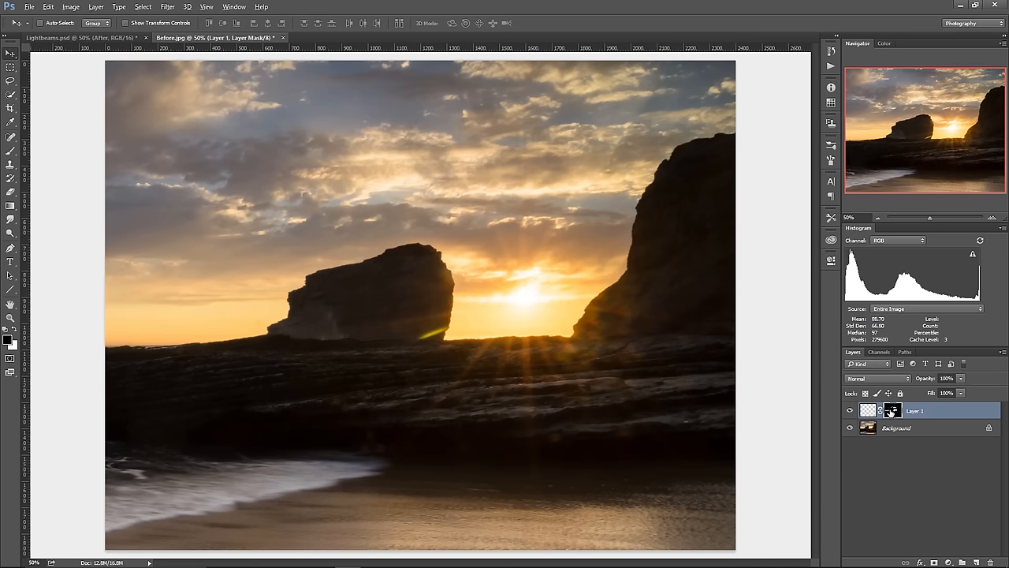
Step: Leave Layer 1's mask view so the full-colour sunset composite displays
click(892, 410)
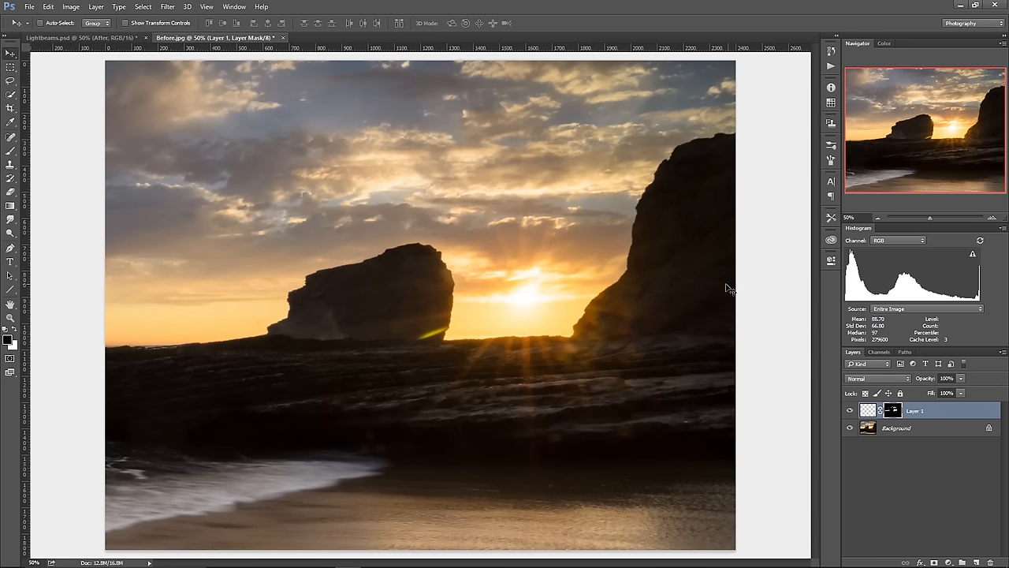
mouse_move(751, 313)
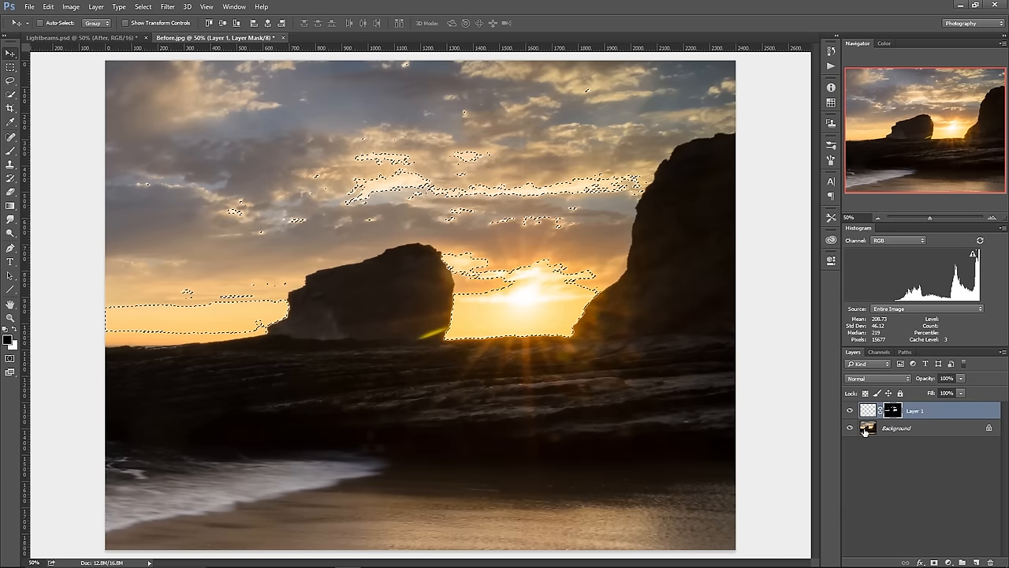
Step: Copy the loaded highlights from Background into Layer 2 and remove Layer 1
click(896, 427)
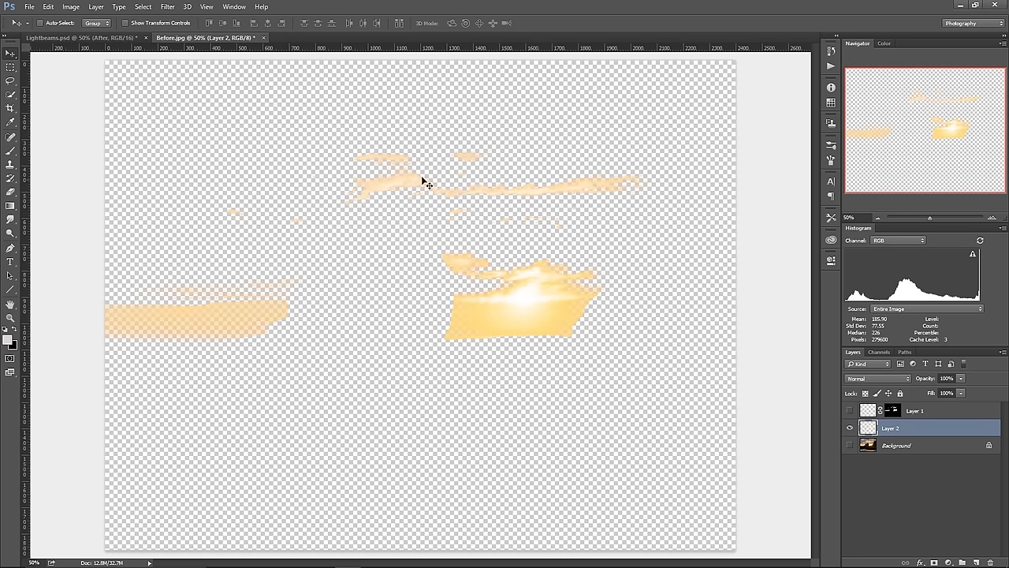
mouse_move(434, 221)
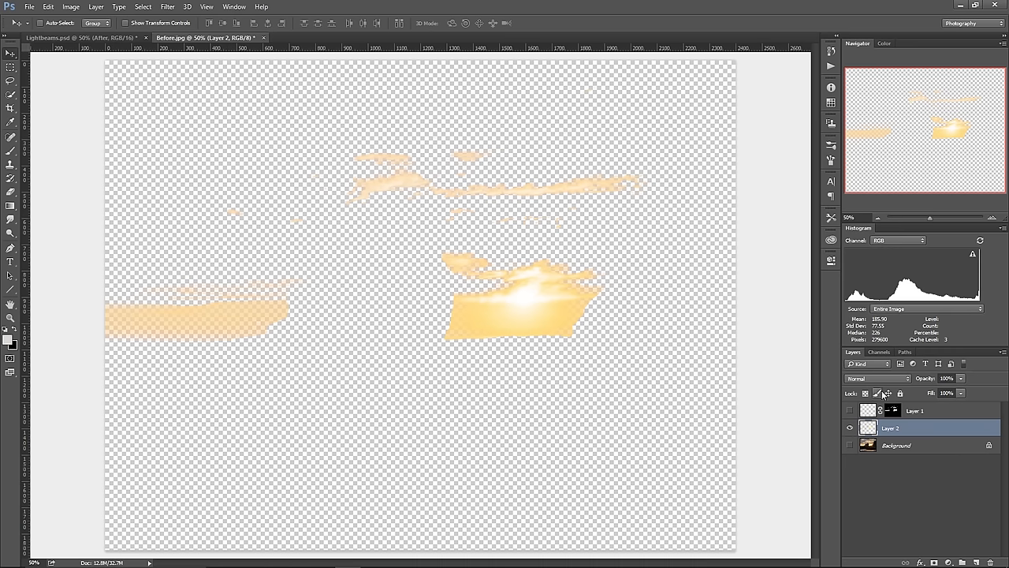
click(850, 445)
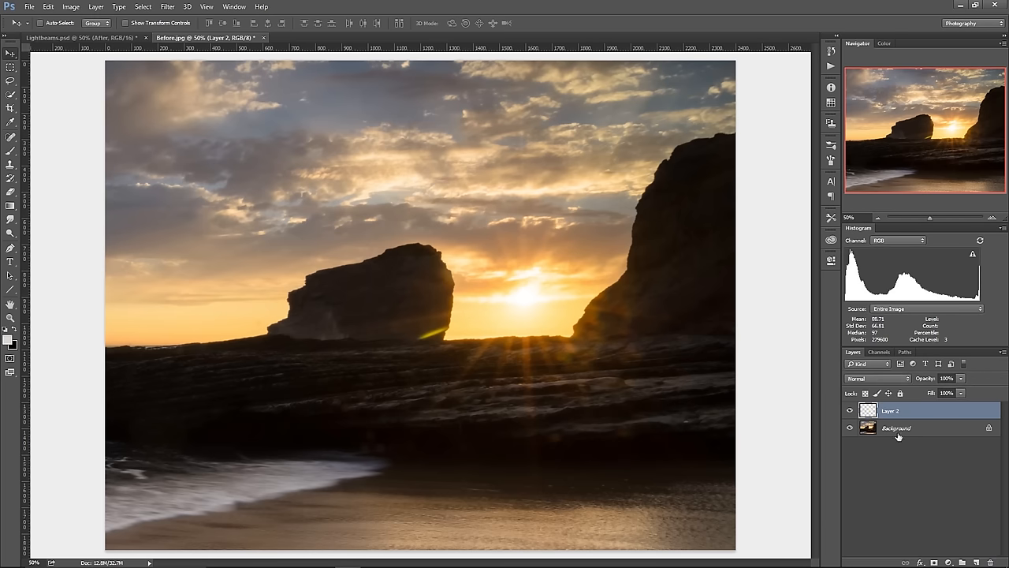
mouse_move(871, 423)
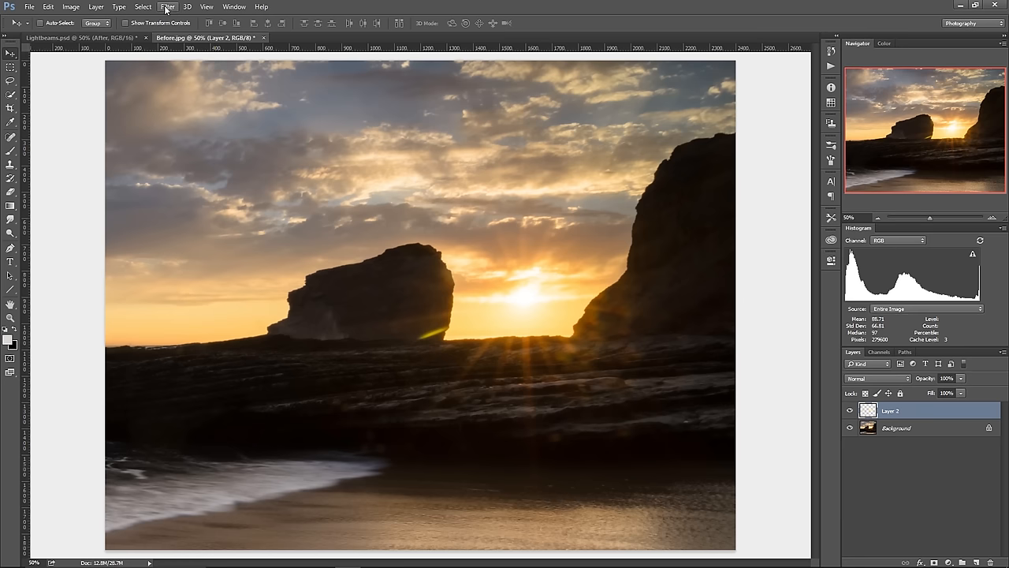
Step: Apply a Zoom, Good-quality Radial Blur to Layer 2 centred on the sun
click(167, 6)
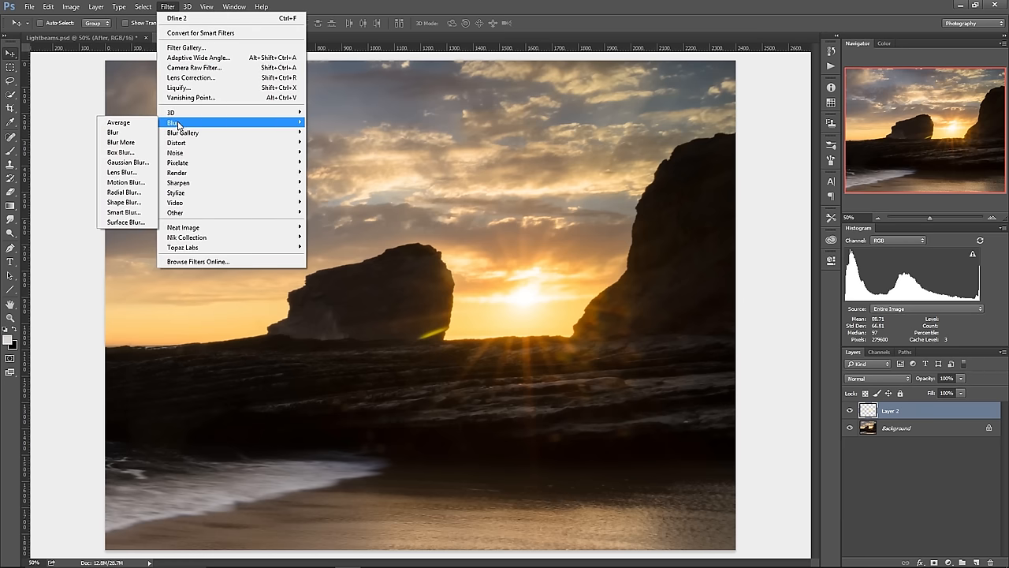
click(124, 193)
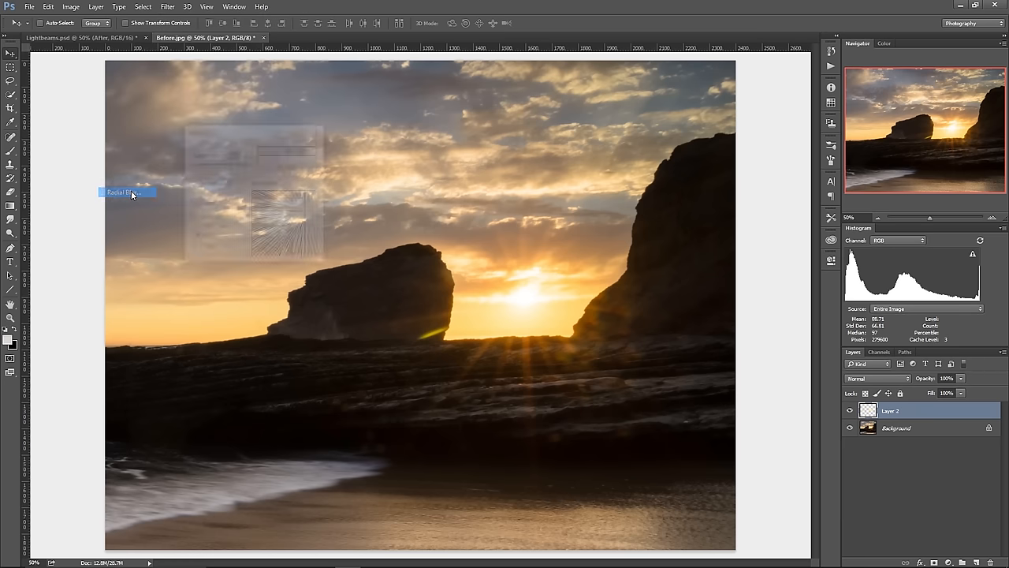
click(126, 192)
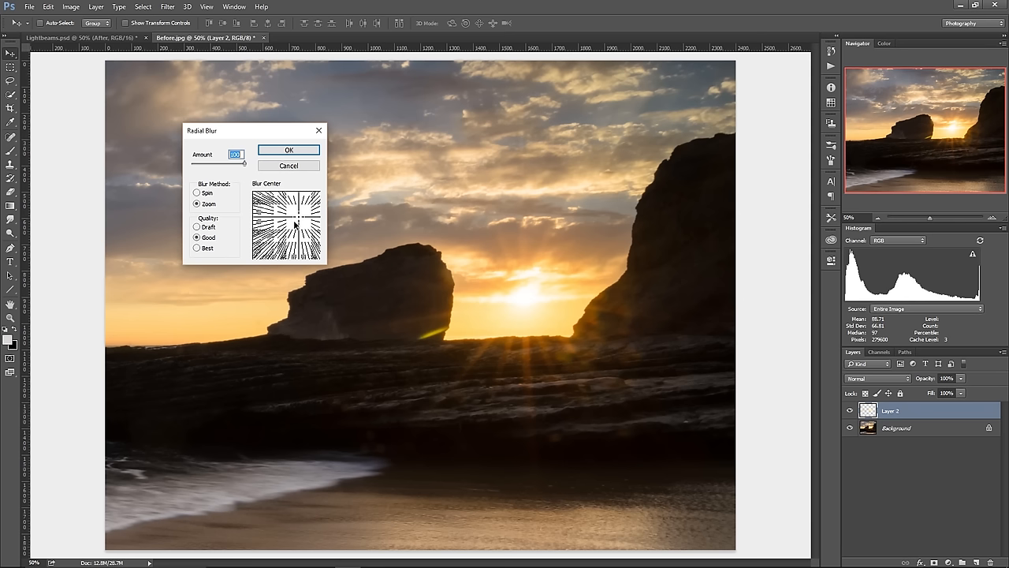
mouse_move(289, 257)
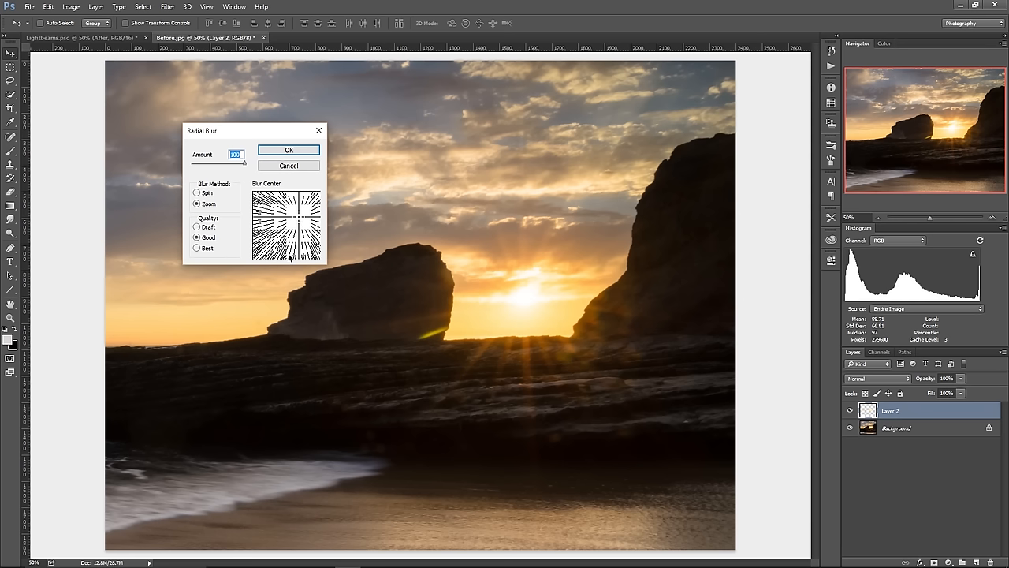
mouse_move(247, 167)
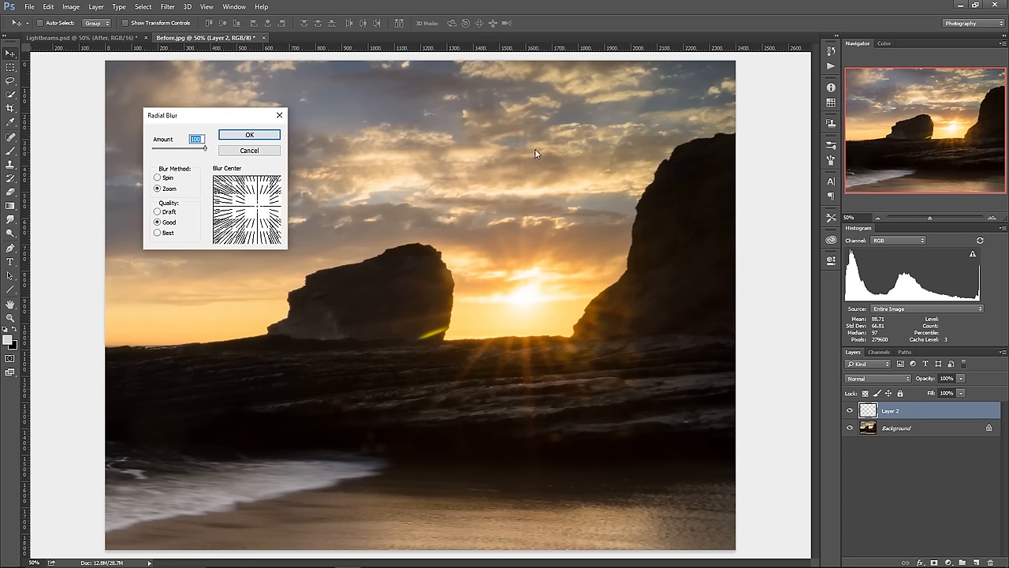
mouse_move(560, 308)
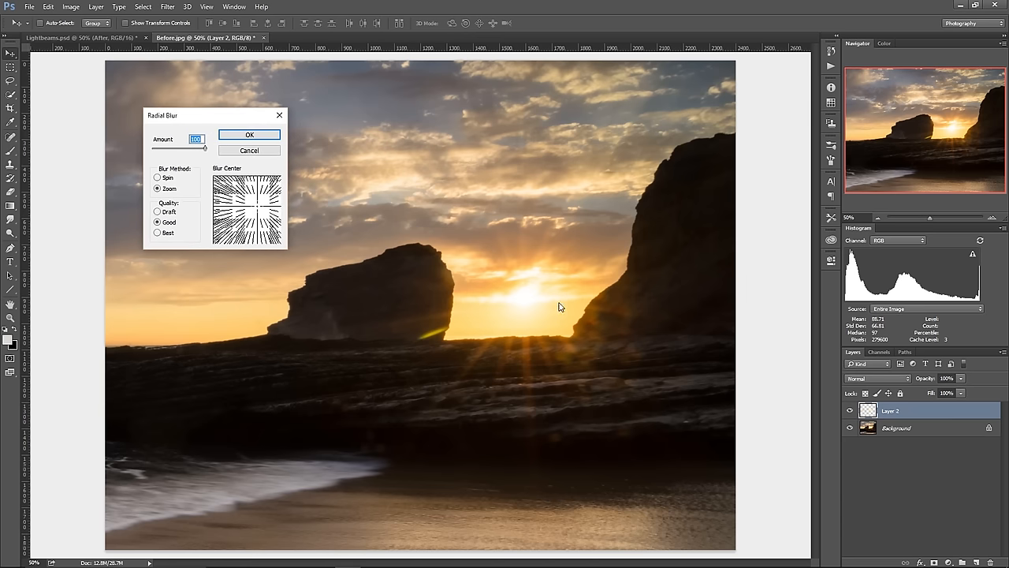
mouse_move(527, 127)
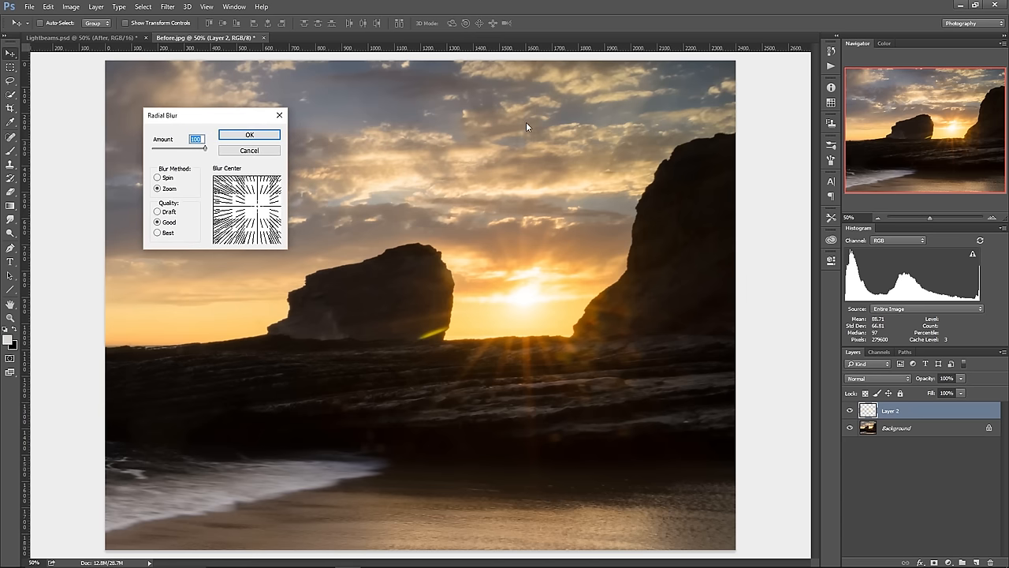
mouse_move(381, 289)
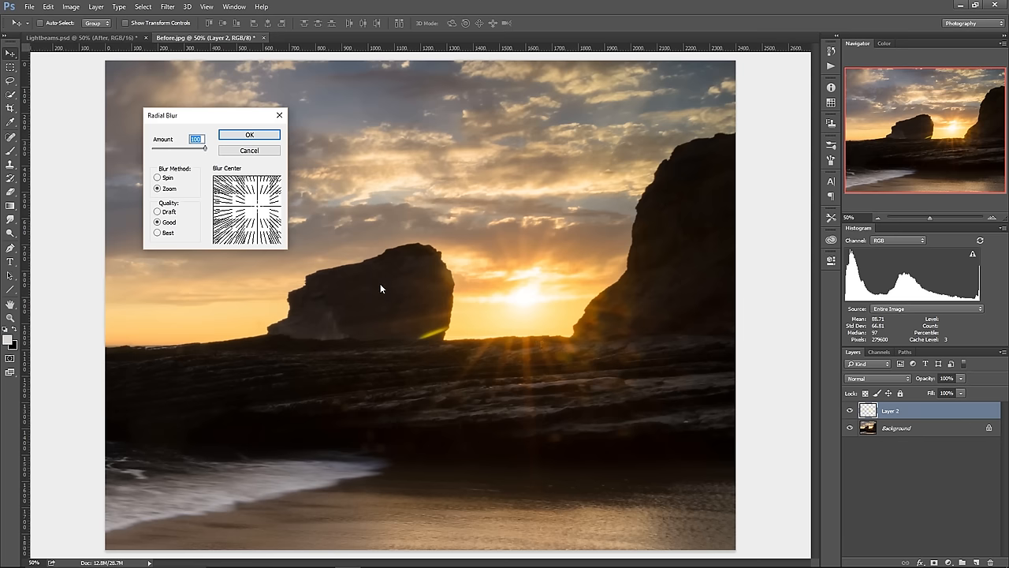
mouse_move(635, 286)
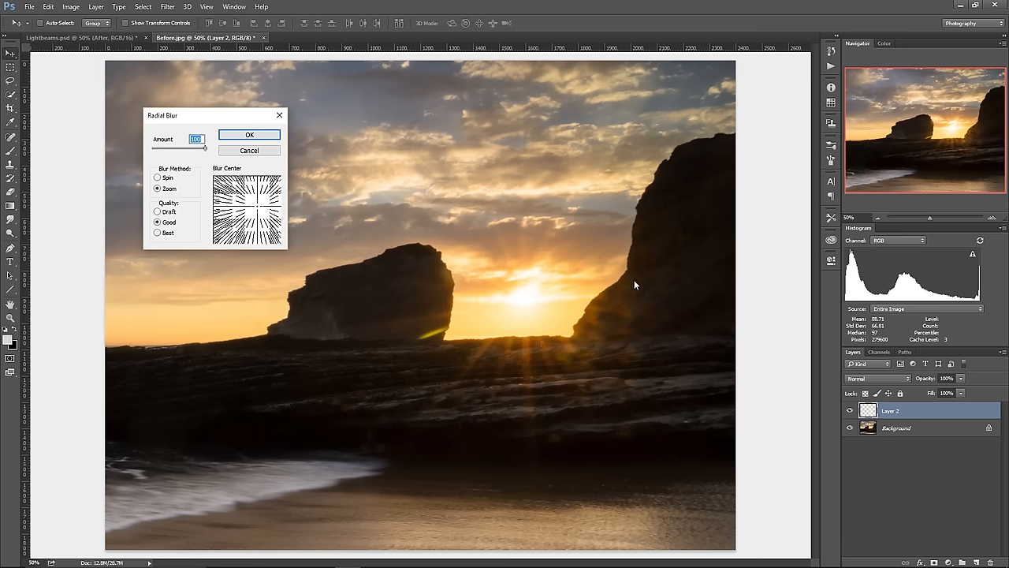
mouse_move(253, 207)
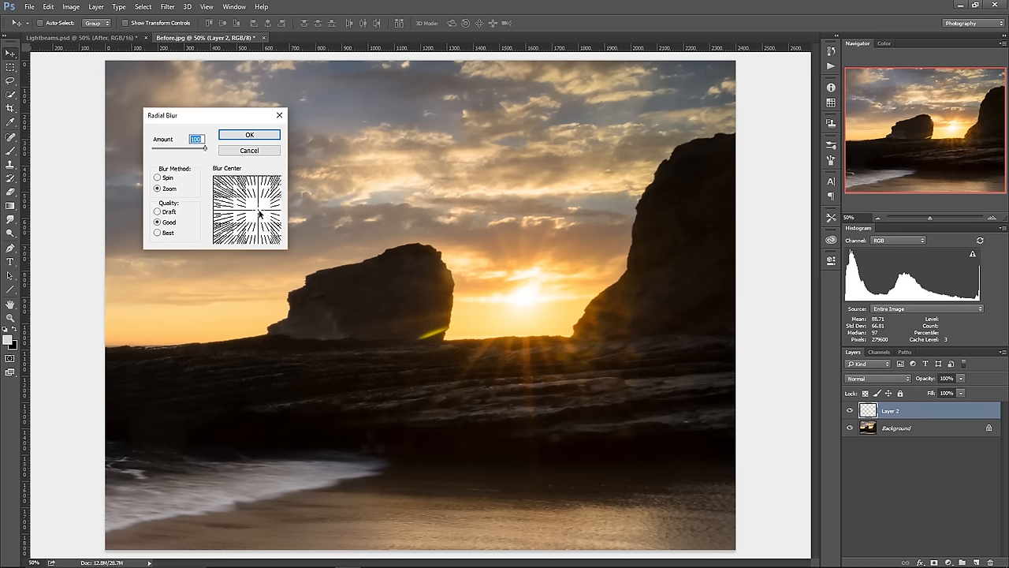
click(249, 134)
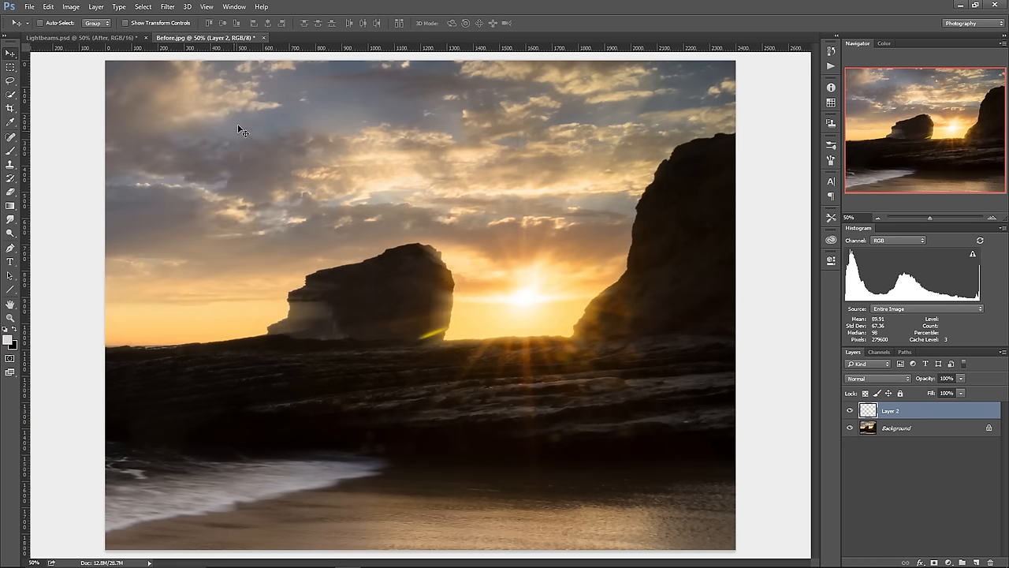
mouse_move(241, 169)
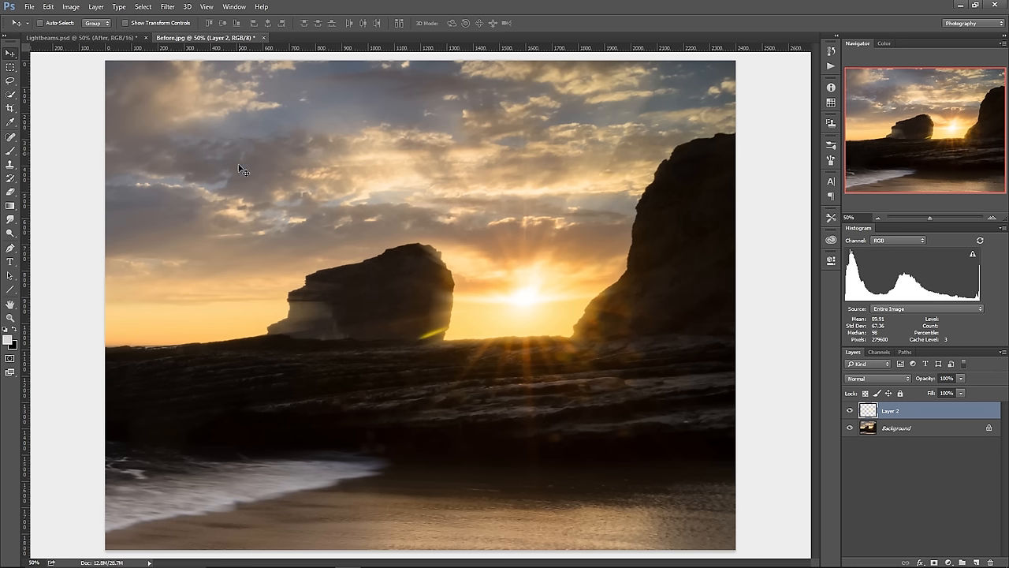
mouse_move(420, 216)
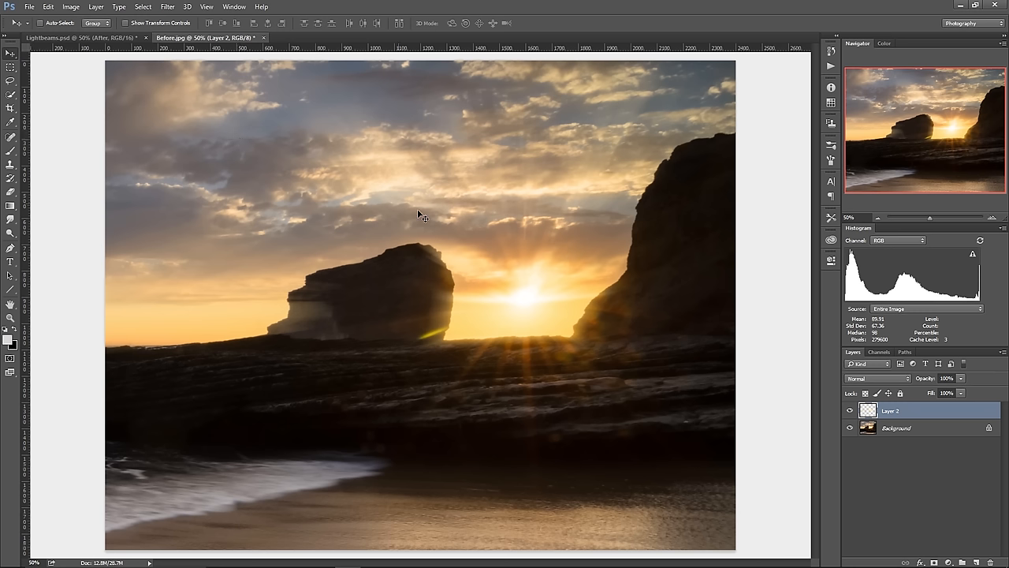
mouse_move(639, 187)
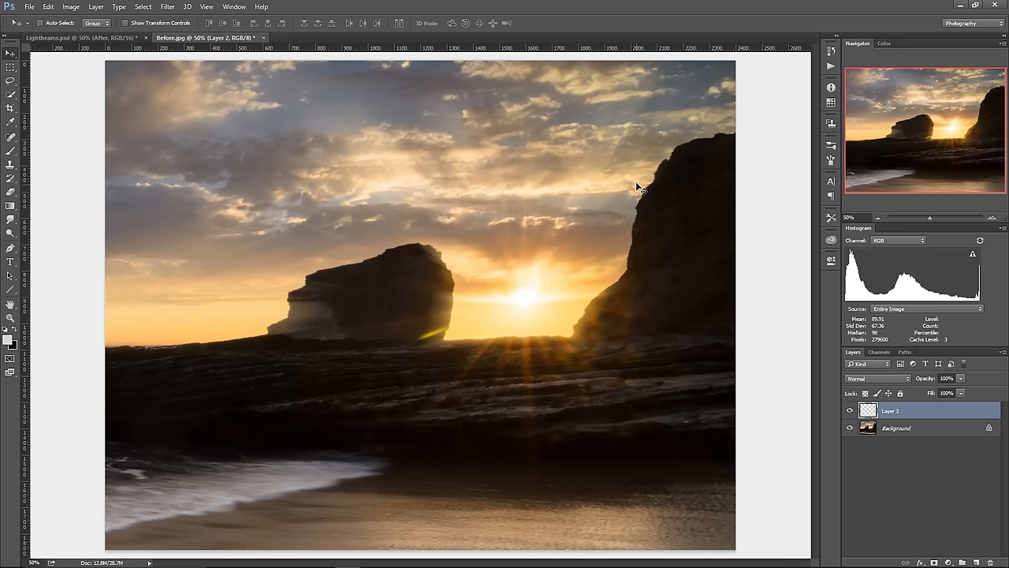
mouse_move(599, 230)
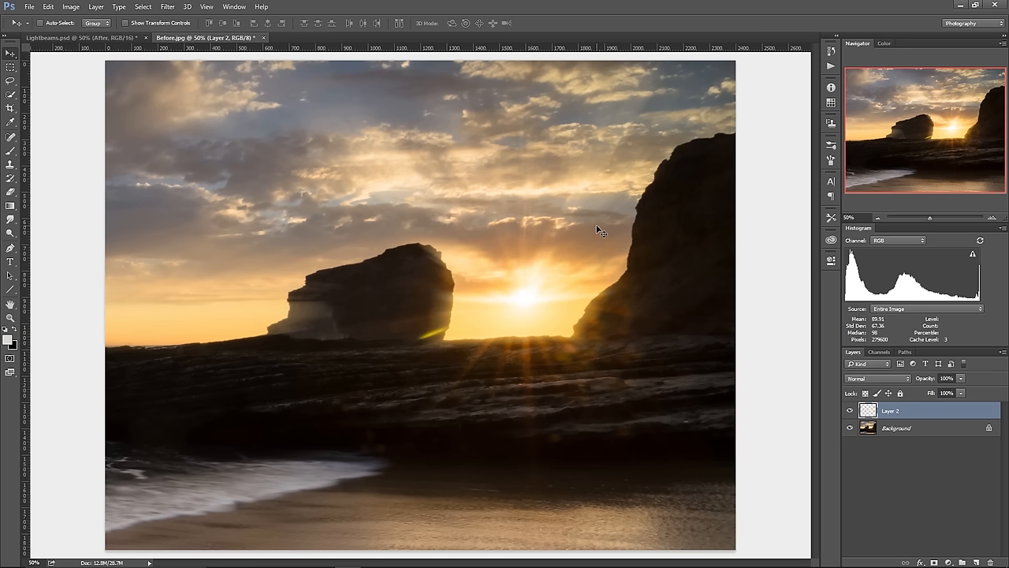
mouse_move(592, 231)
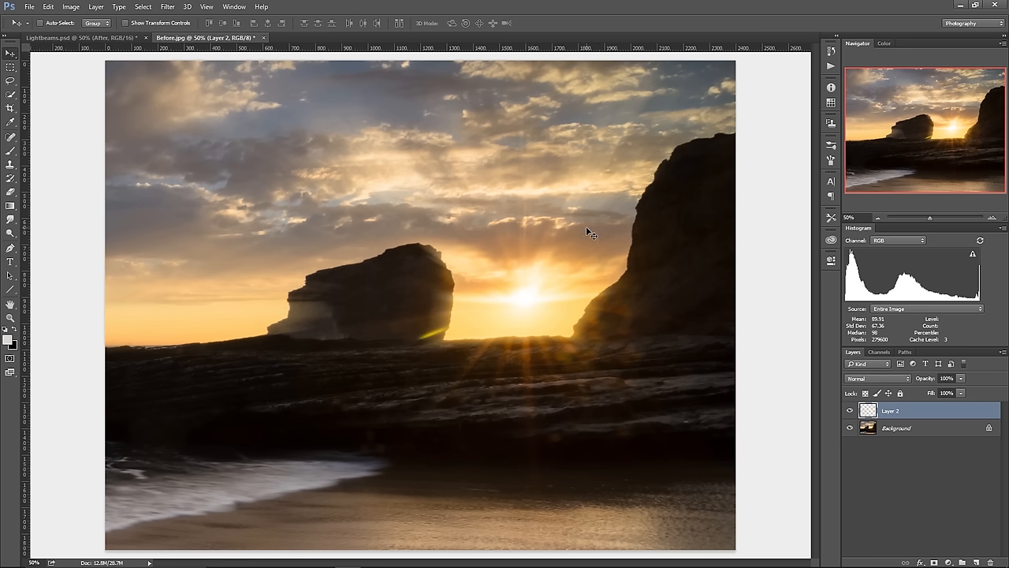
mouse_move(574, 235)
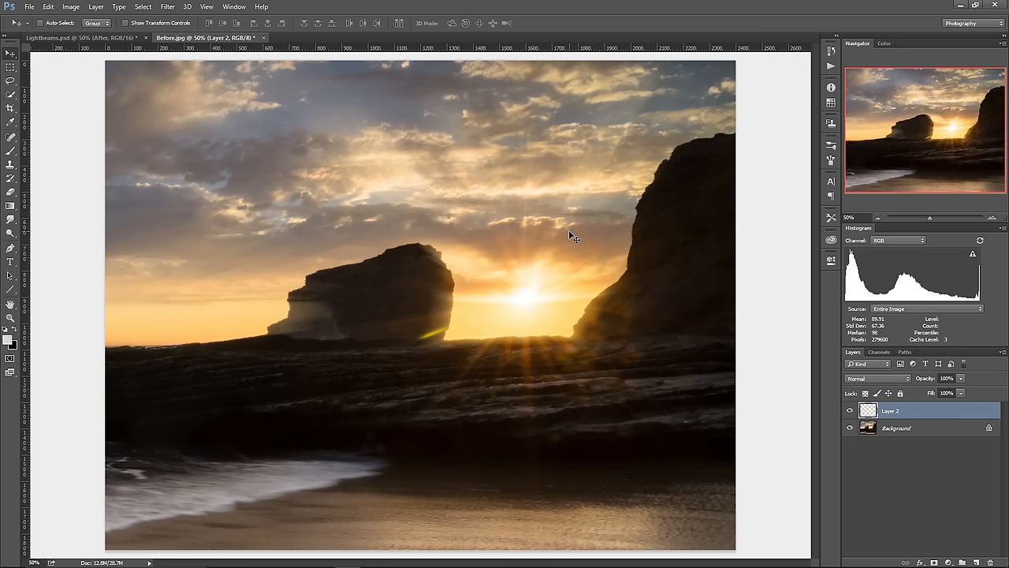
mouse_move(465, 241)
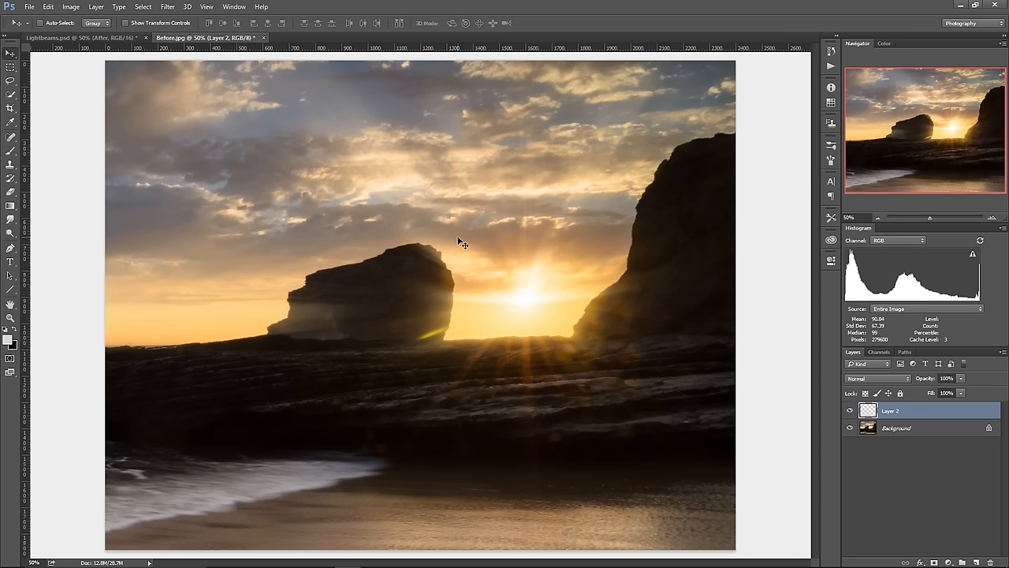
mouse_move(430, 260)
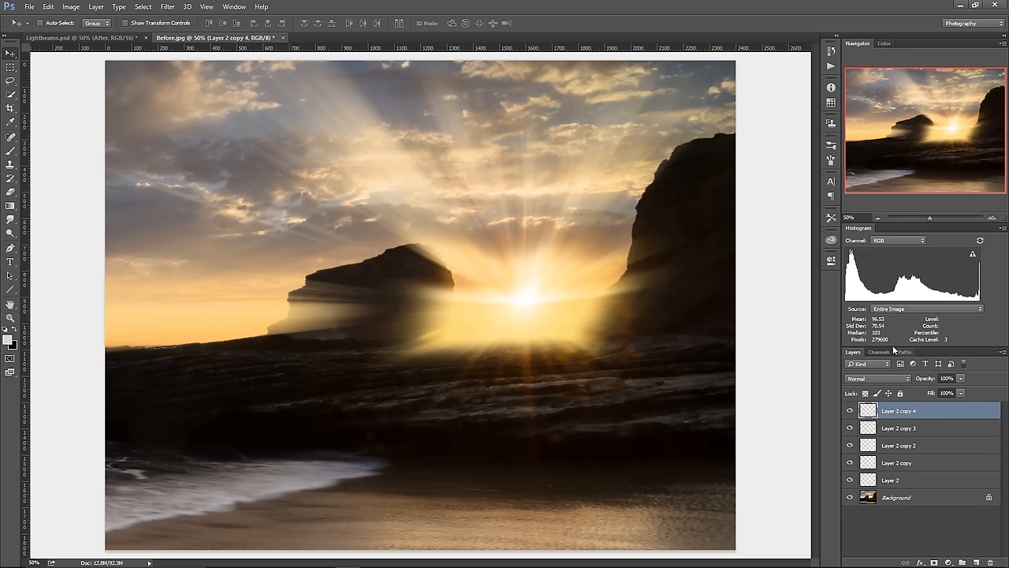
mouse_move(684, 286)
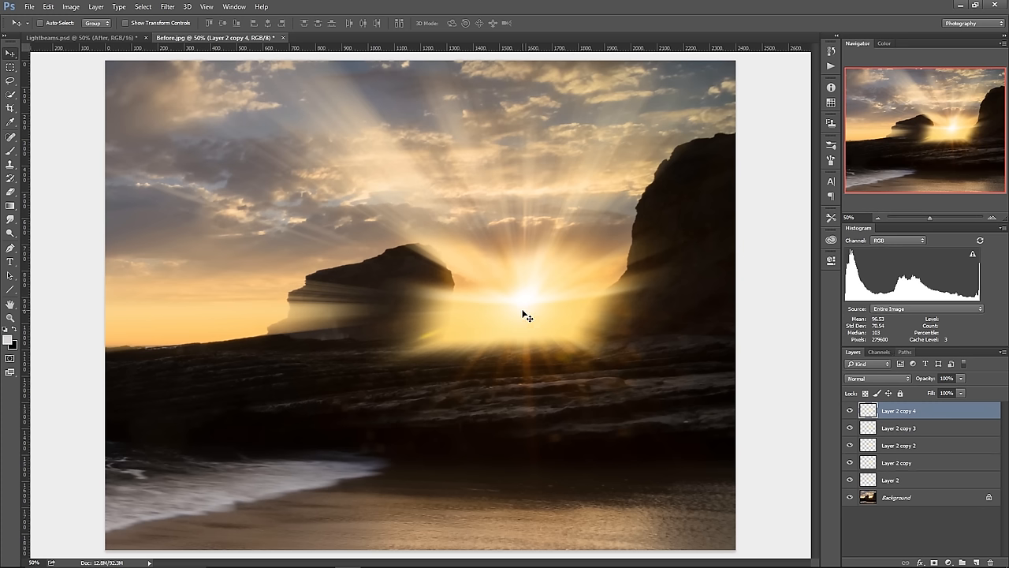
mouse_move(541, 318)
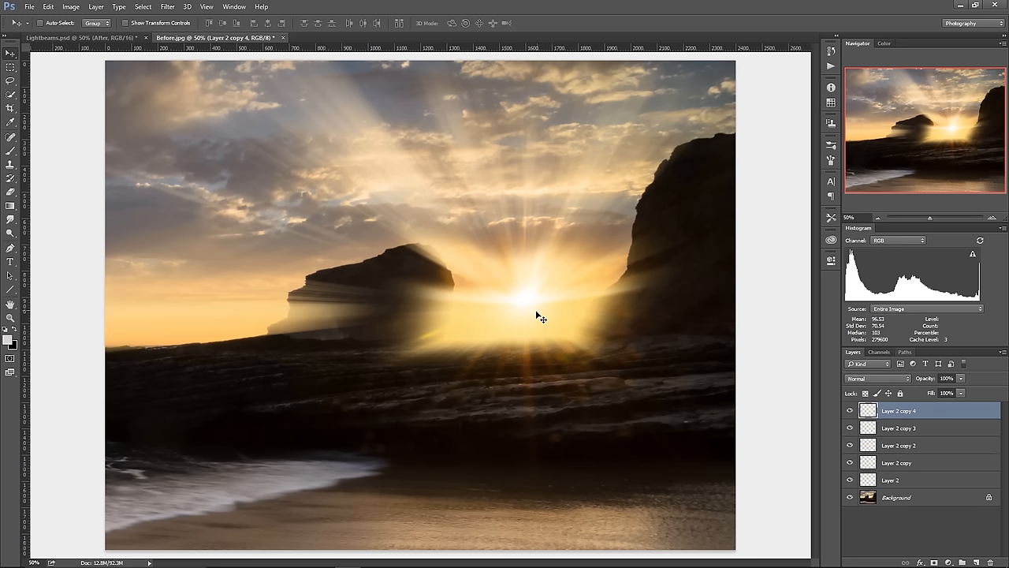
mouse_move(280, 158)
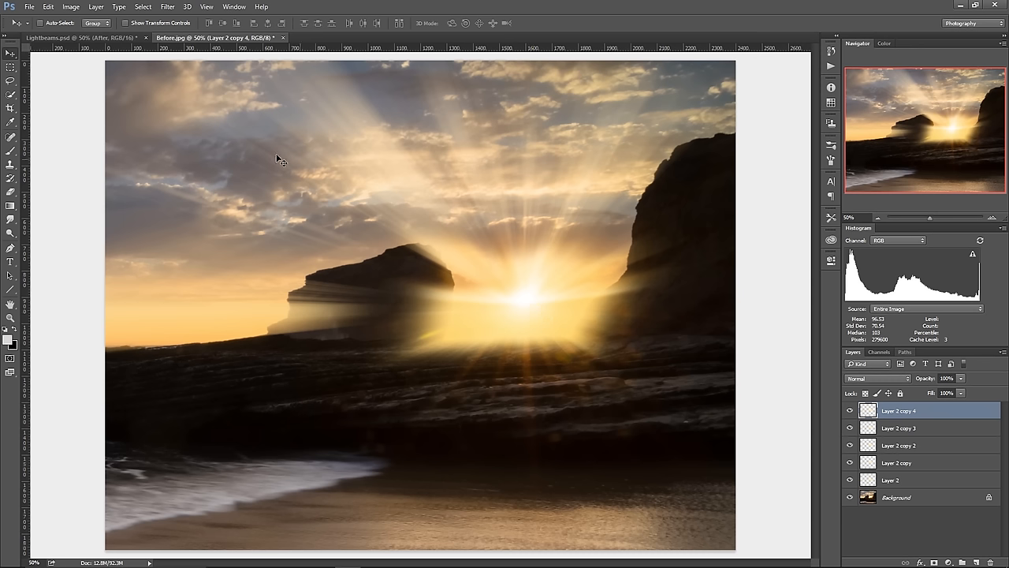
mouse_move(588, 371)
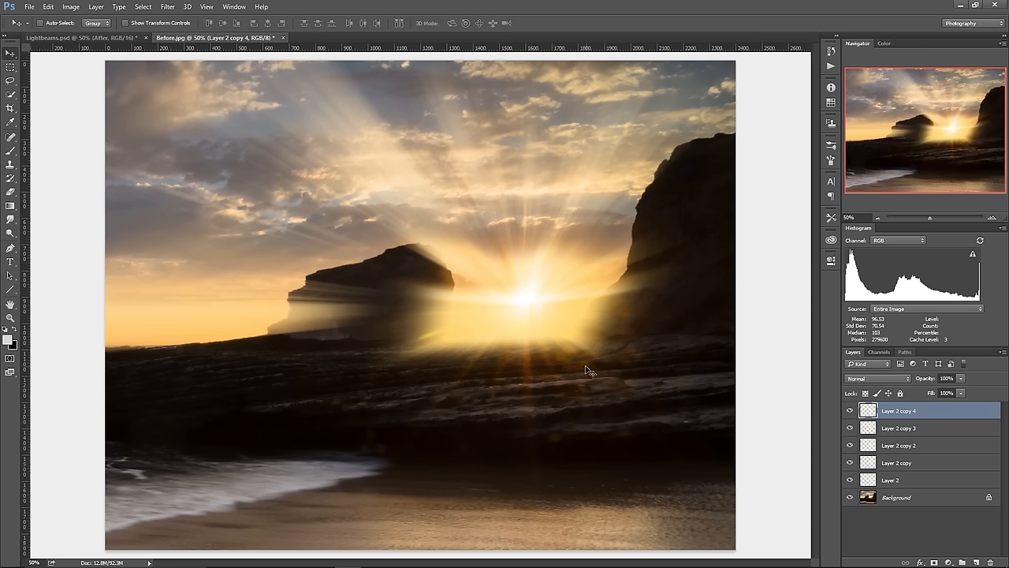
mouse_move(583, 317)
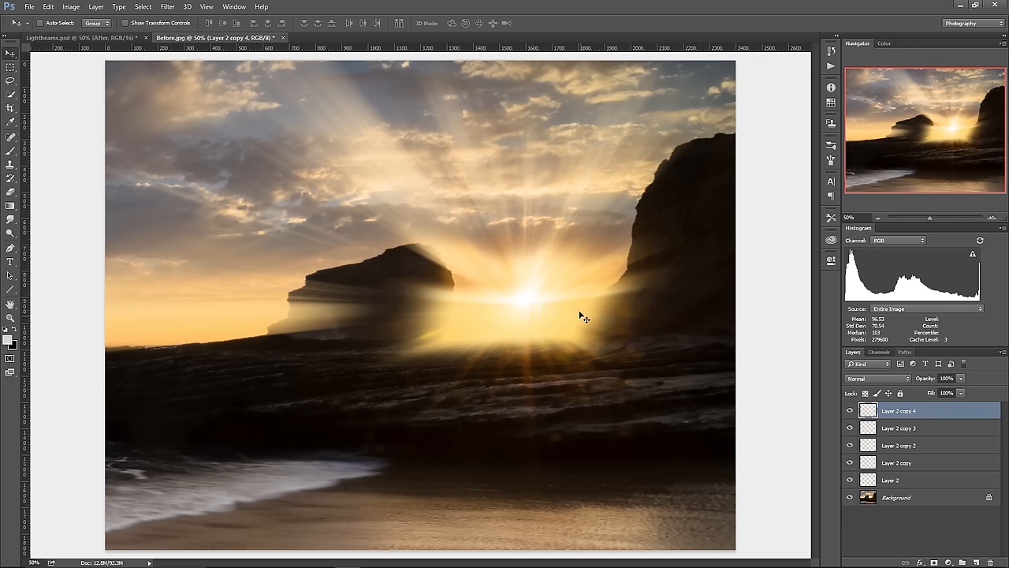
mouse_move(754, 364)
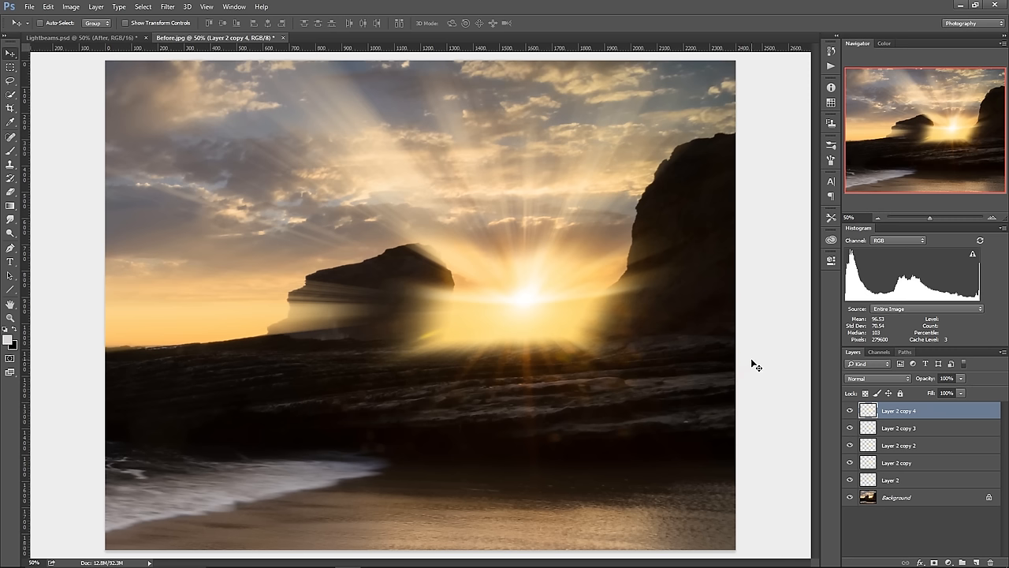
mouse_move(292, 309)
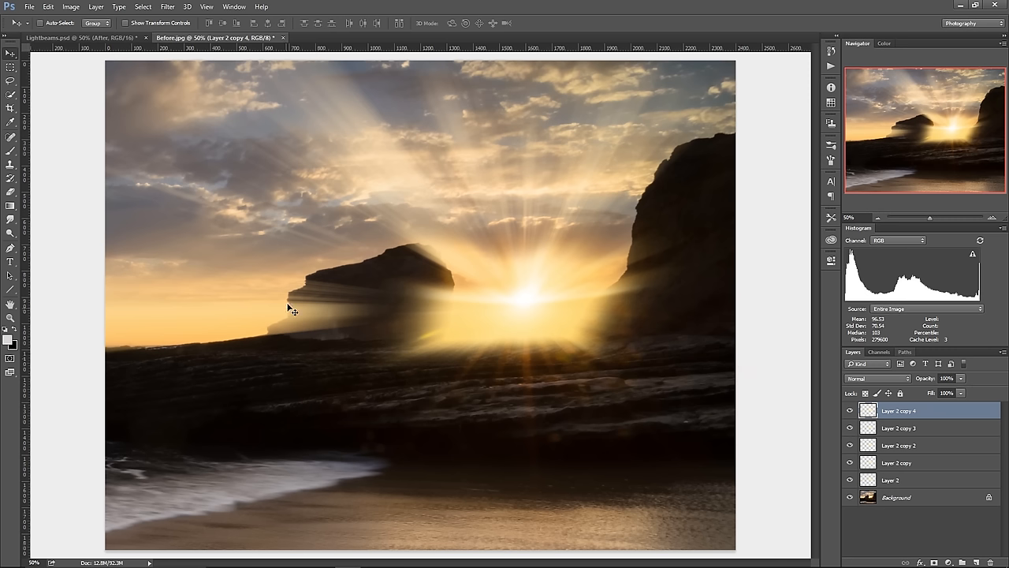
mouse_move(310, 307)
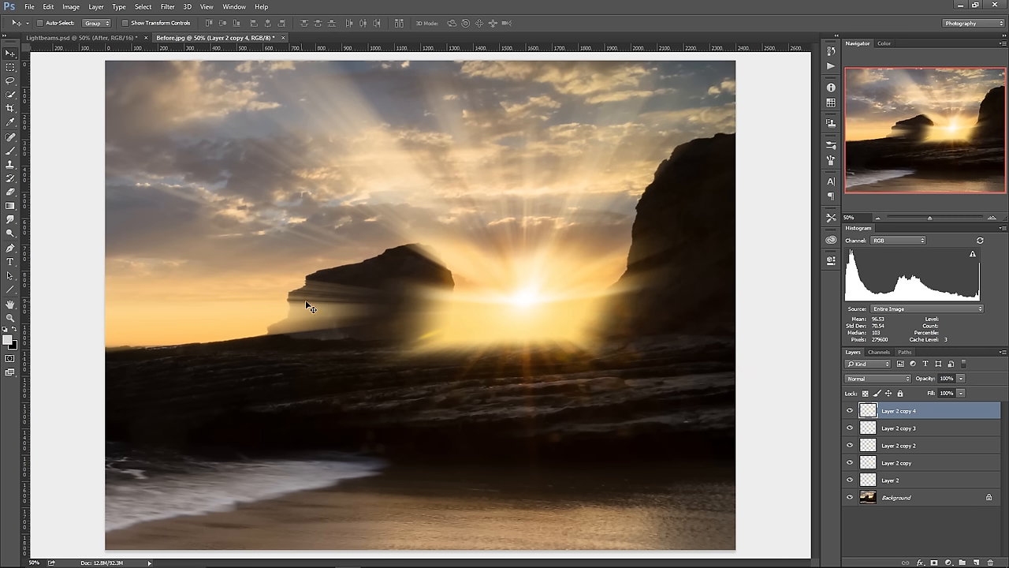
mouse_move(615, 275)
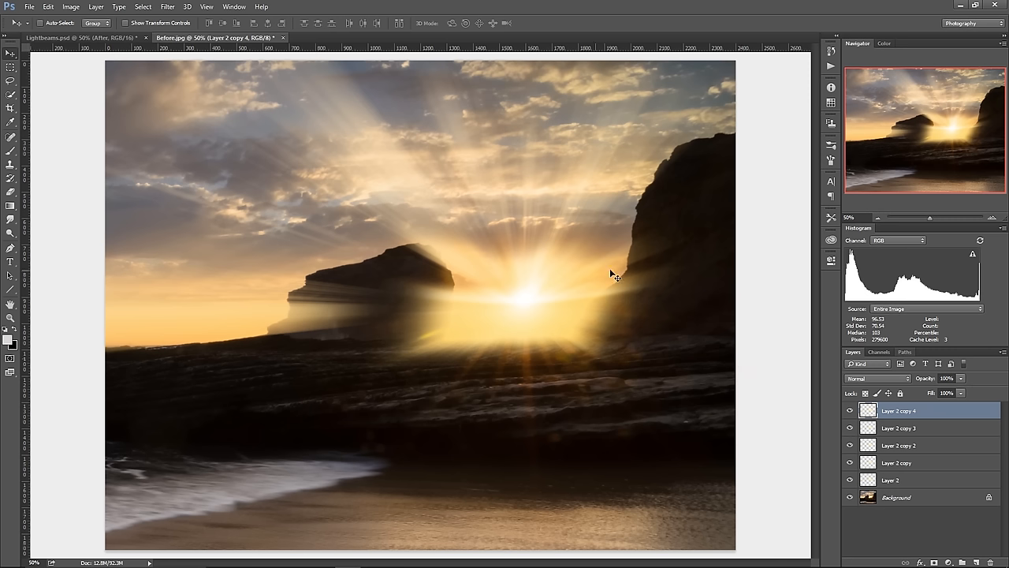
mouse_move(952, 462)
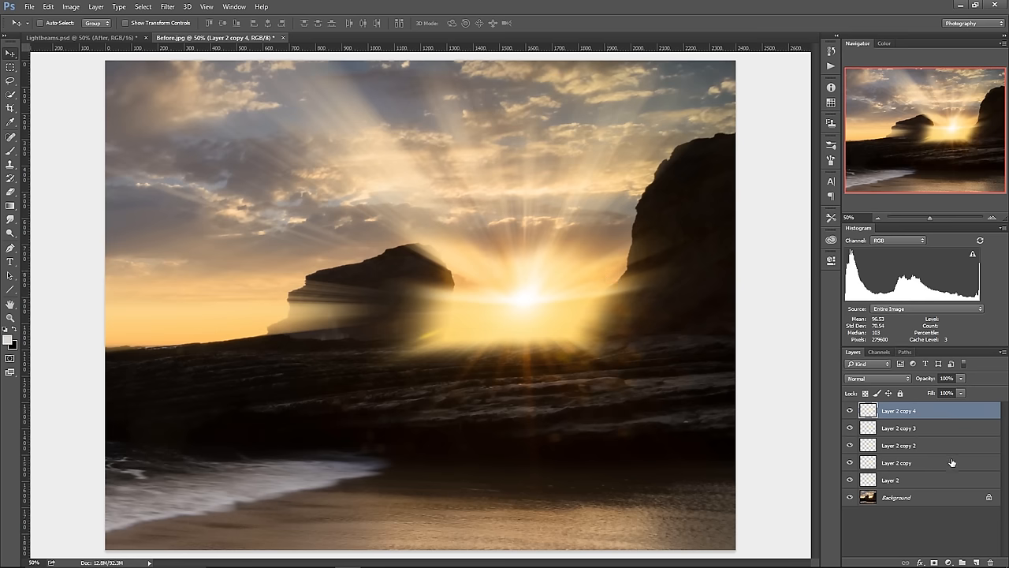
mouse_move(939, 482)
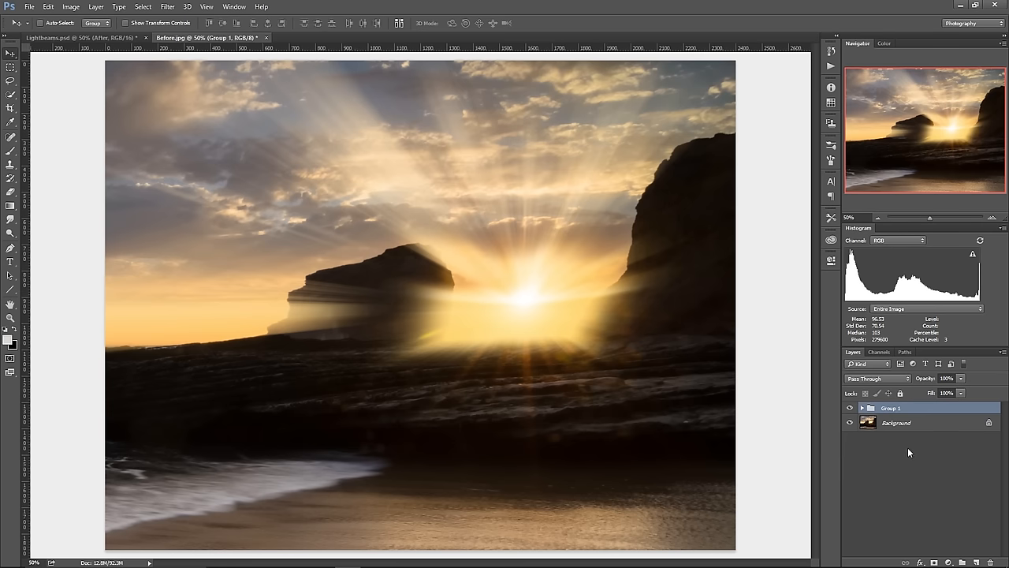
mouse_move(909, 449)
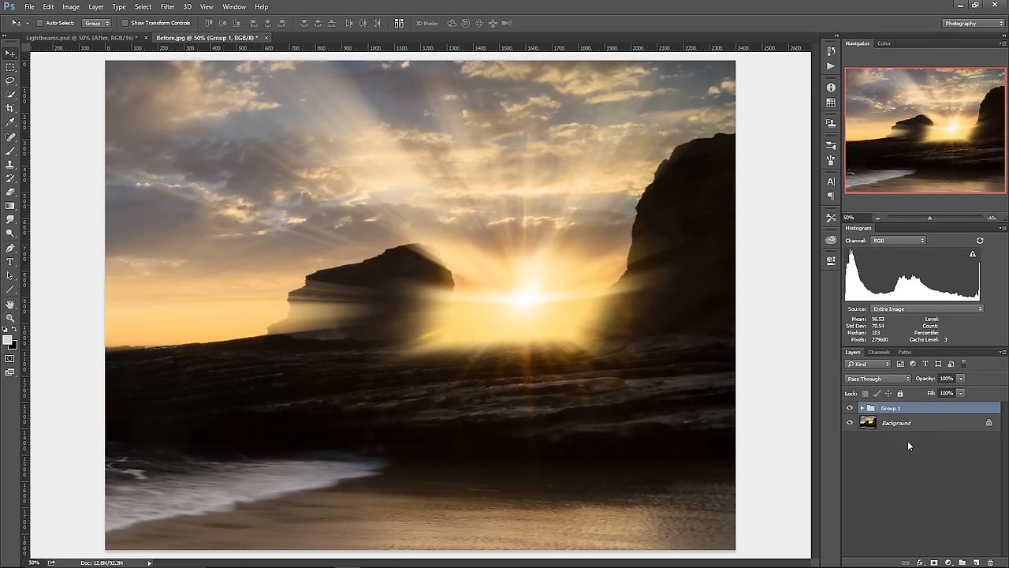
mouse_move(847, 487)
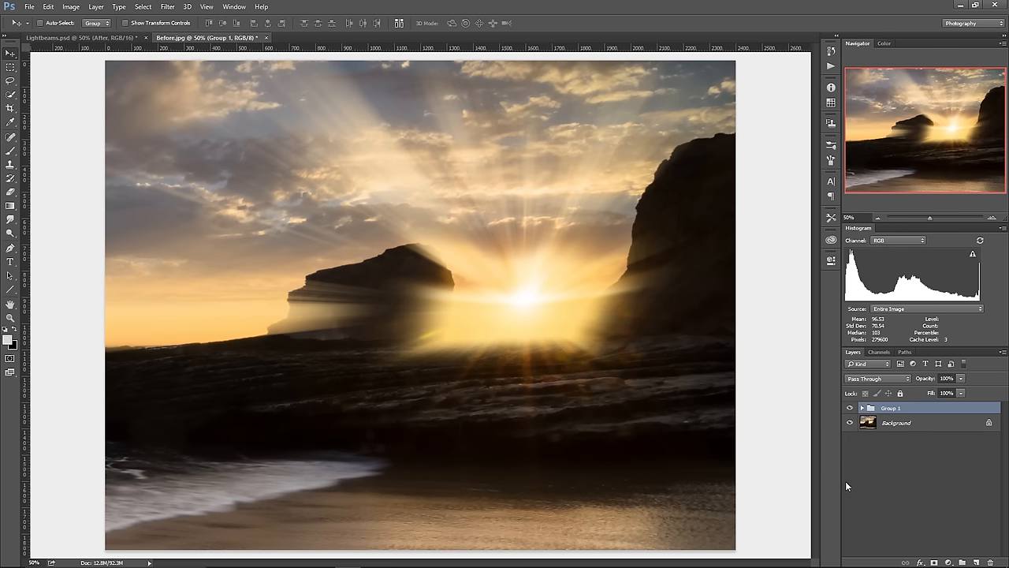
mouse_move(847, 509)
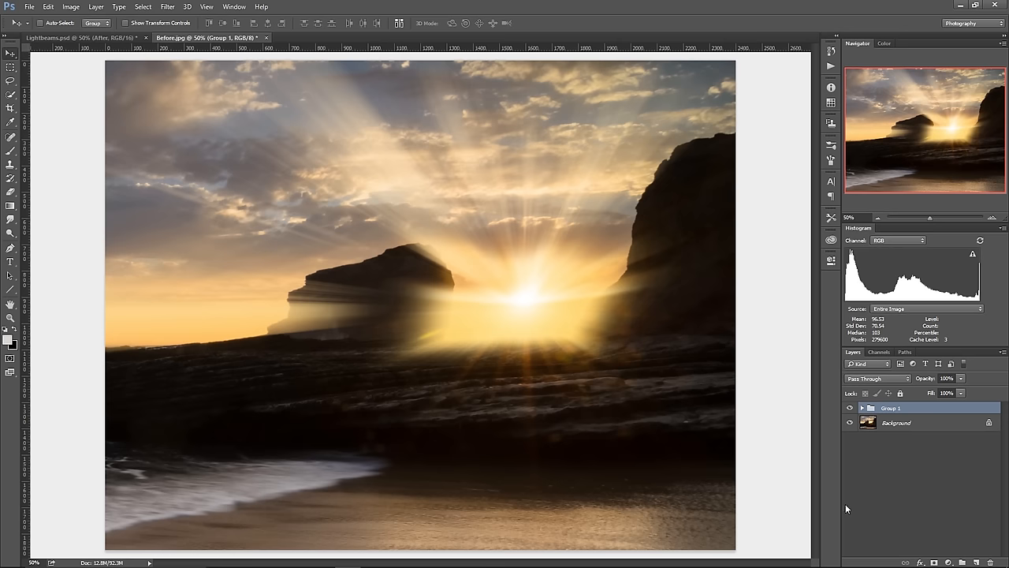
mouse_move(938, 559)
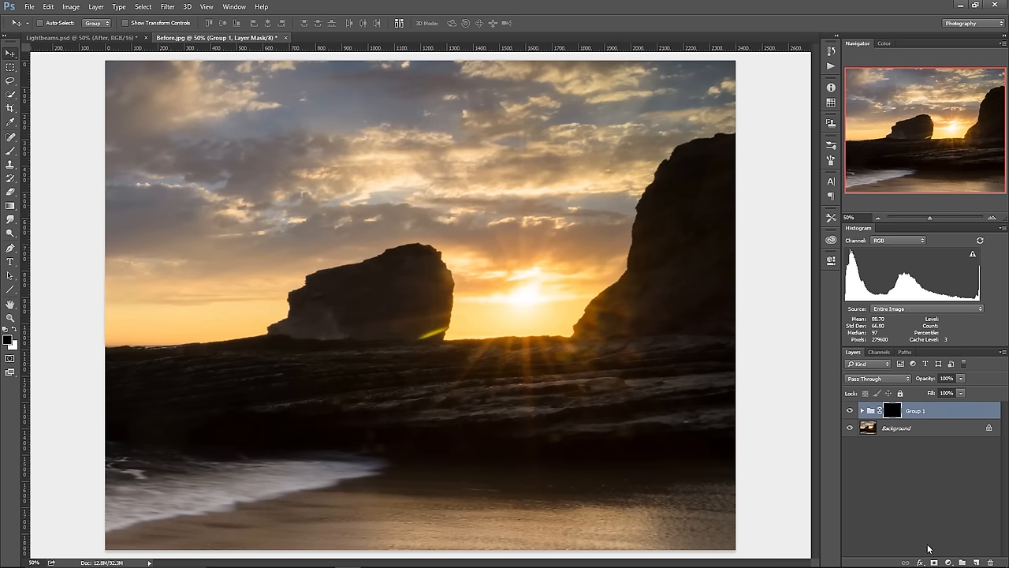
mouse_move(869, 459)
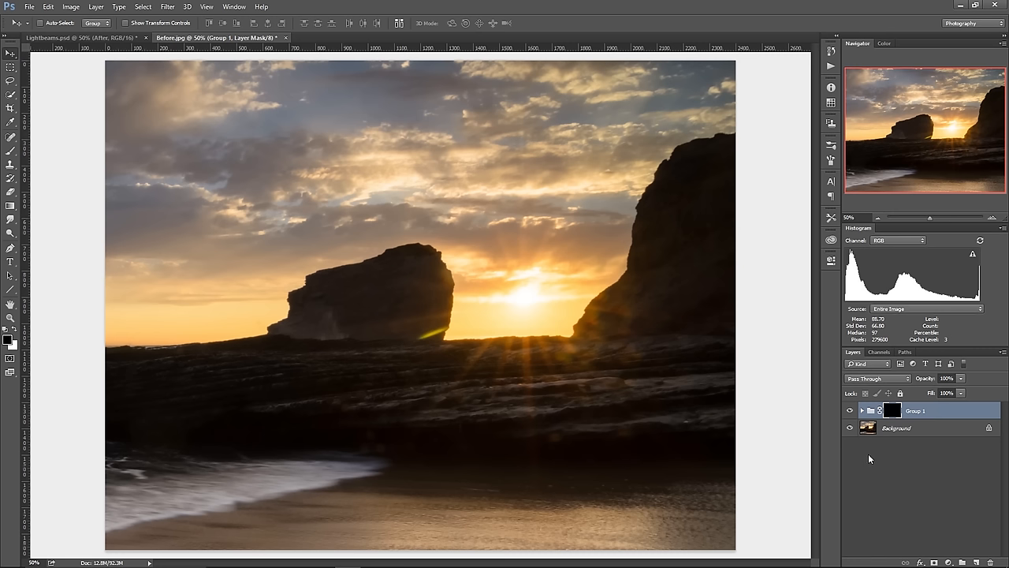
mouse_move(509, 300)
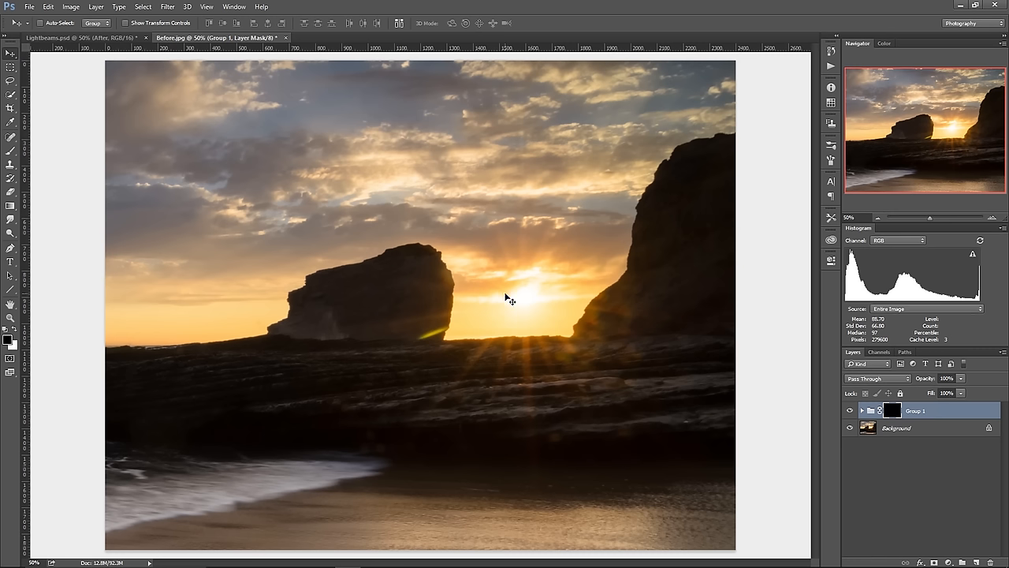
mouse_move(509, 292)
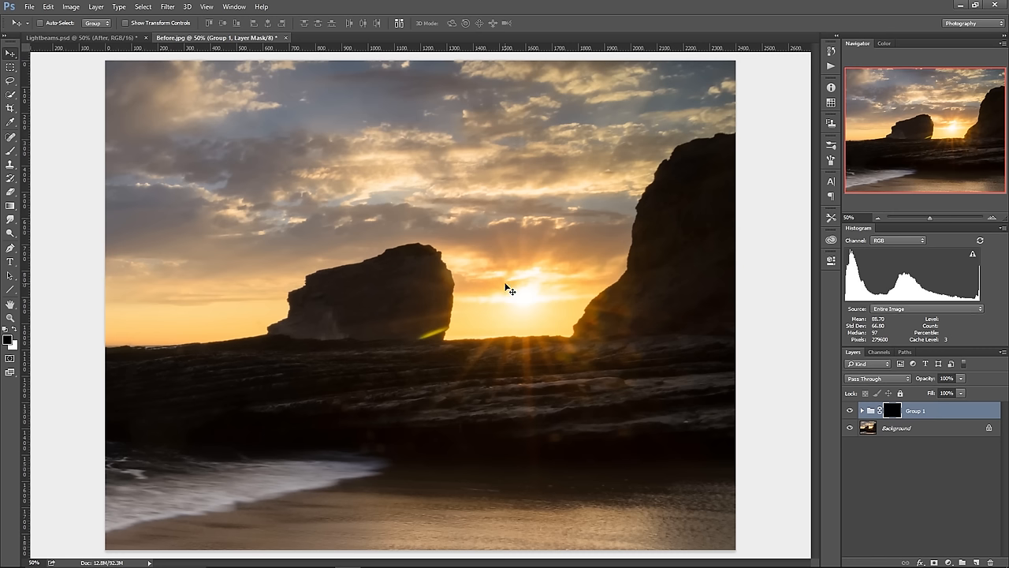
mouse_move(504, 294)
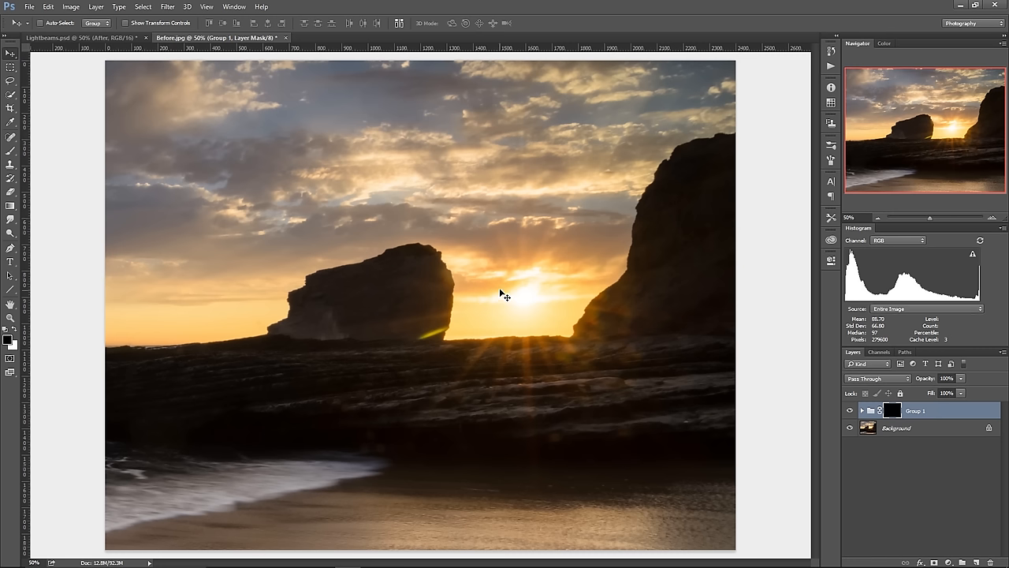
Step: Choose the Brush tool and set its opacity to 20%
click(11, 150)
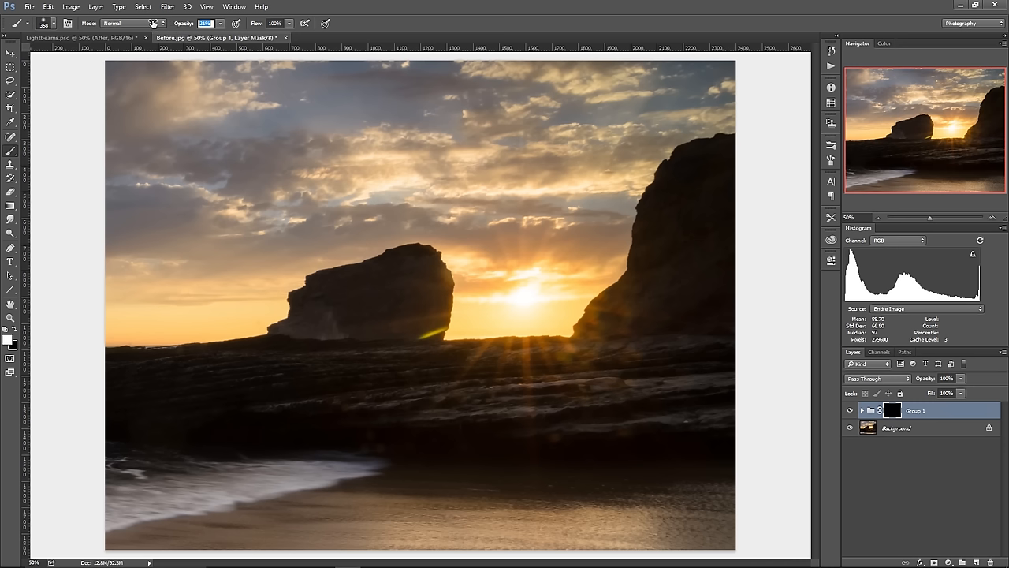
text(20)
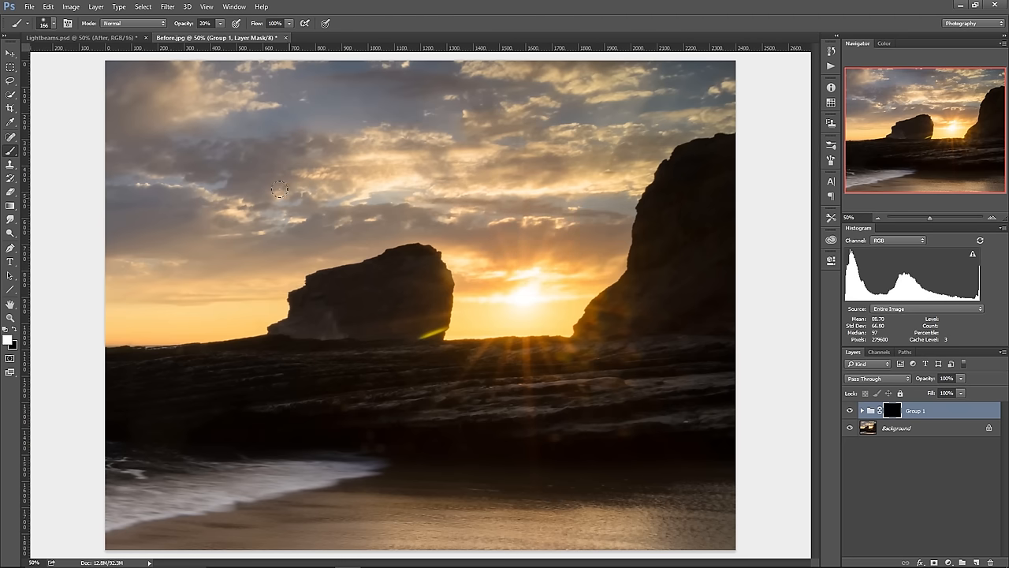
mouse_move(365, 147)
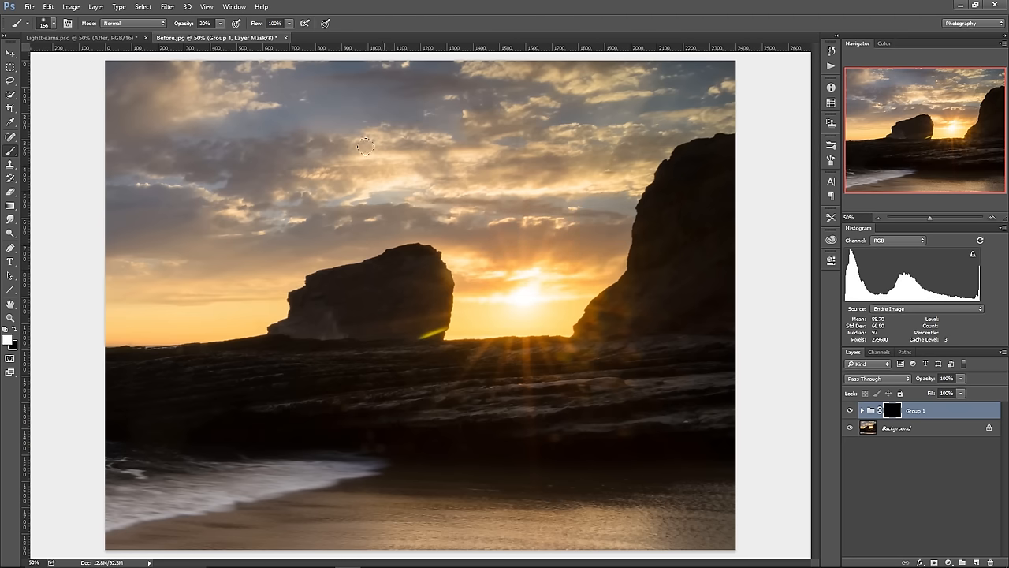
mouse_move(409, 184)
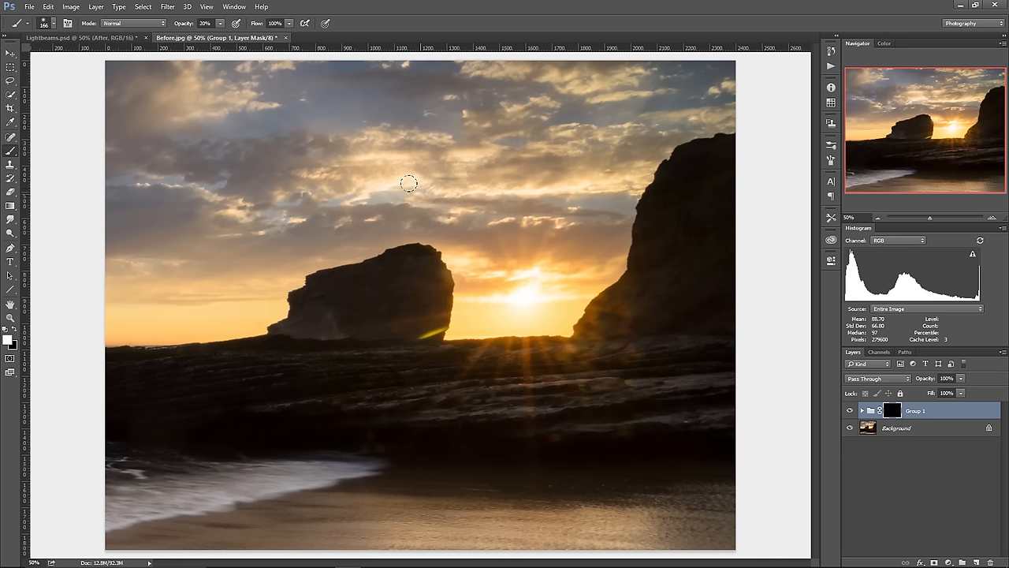
mouse_move(408, 175)
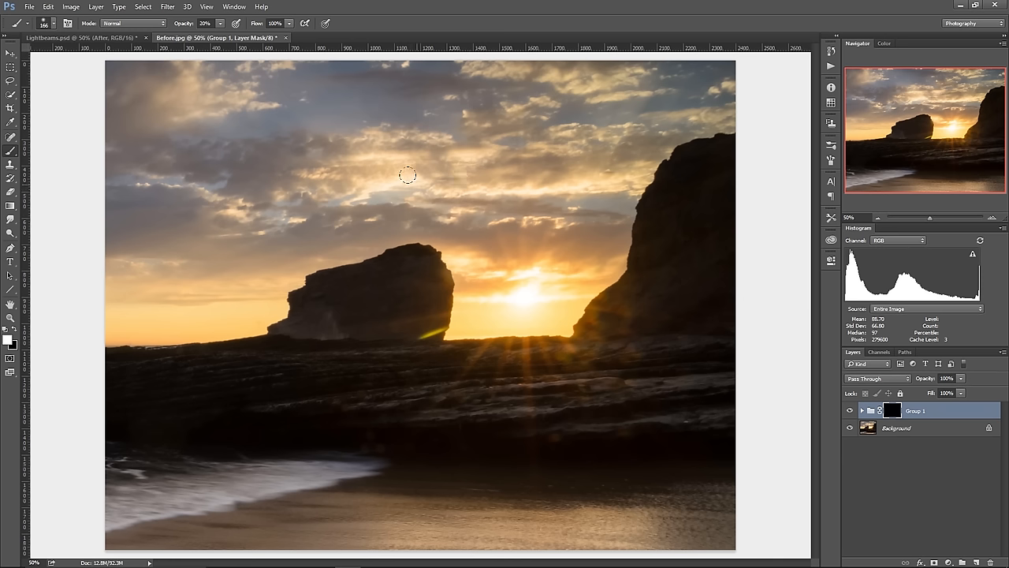
mouse_move(591, 183)
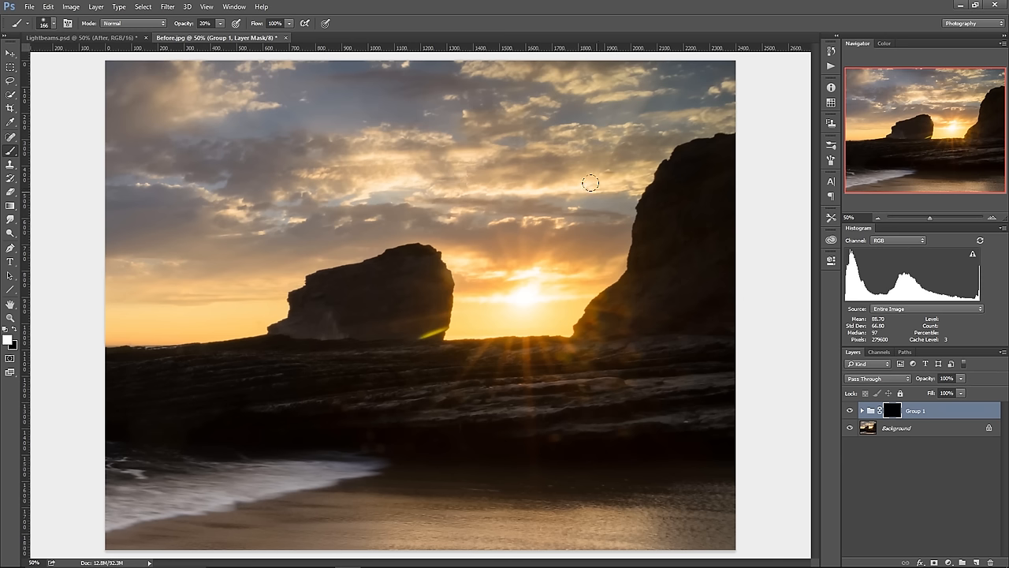
mouse_move(187, 75)
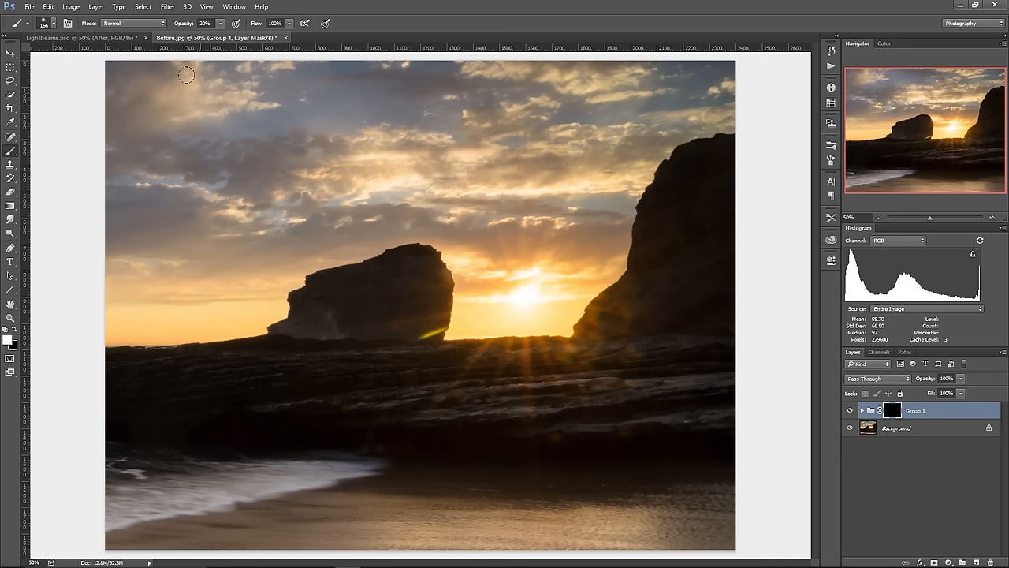
mouse_move(566, 155)
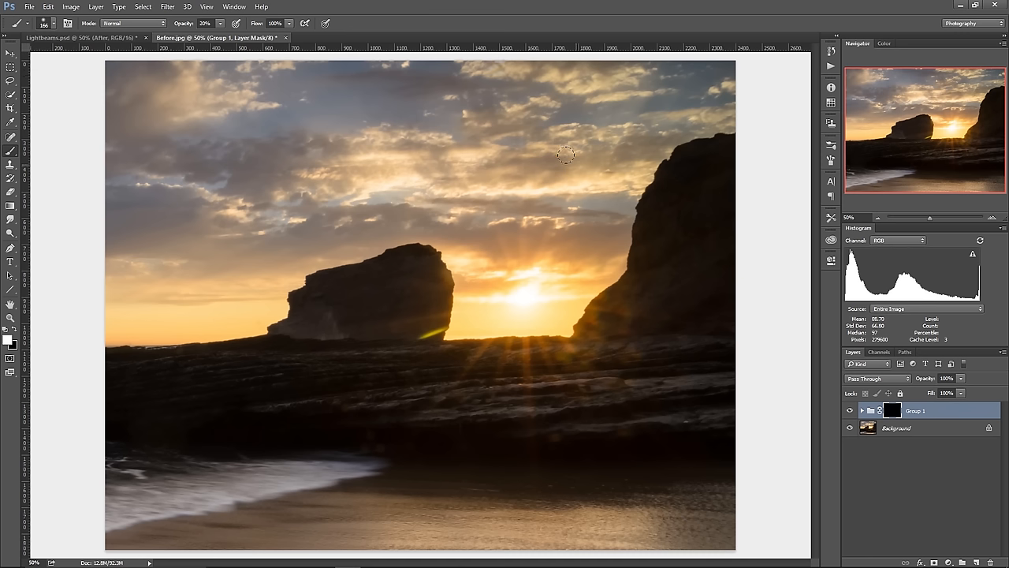
mouse_move(376, 169)
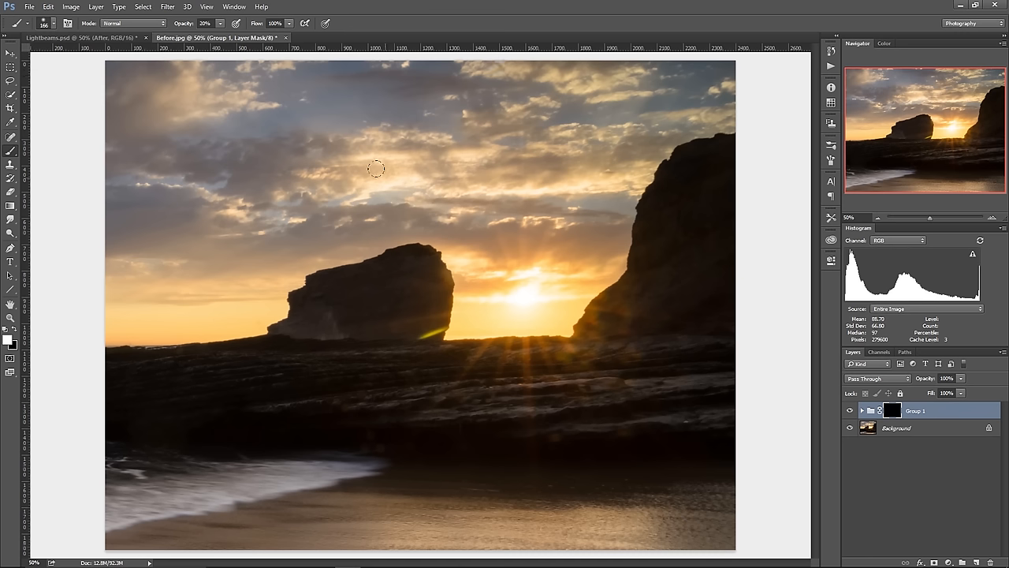
mouse_move(380, 173)
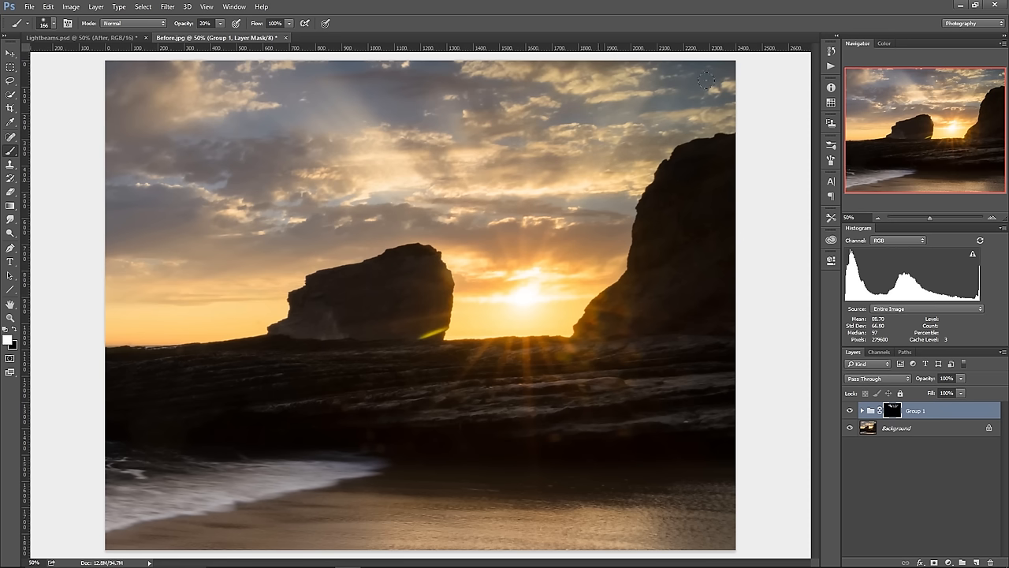
mouse_move(464, 178)
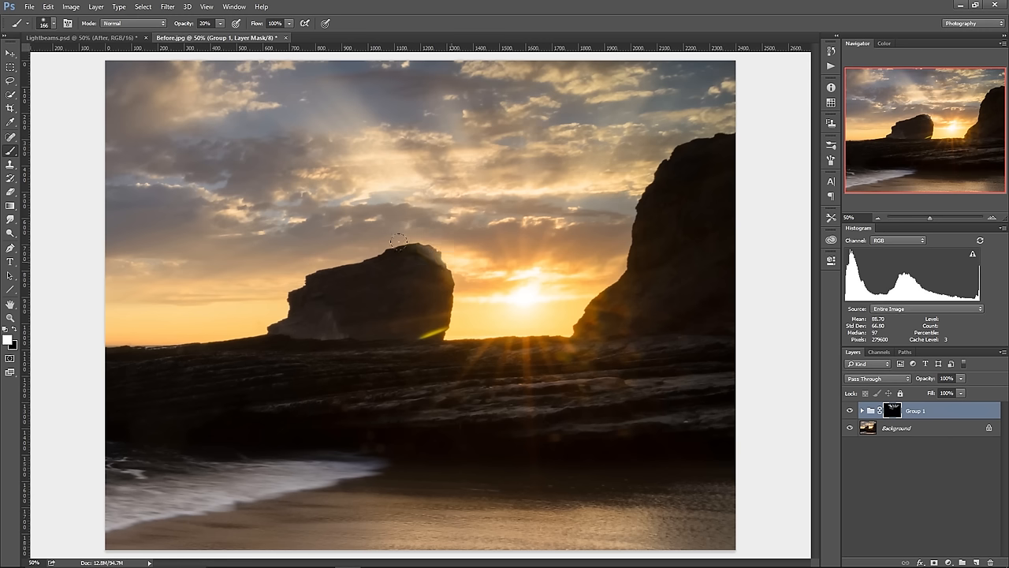
mouse_move(246, 296)
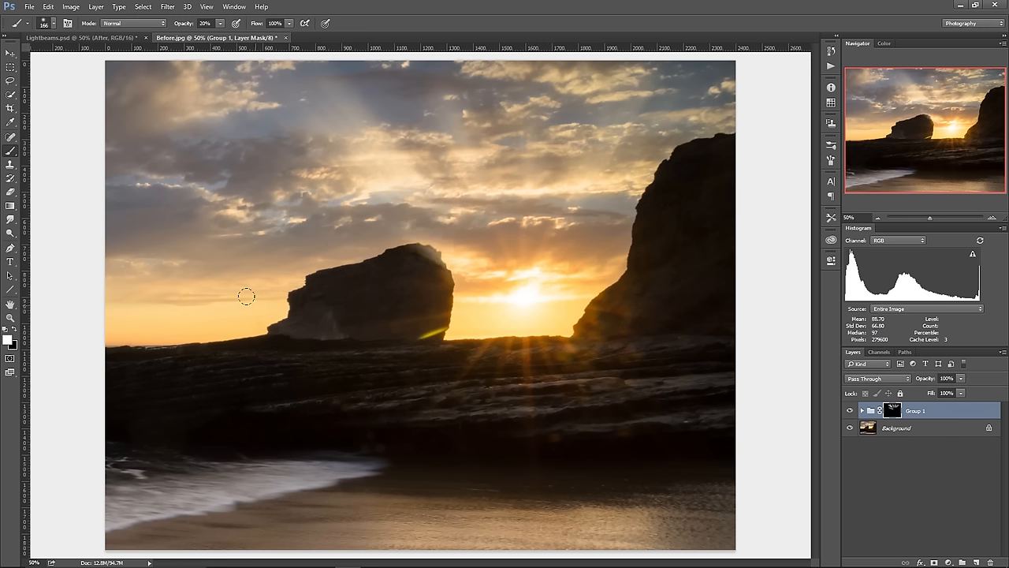
mouse_move(314, 213)
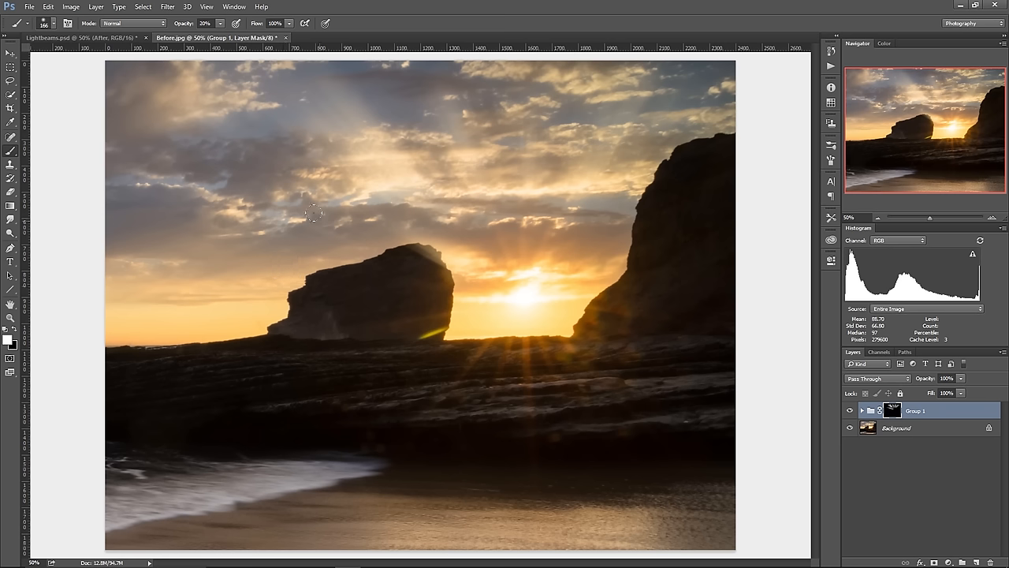
mouse_move(133, 166)
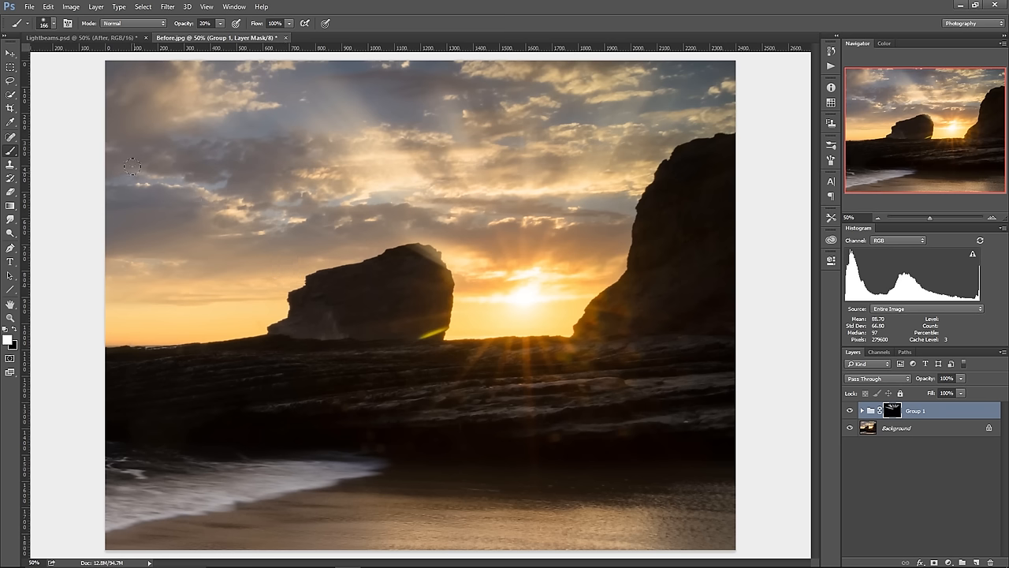
mouse_move(356, 307)
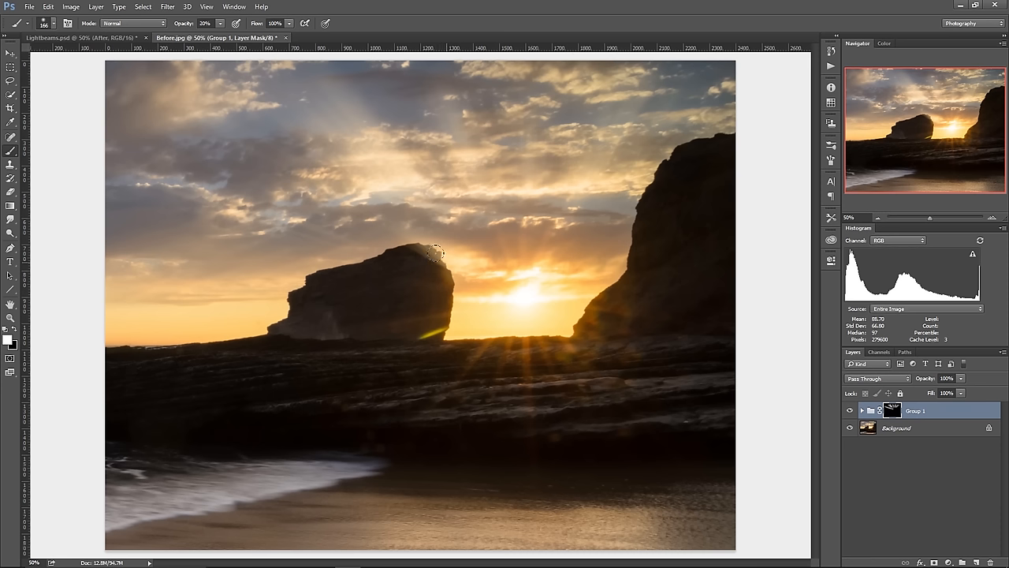
mouse_move(420, 272)
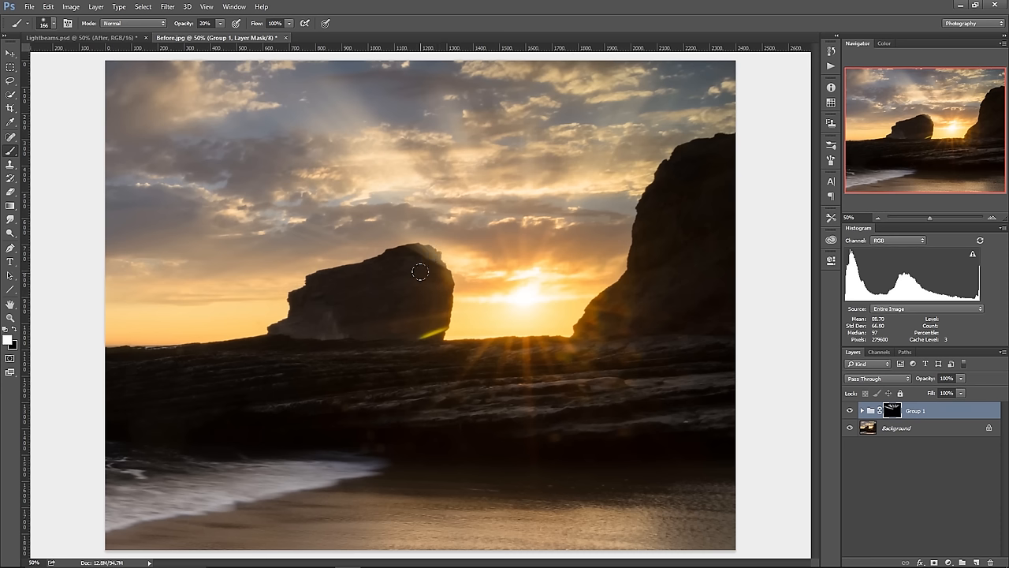
mouse_move(317, 136)
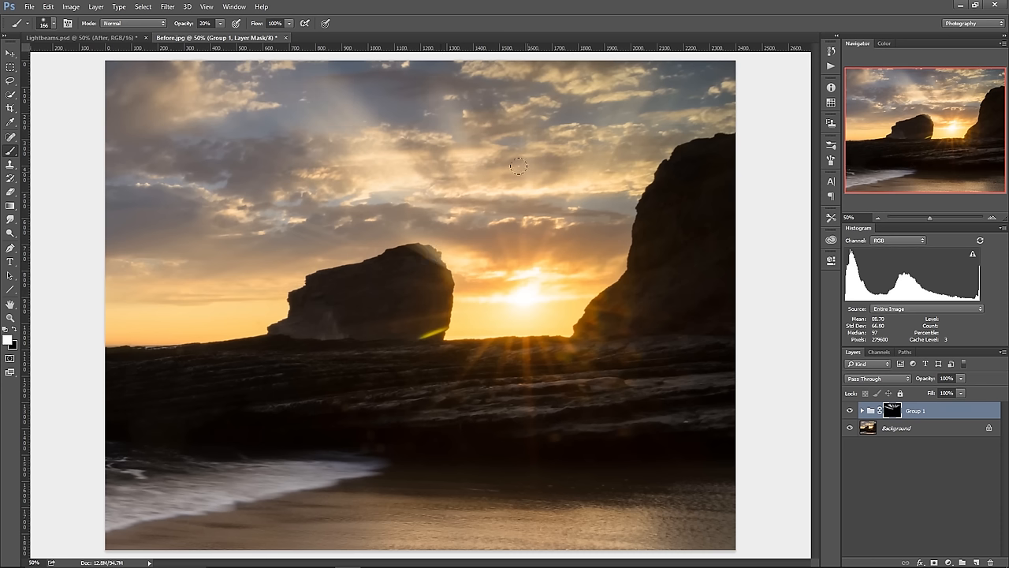
mouse_move(201, 195)
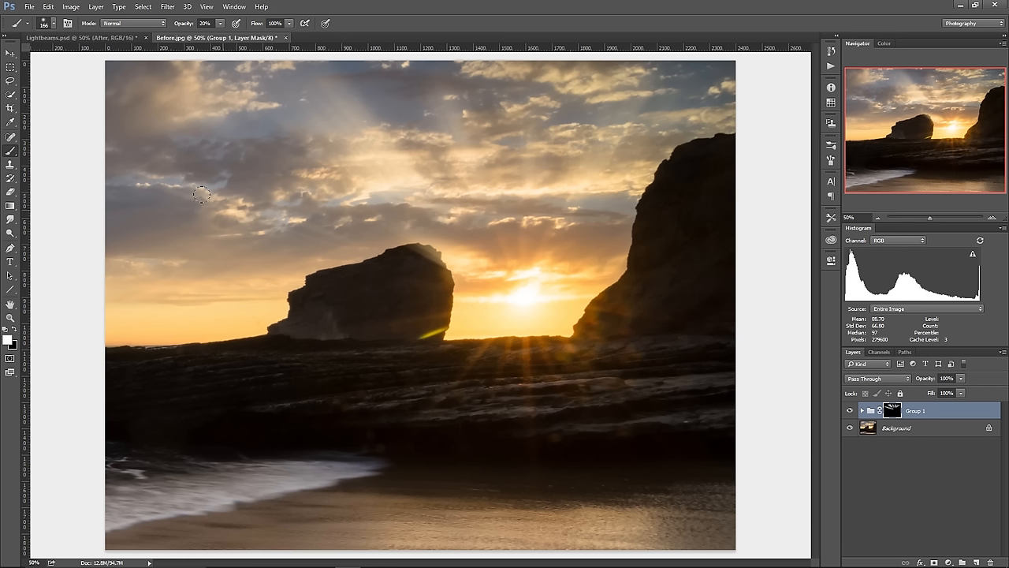
mouse_move(470, 284)
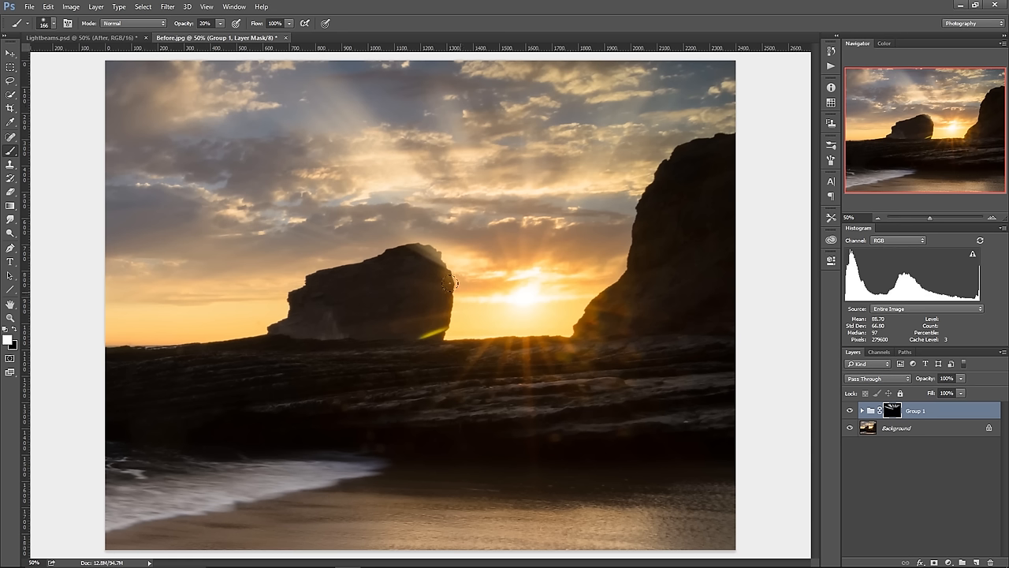
mouse_move(408, 254)
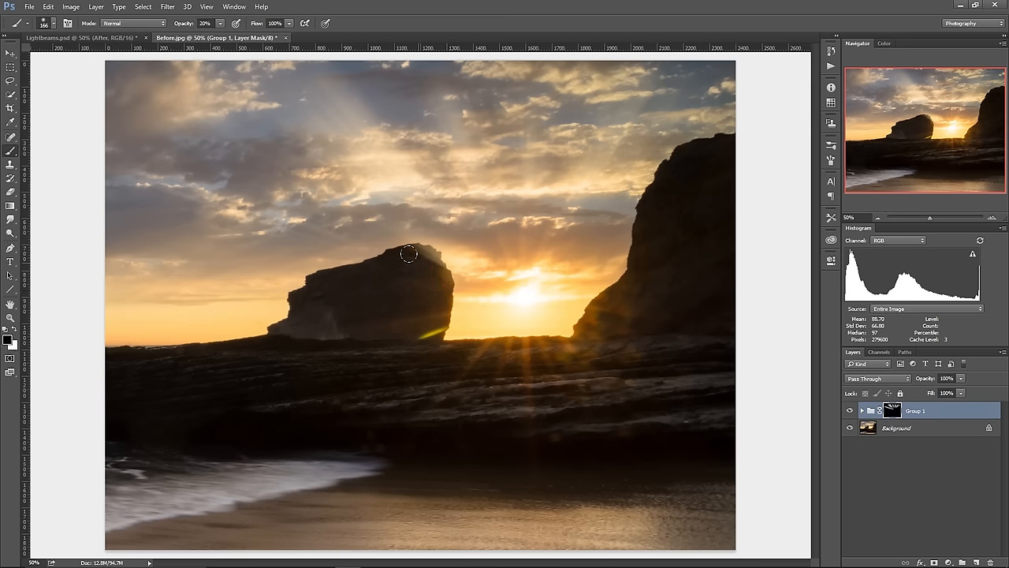
mouse_move(417, 266)
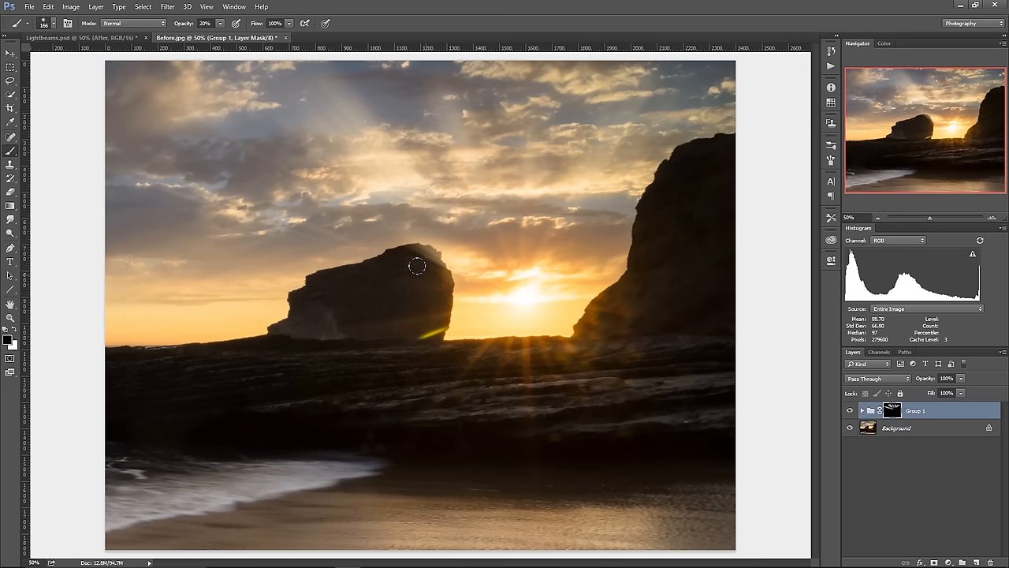
Step: Target Group 1's layer mask to start hiding beams over the dark clouds
click(995, 218)
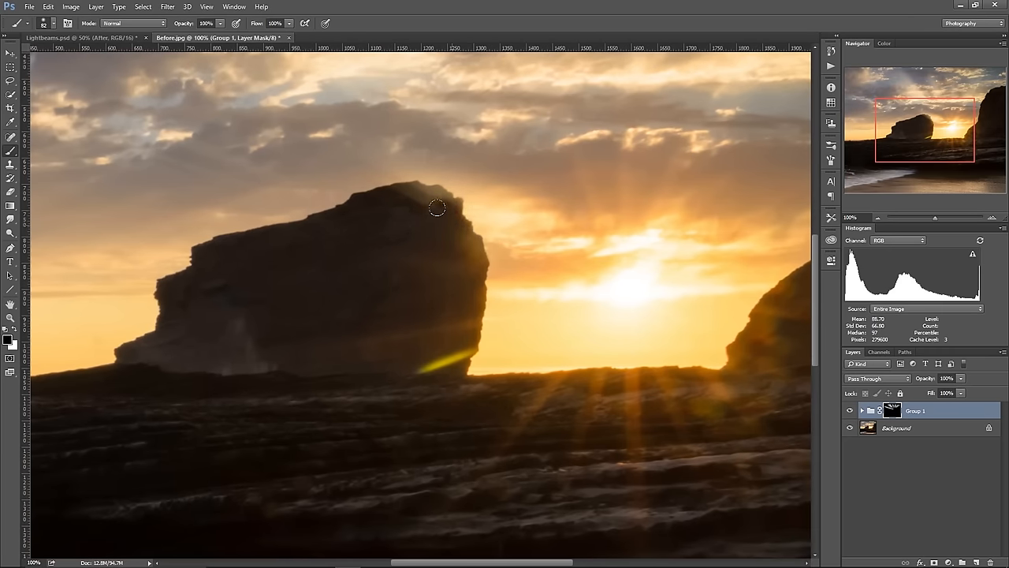
mouse_move(449, 216)
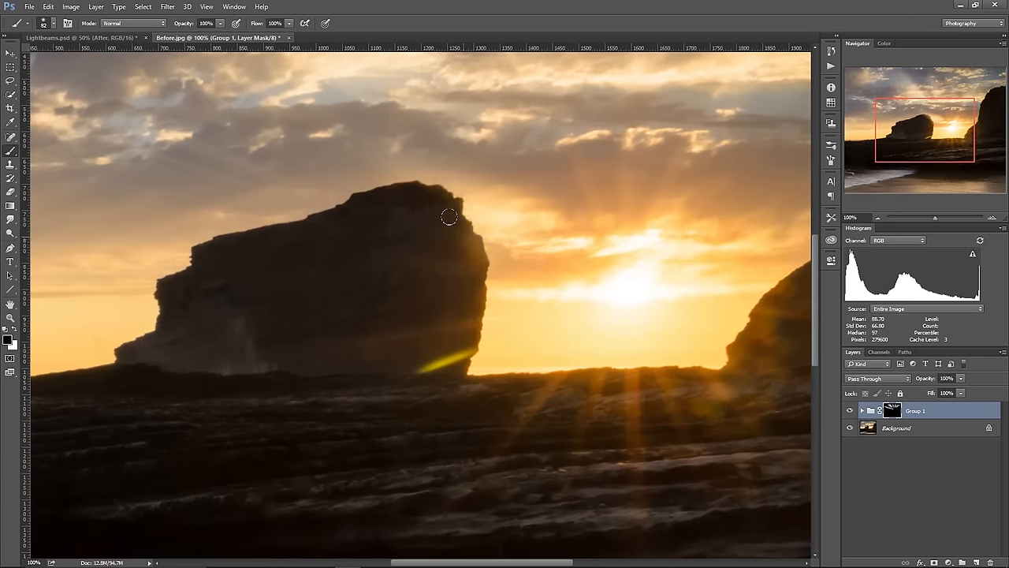
mouse_move(263, 281)
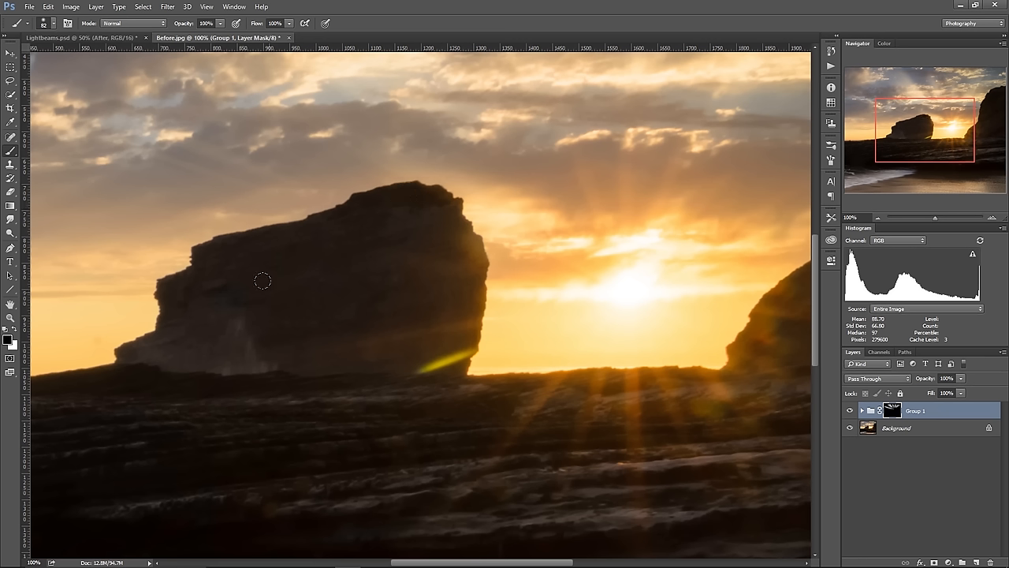
mouse_move(289, 209)
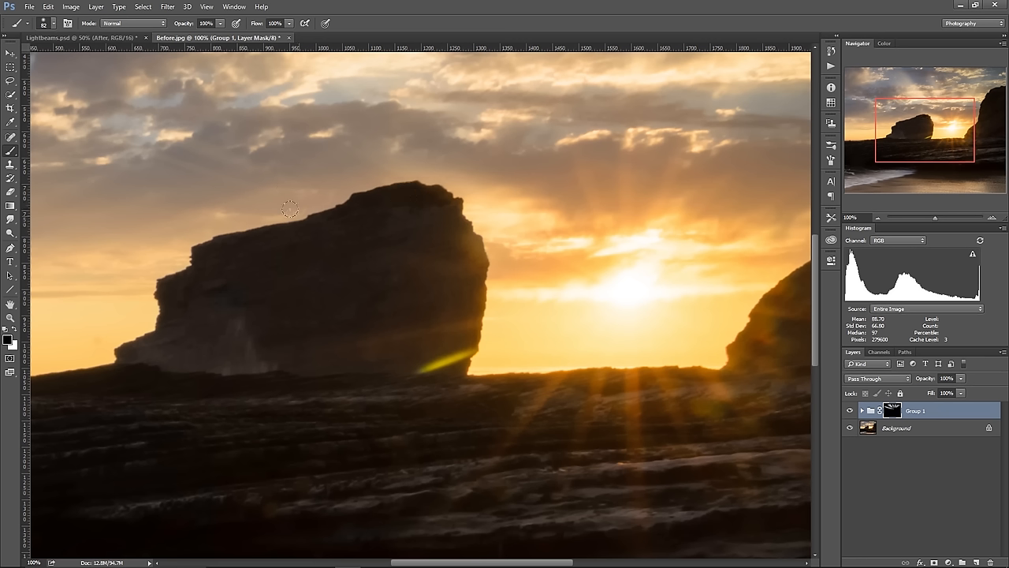
mouse_move(280, 219)
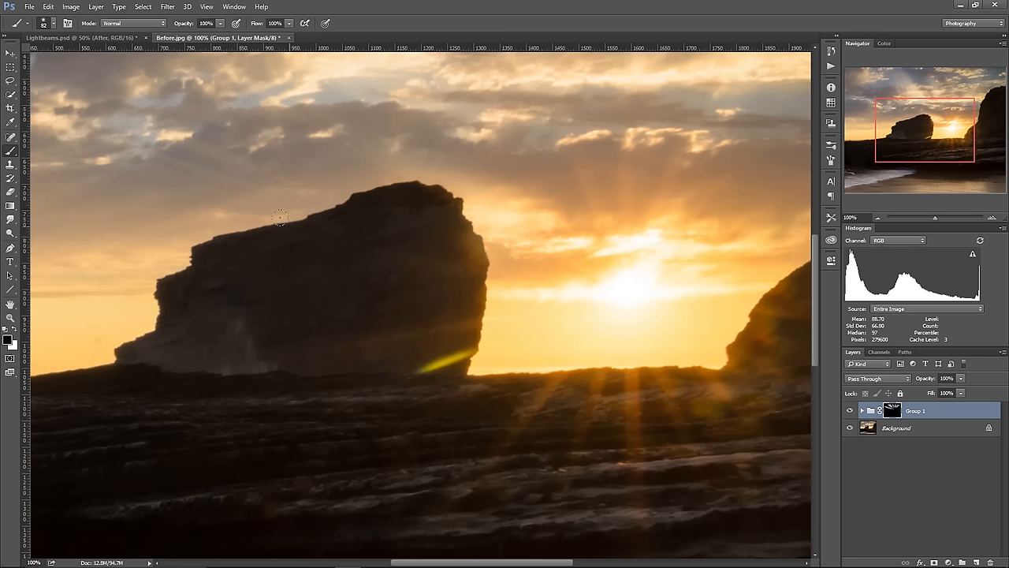
mouse_move(192, 163)
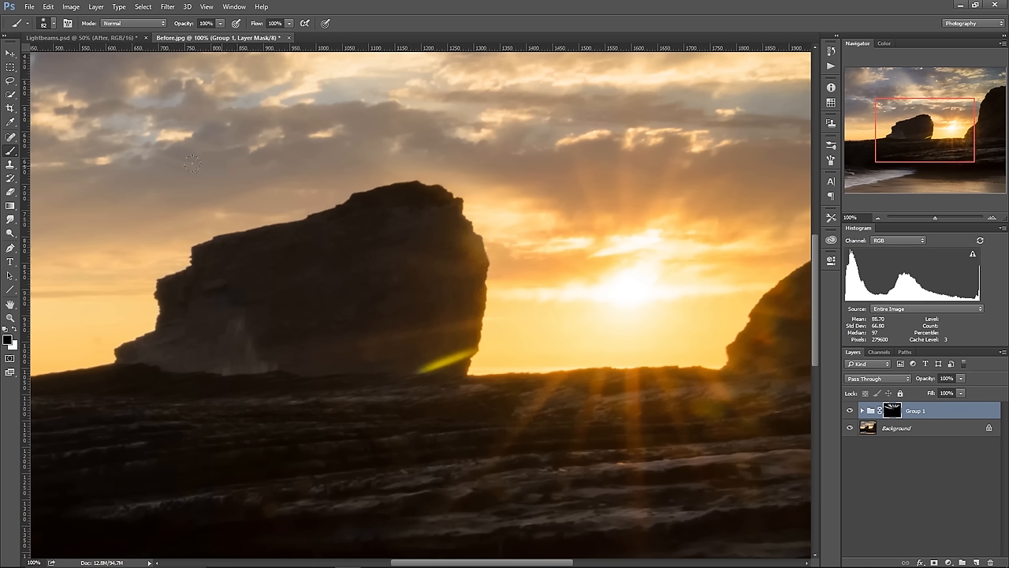
mouse_move(153, 163)
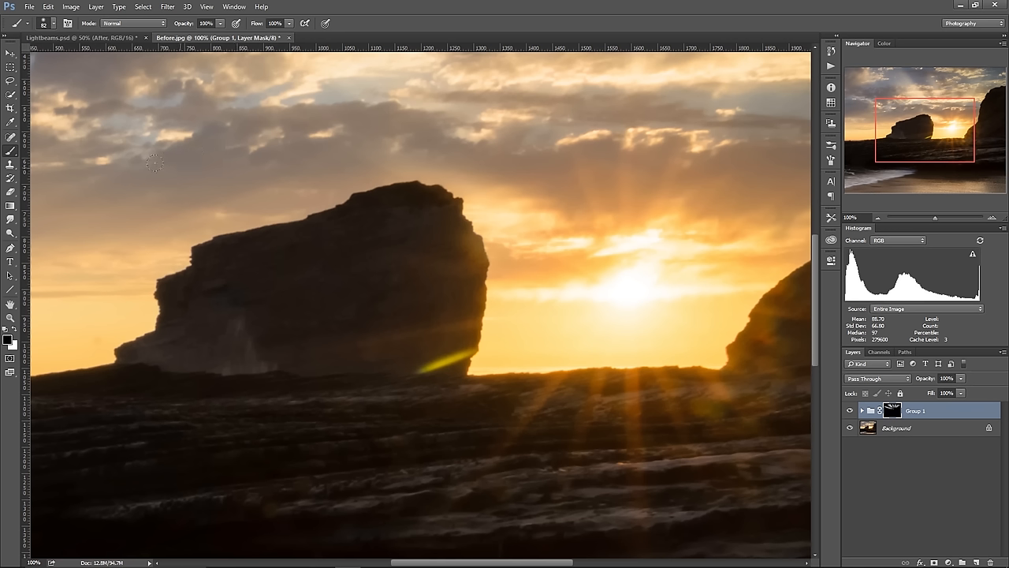
mouse_move(198, 143)
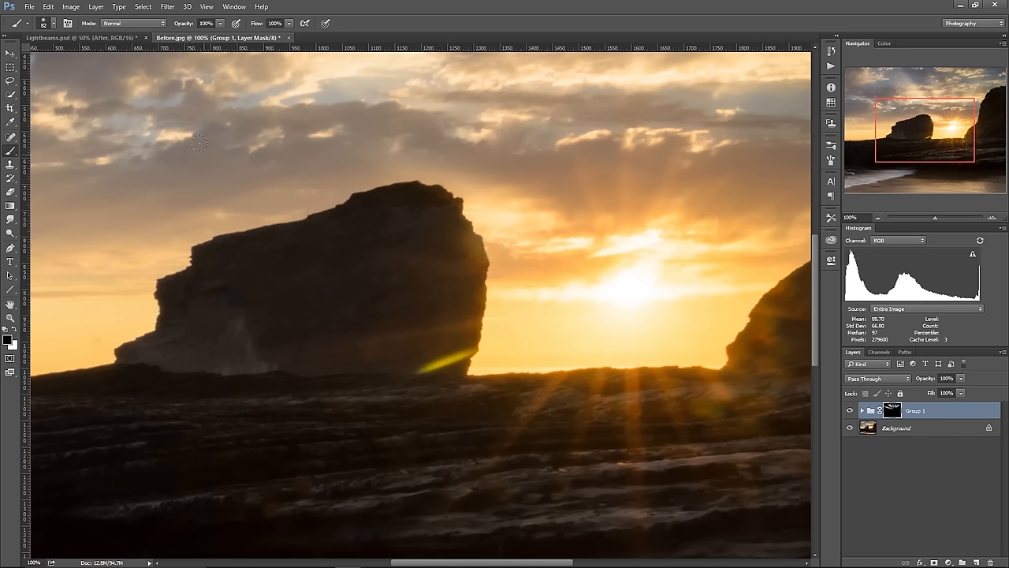
mouse_move(209, 180)
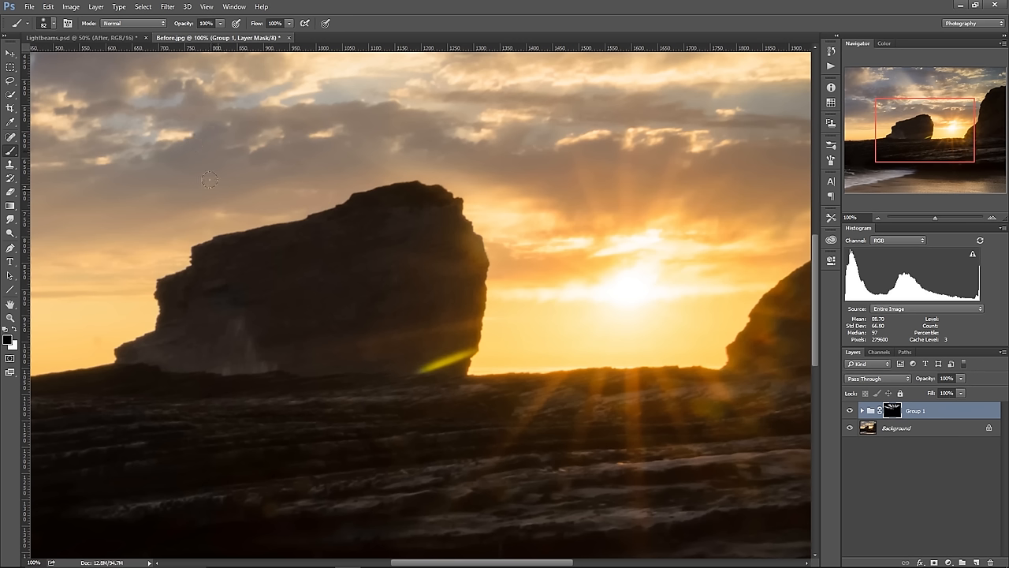
mouse_move(253, 189)
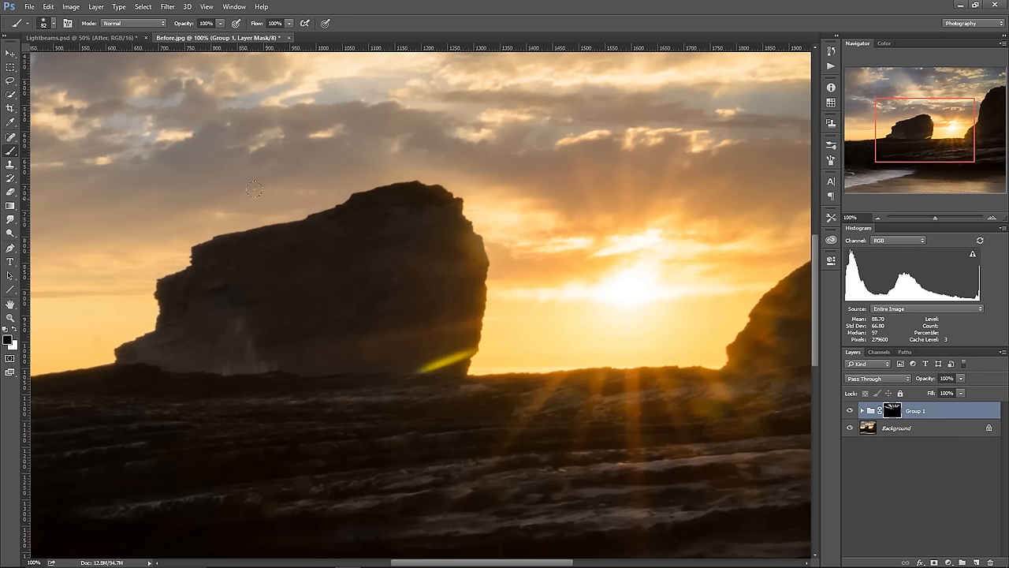
mouse_move(178, 144)
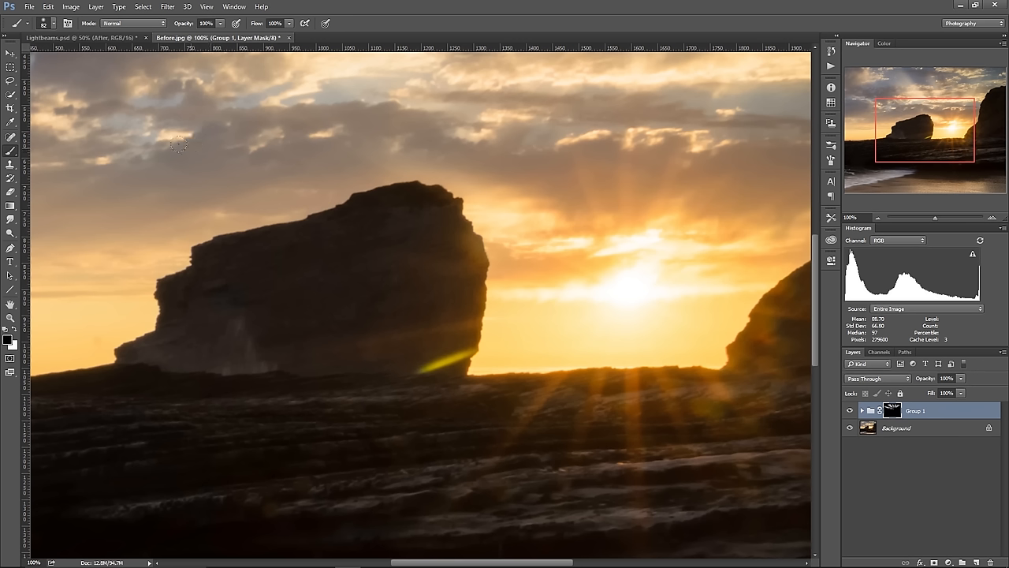
mouse_move(166, 129)
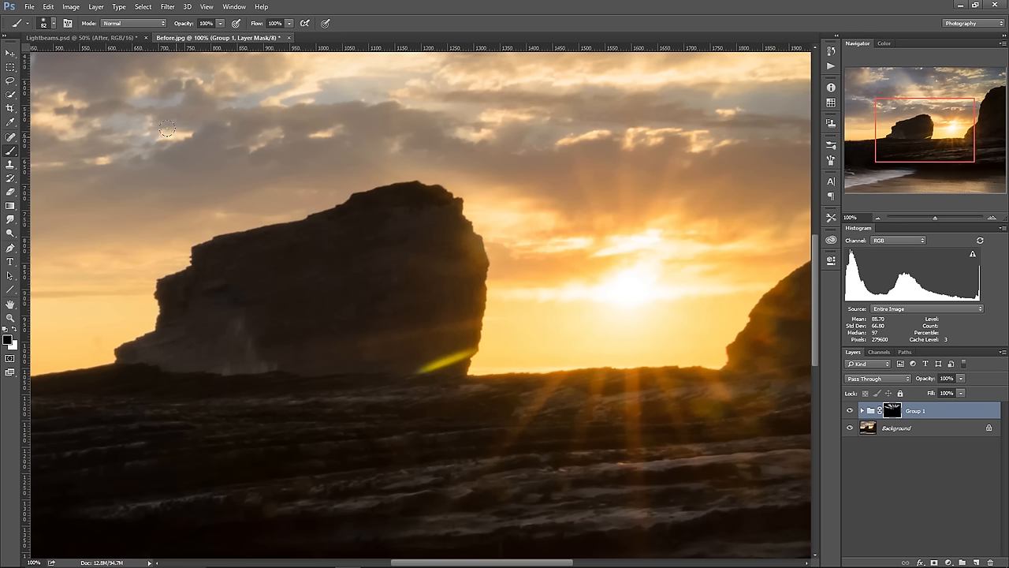
mouse_move(186, 142)
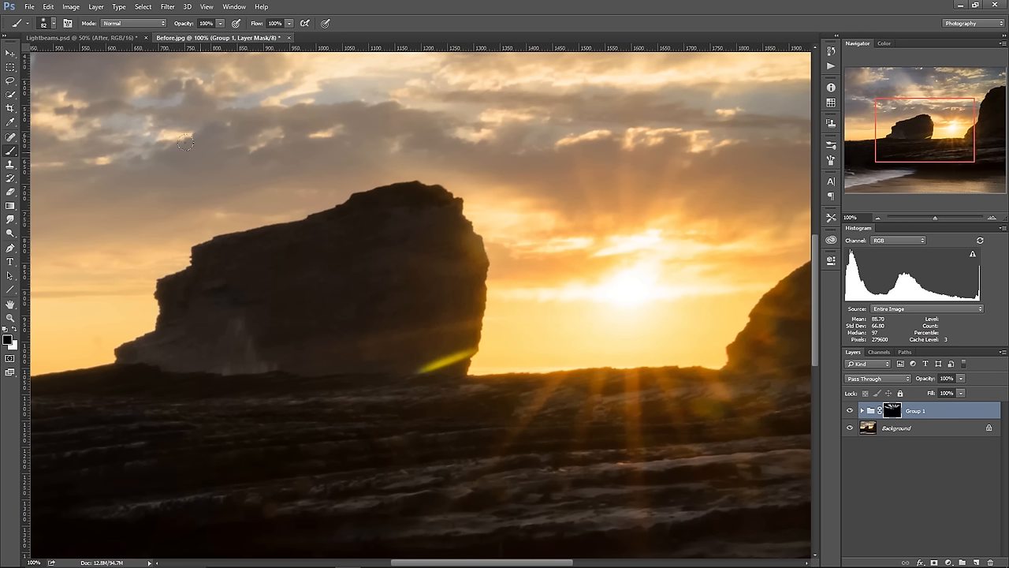
mouse_move(179, 172)
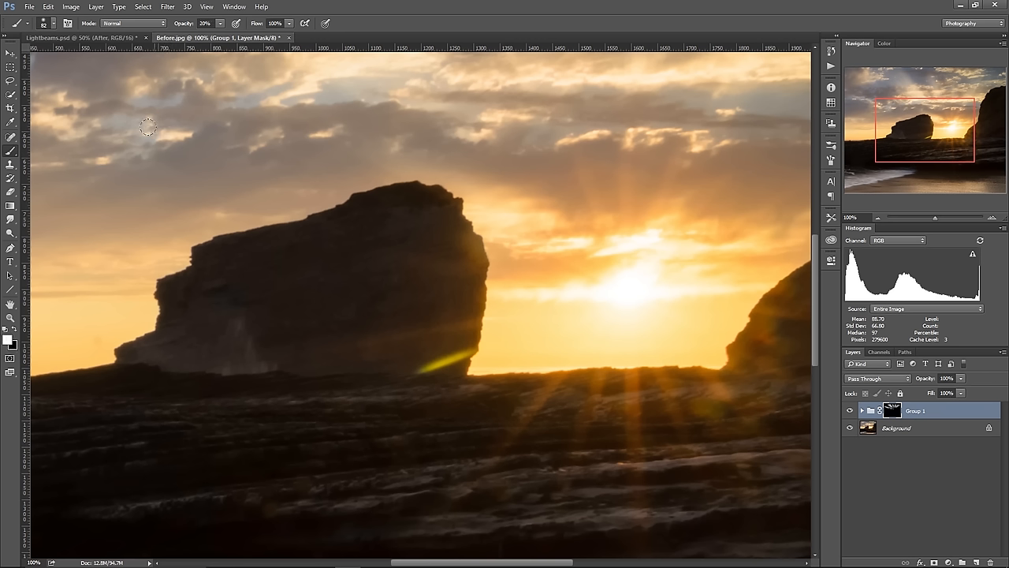
mouse_move(152, 120)
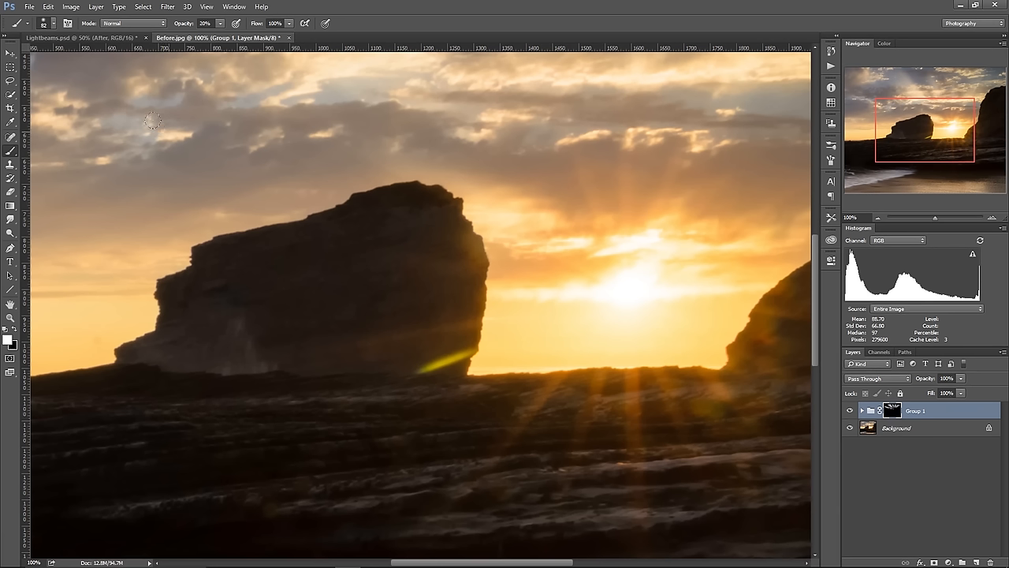
mouse_move(87, 100)
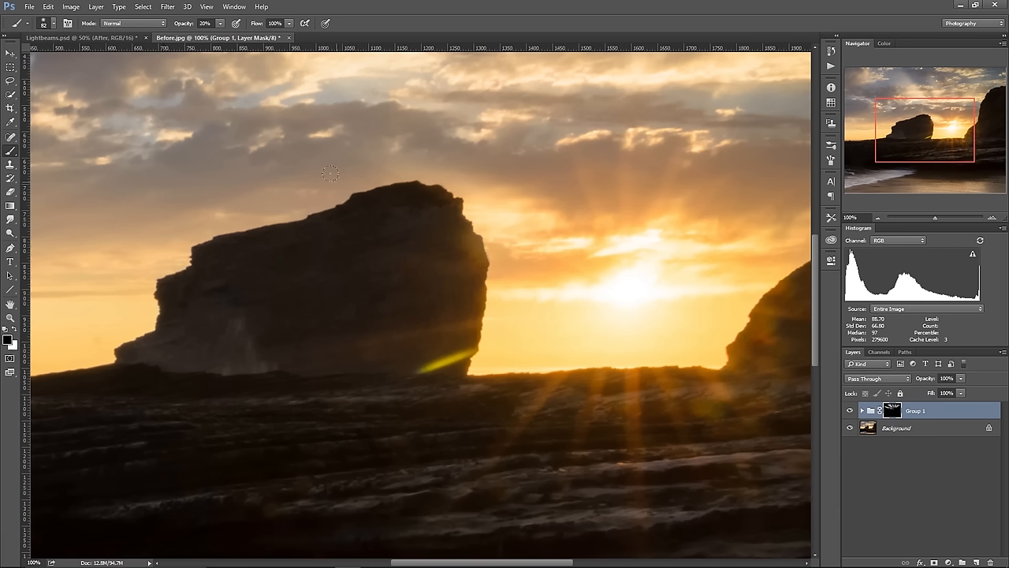
mouse_move(336, 145)
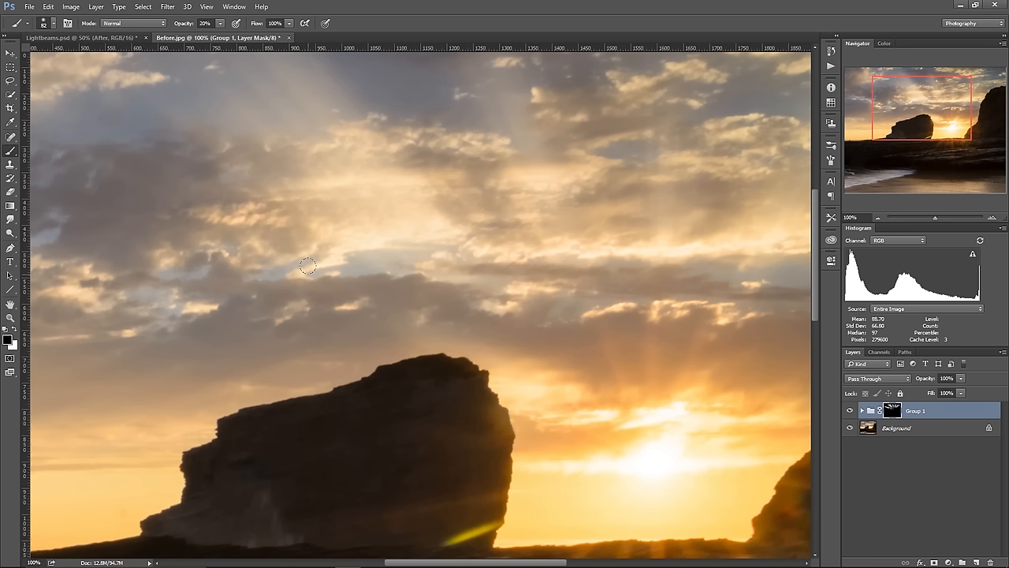
mouse_move(538, 219)
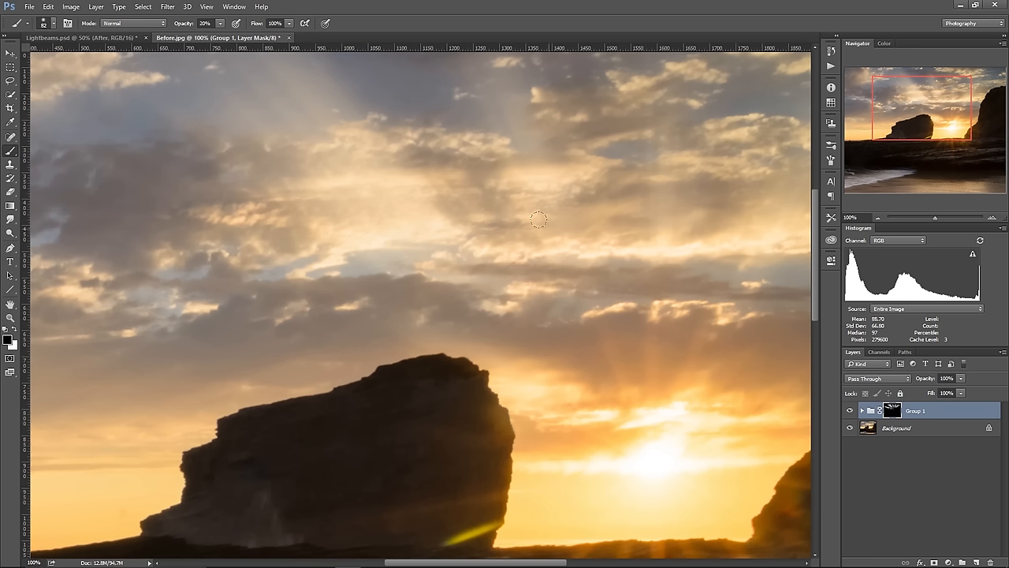
mouse_move(566, 226)
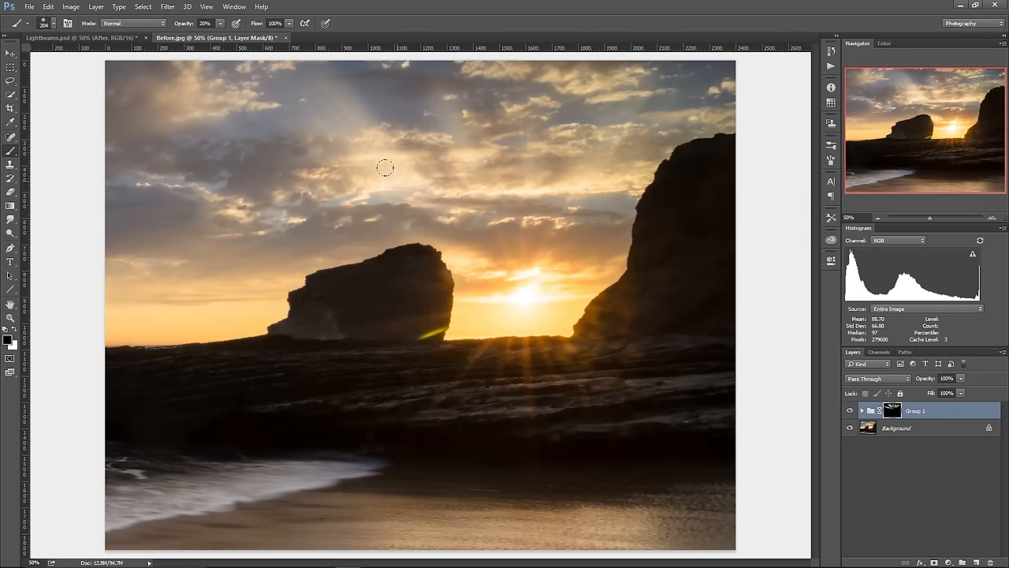
mouse_move(373, 145)
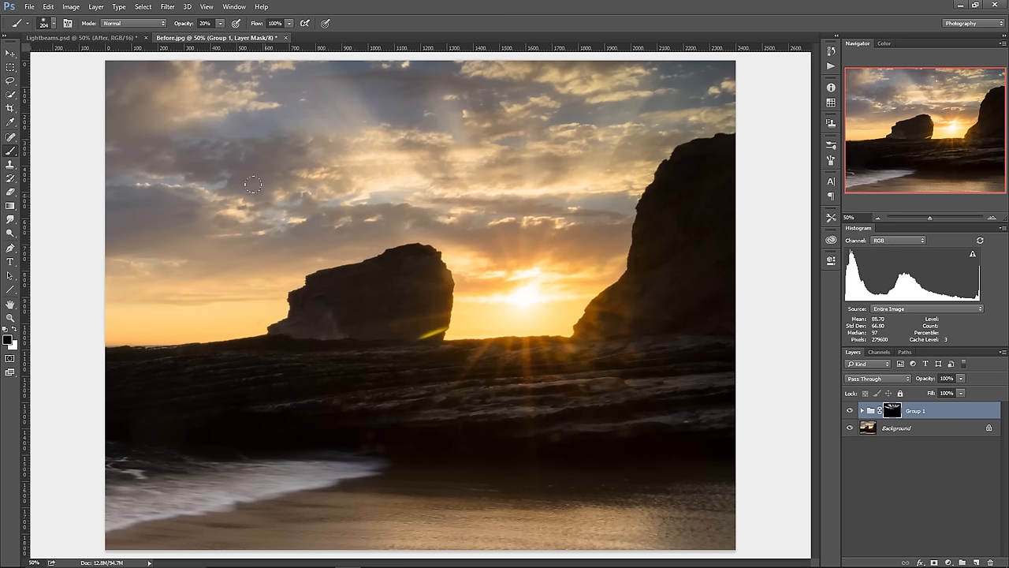
mouse_move(568, 342)
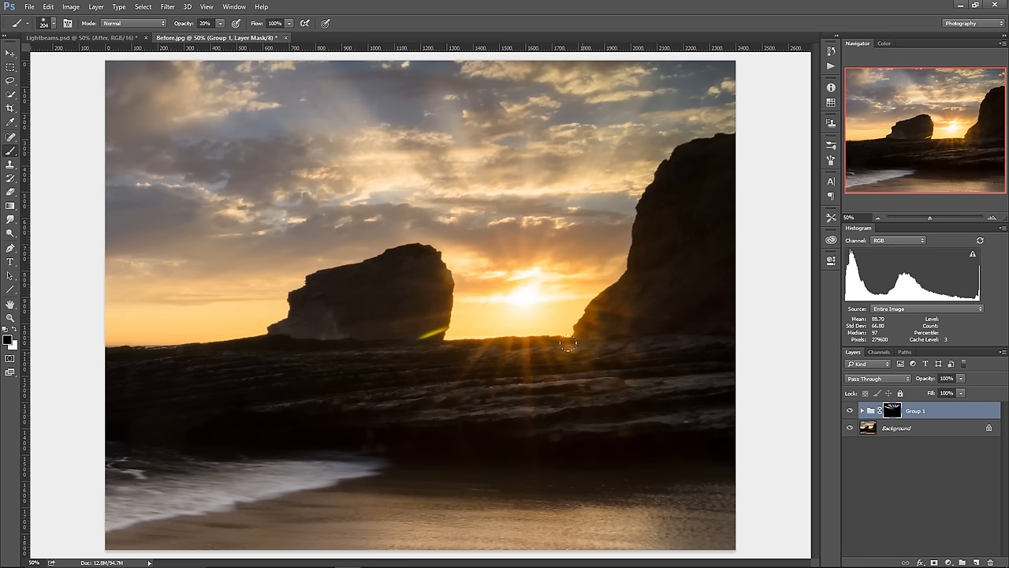
mouse_move(363, 340)
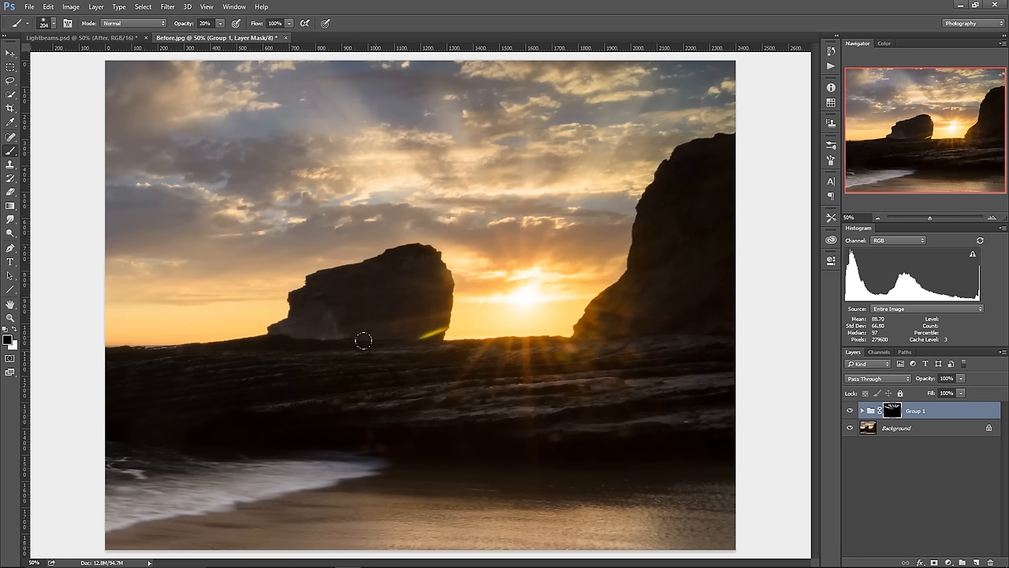
mouse_move(698, 329)
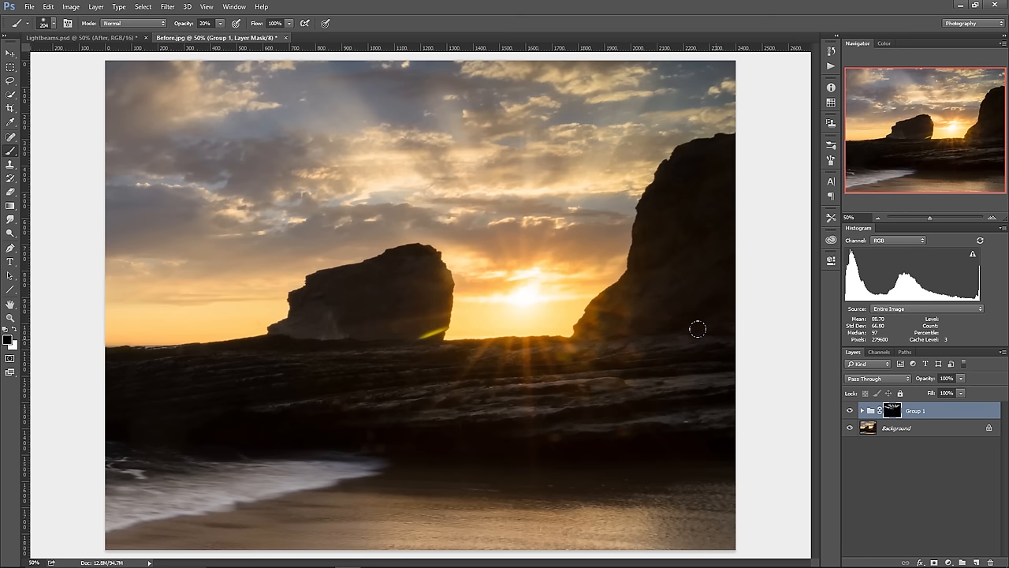
mouse_move(680, 359)
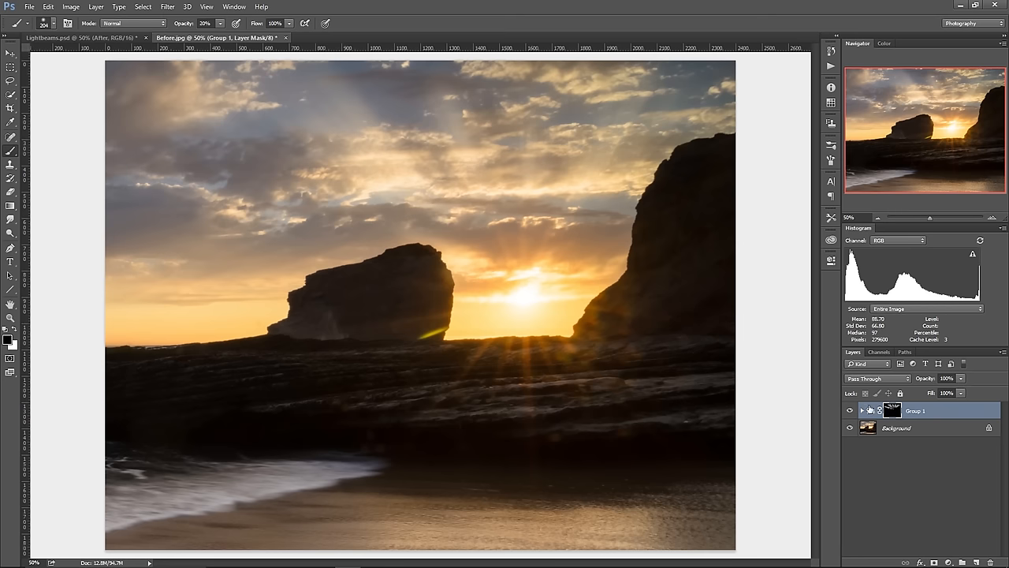
click(850, 410)
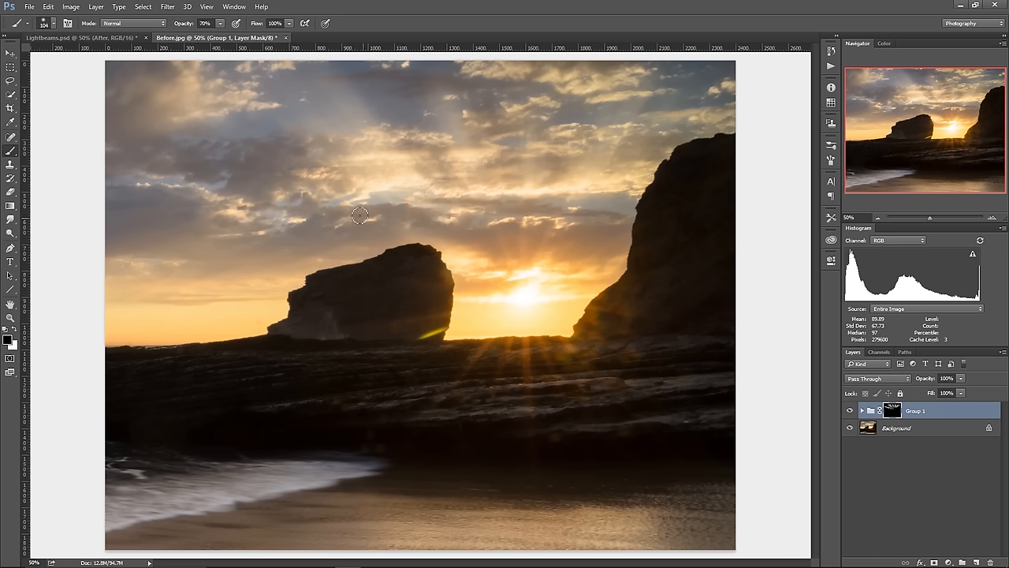
mouse_move(371, 199)
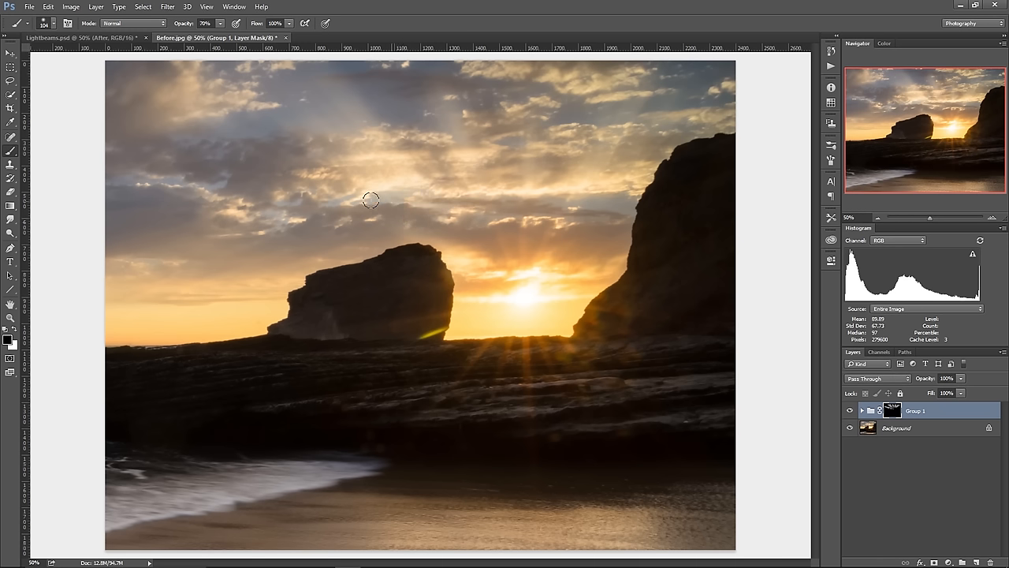
mouse_move(434, 209)
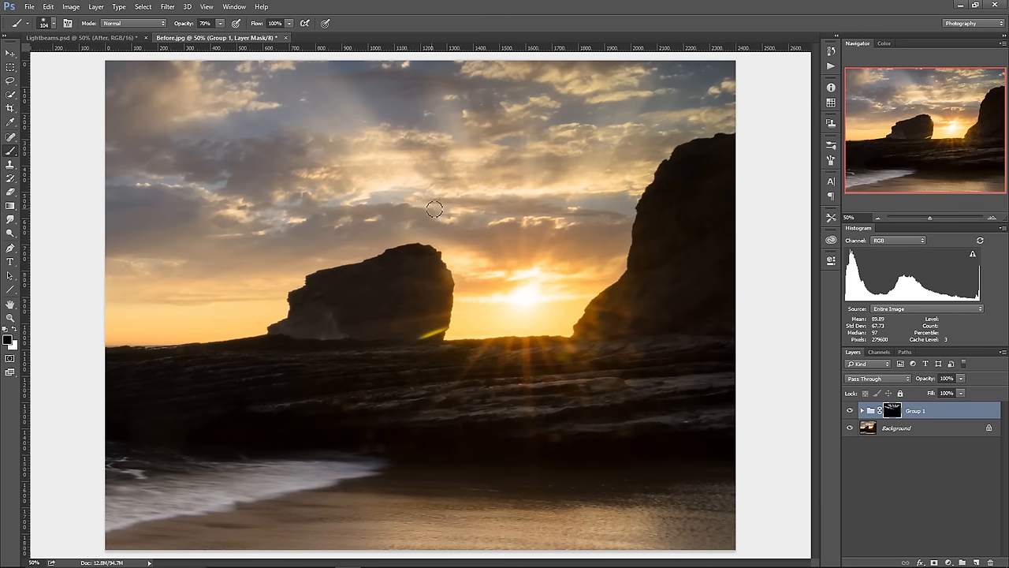
mouse_move(469, 199)
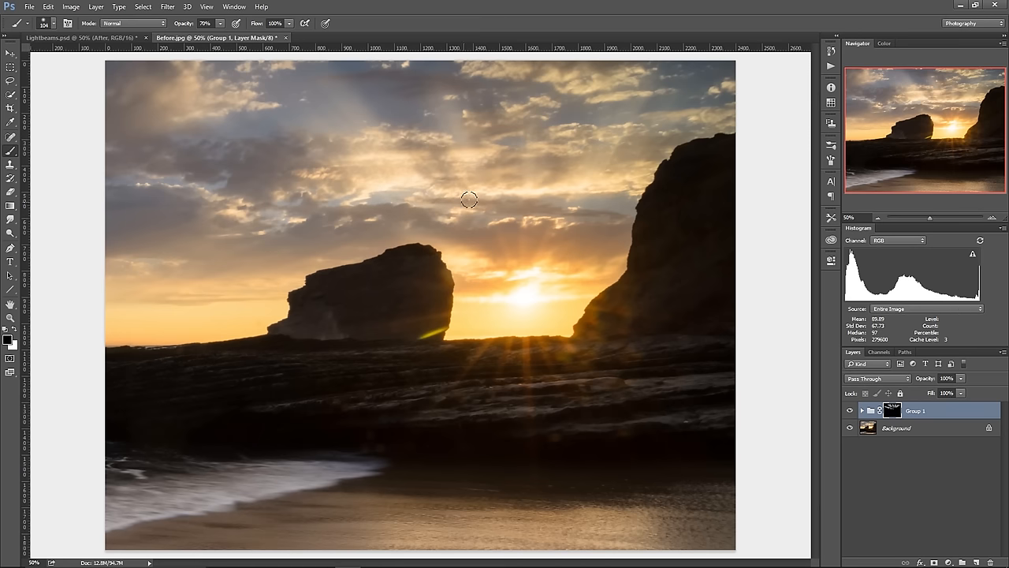
mouse_move(506, 263)
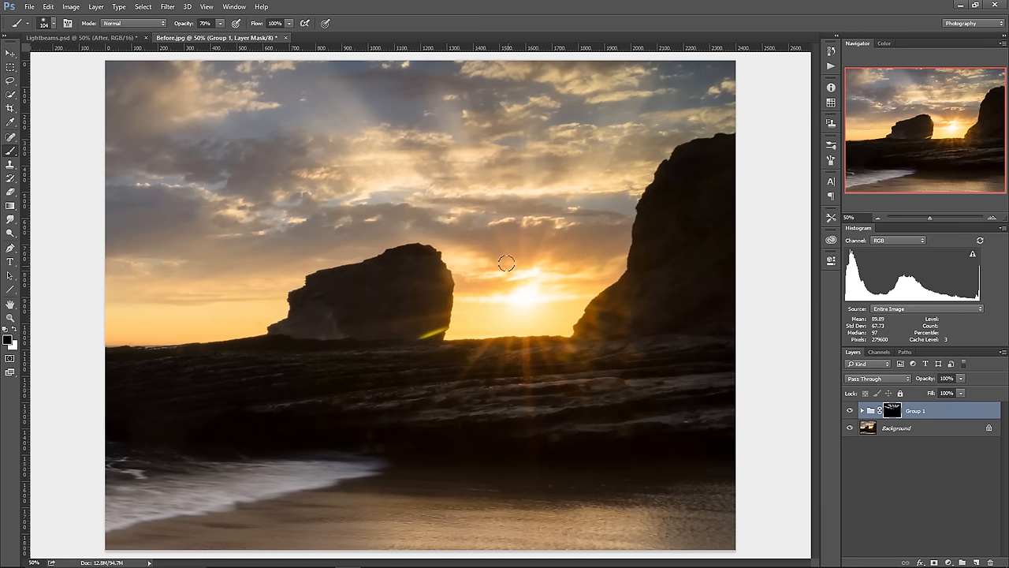
mouse_move(435, 266)
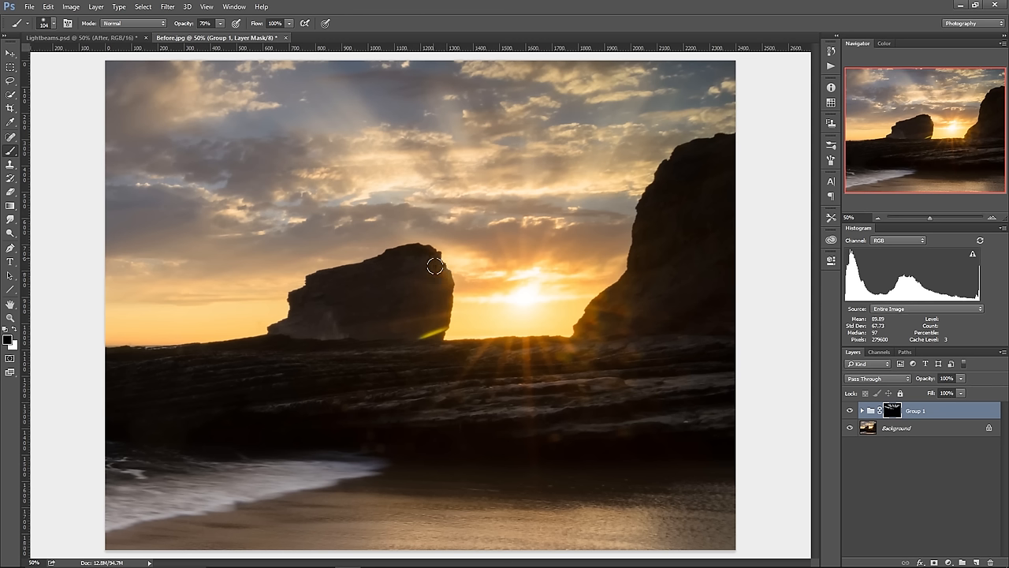
mouse_move(367, 195)
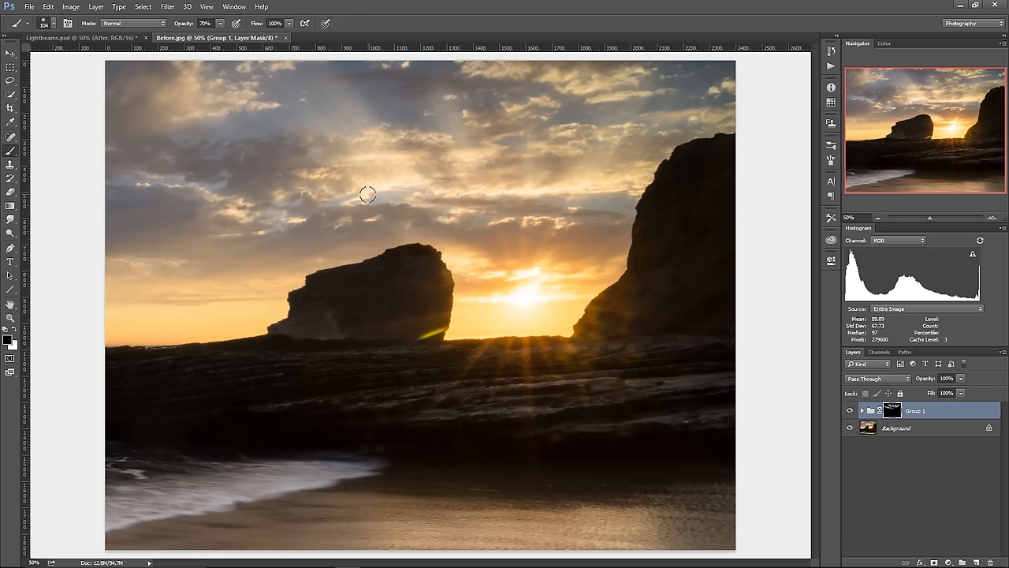
mouse_move(603, 232)
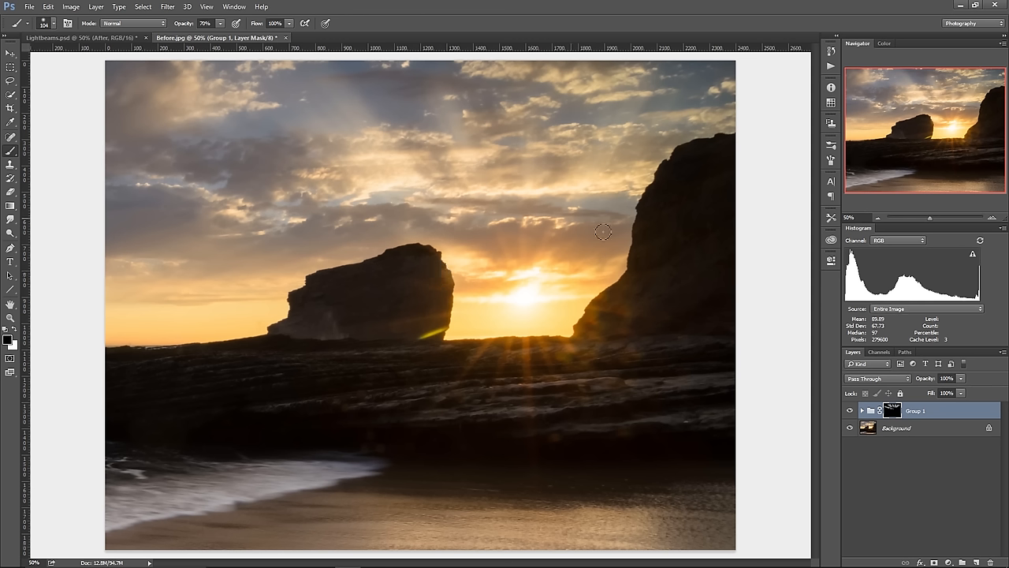
mouse_move(564, 212)
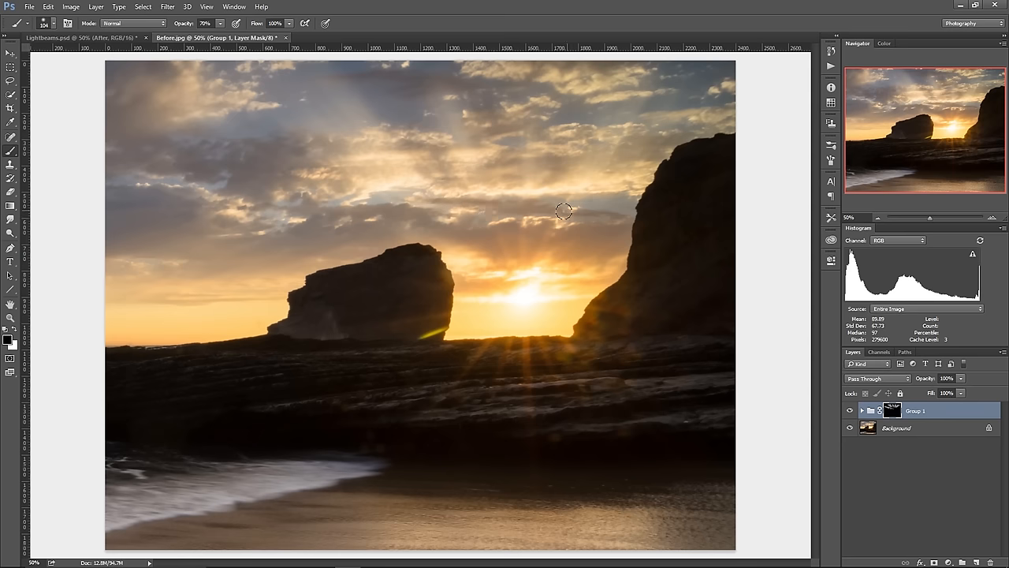
mouse_move(879, 397)
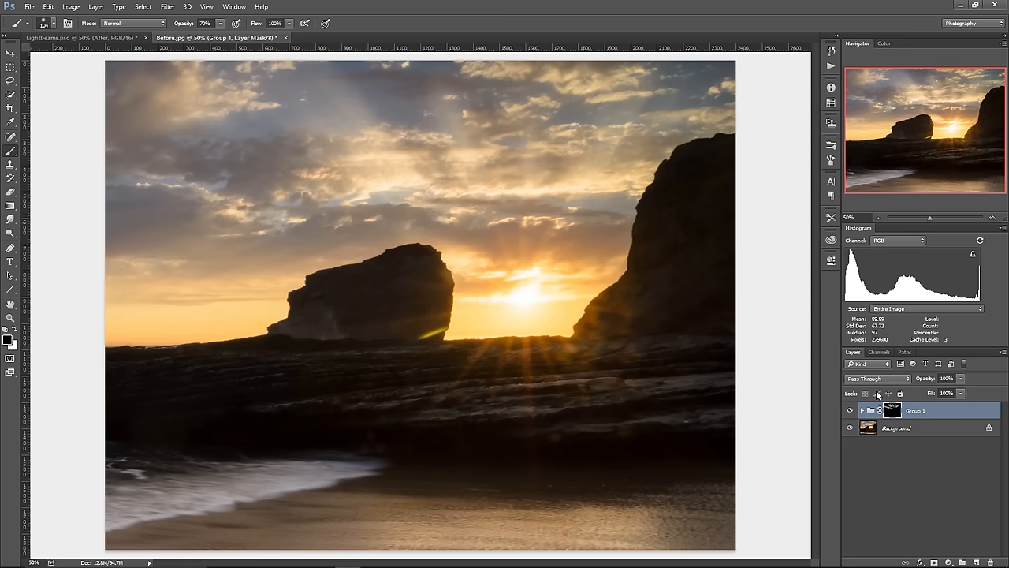
click(850, 410)
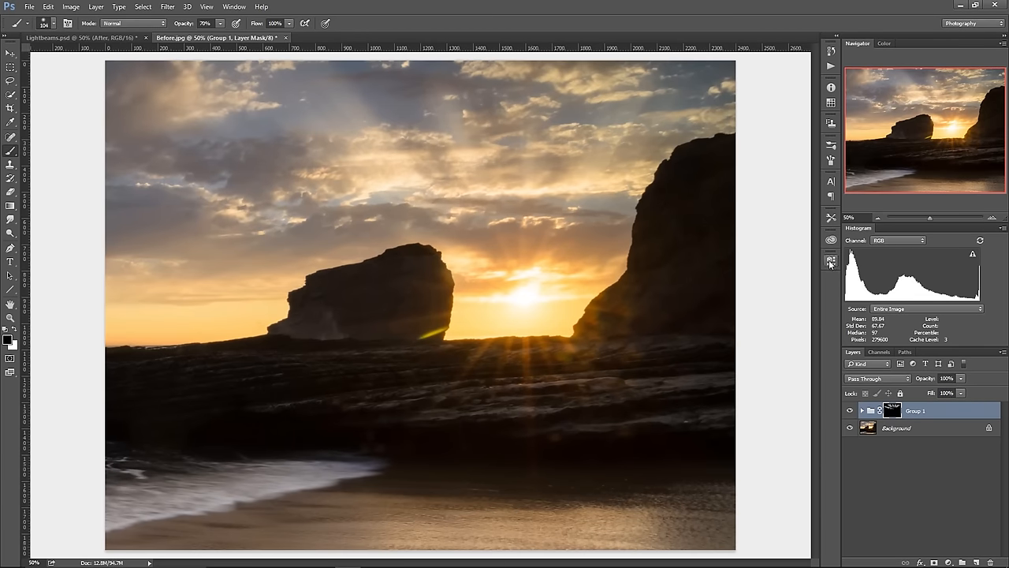
mouse_move(812, 277)
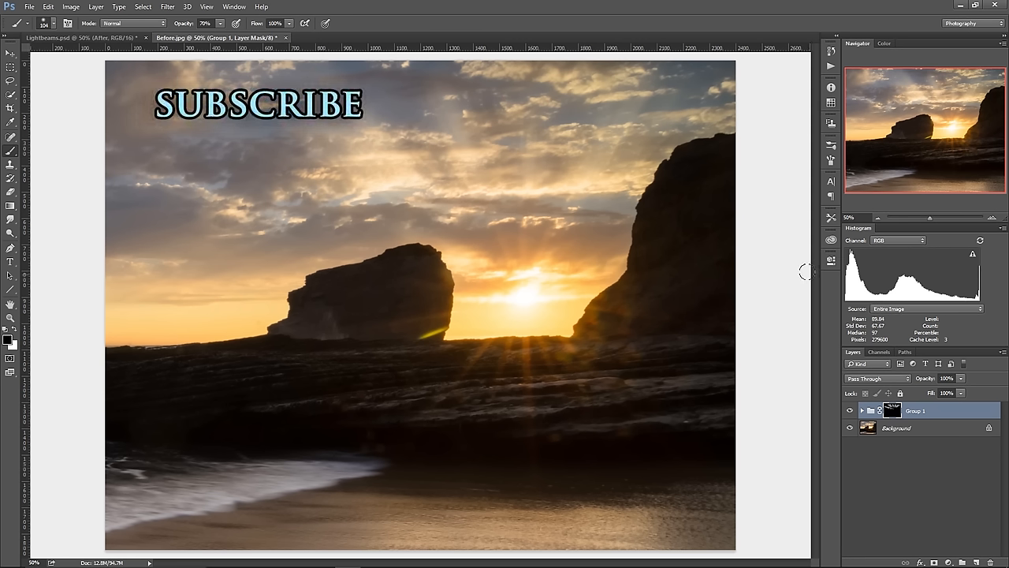
mouse_move(802, 275)
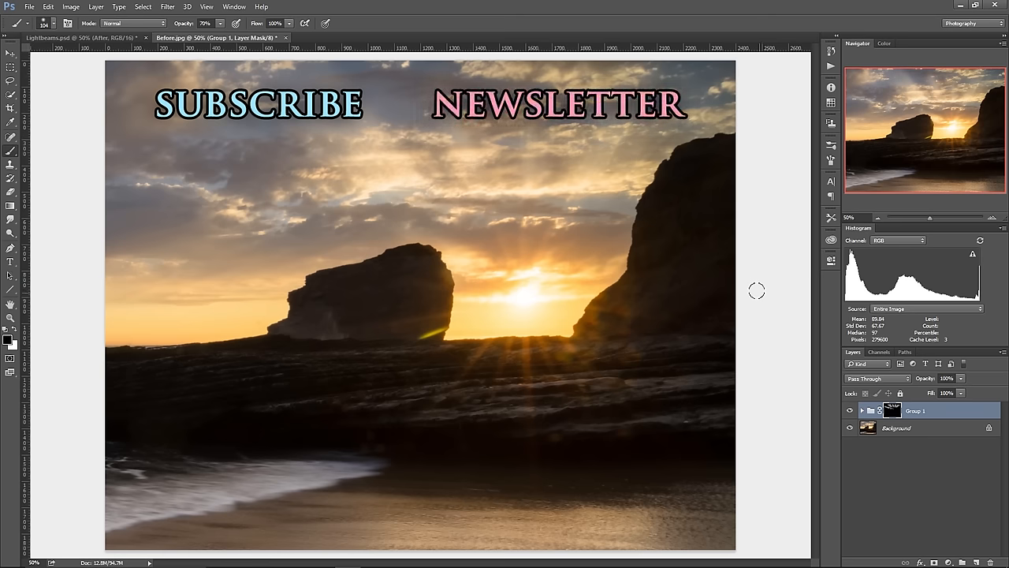
mouse_move(758, 298)
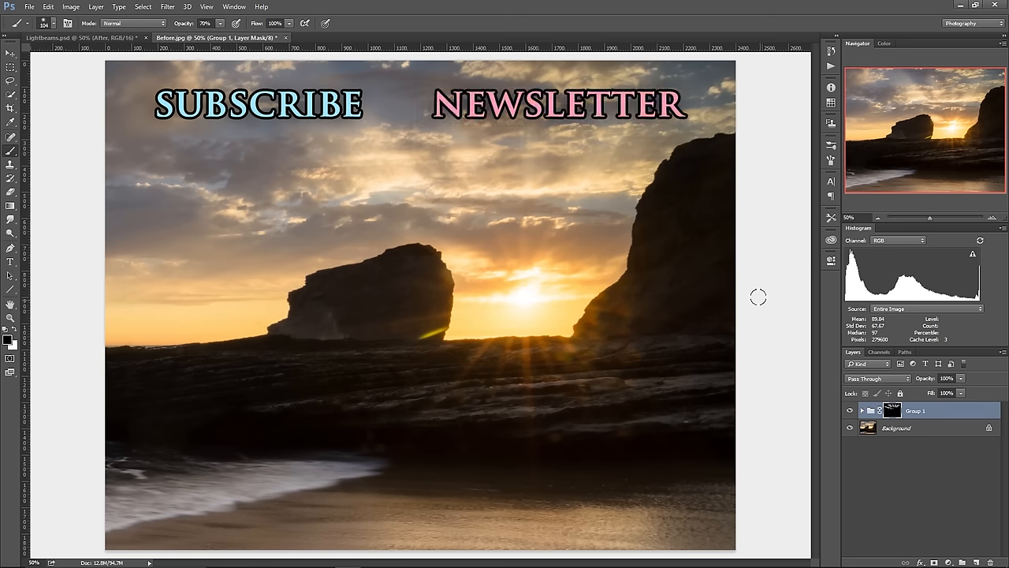